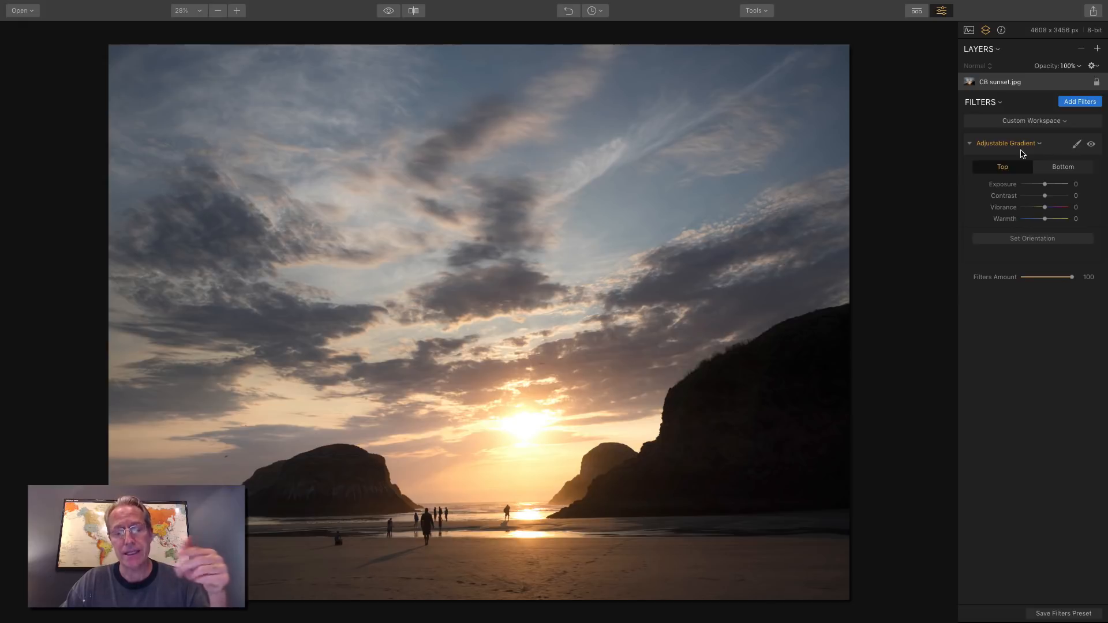
Step: Toggle the gradient filter's effect off and on to compare it
{"action": "left_click", "coordinate": [1090, 143]}
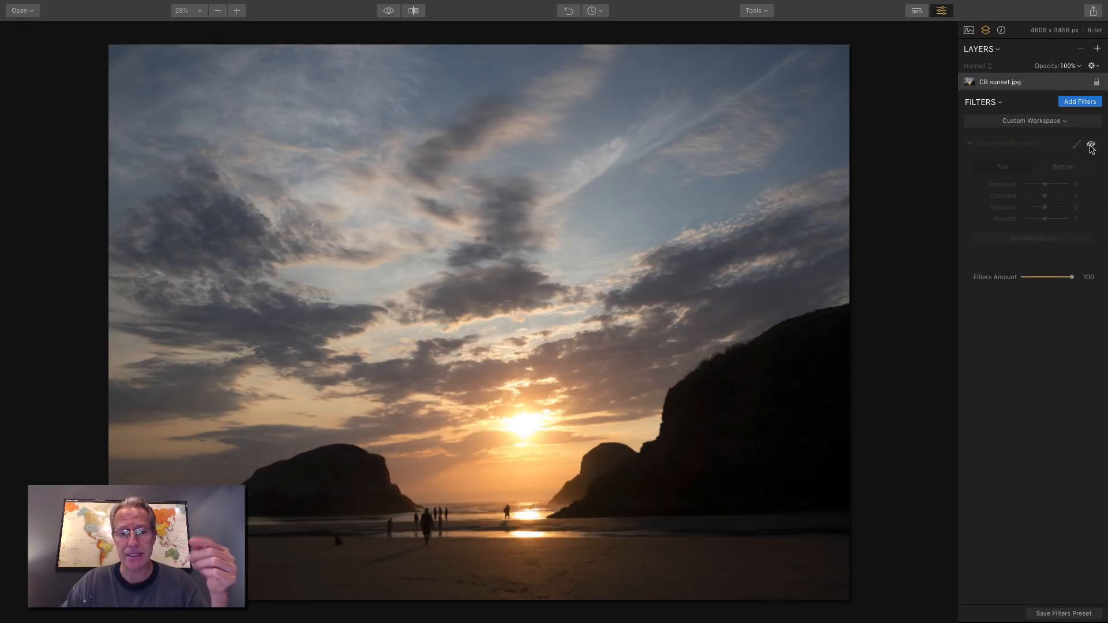
{"action": "left_click", "coordinate": [1092, 144]}
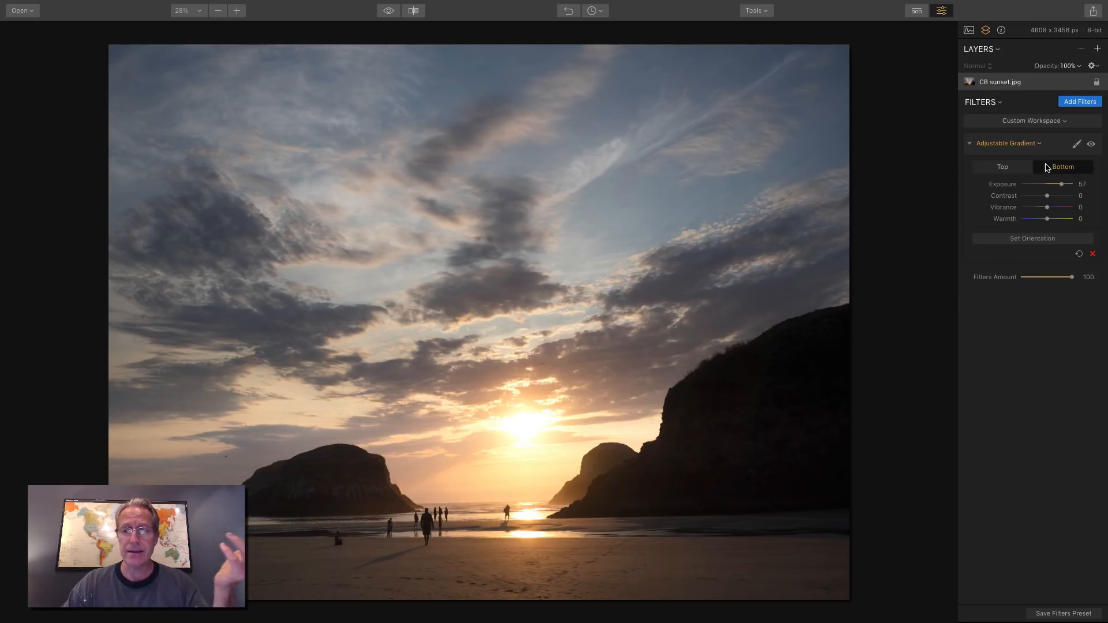
{"action": "left_click", "coordinate": [1001, 166]}
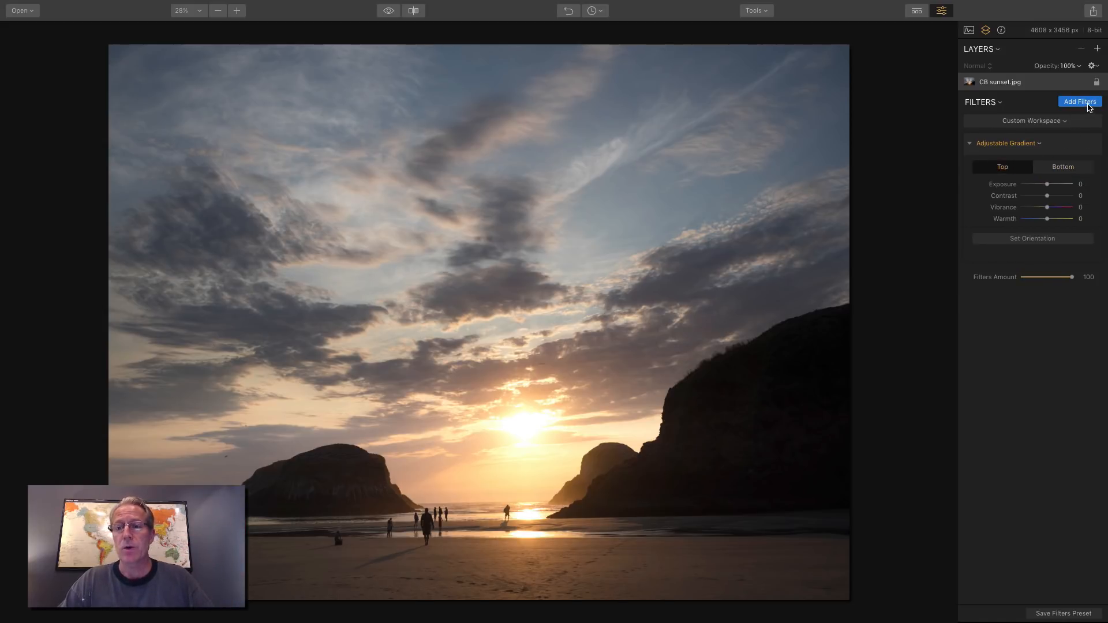
Step: Add a Saturation / Vibrance filter with saturation and vibrance both at 100
{"action": "left_click", "coordinate": [1079, 101]}
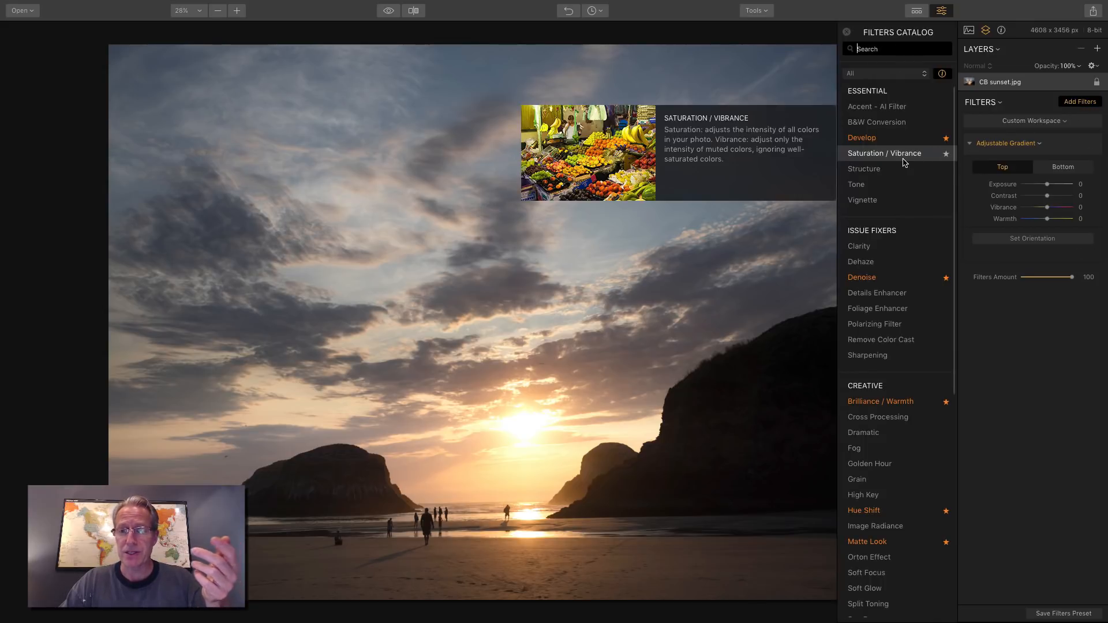
{"action": "left_click", "coordinate": [884, 153]}
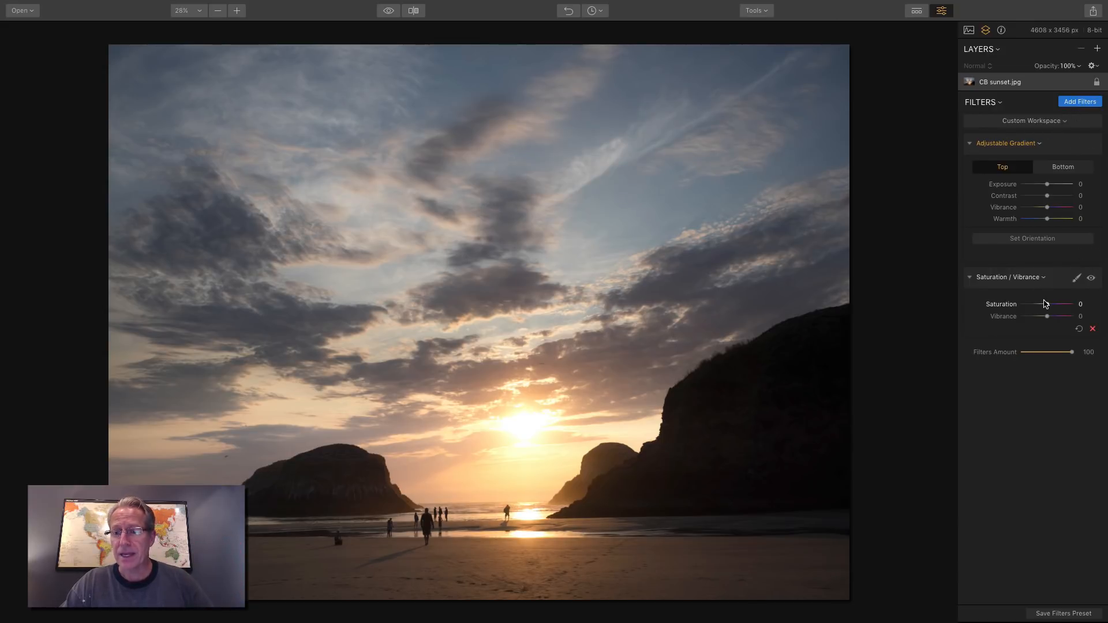
{"action": "left_click_drag", "start_coordinate": [1047, 305], "coordinate": [1072, 305]}
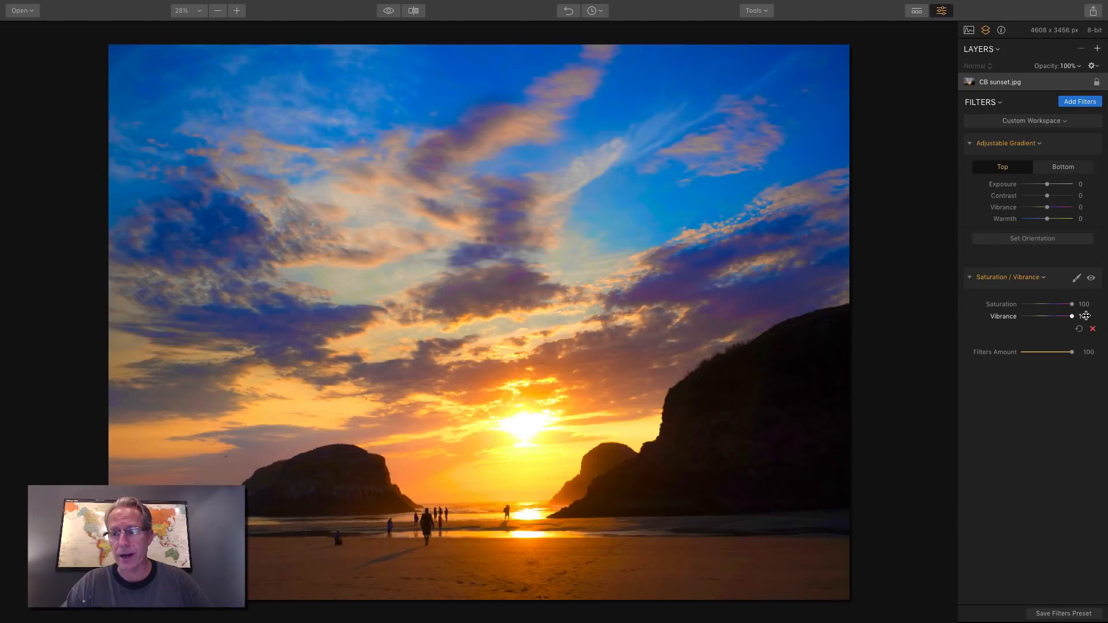
{"action": "left_click_drag", "start_coordinate": [1049, 316], "coordinate": [1071, 316]}
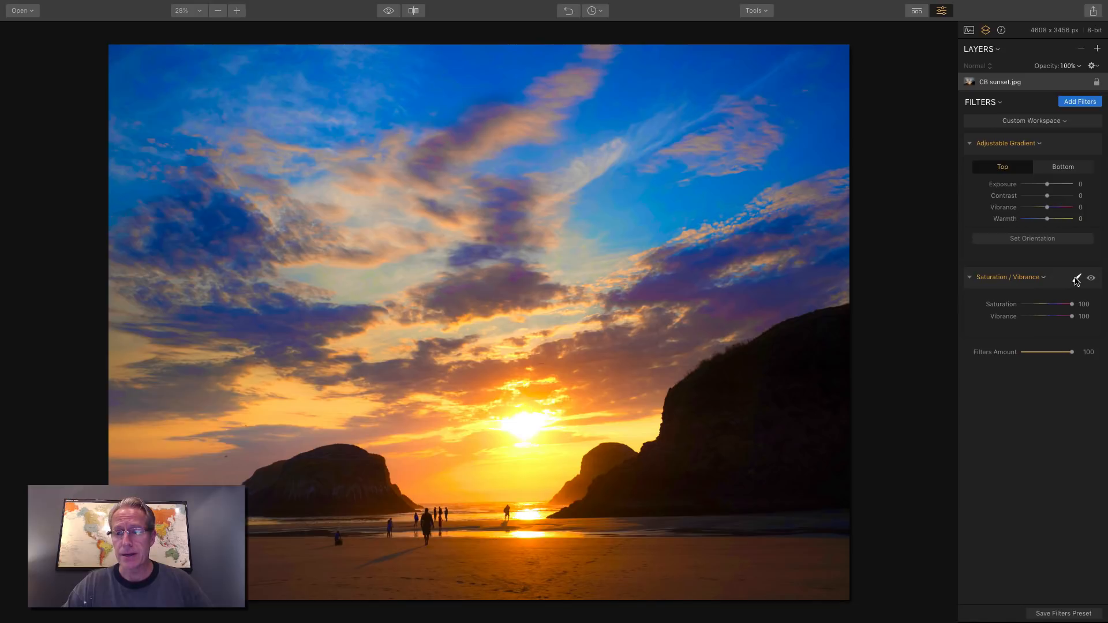
{"action": "left_click", "coordinate": [1077, 277]}
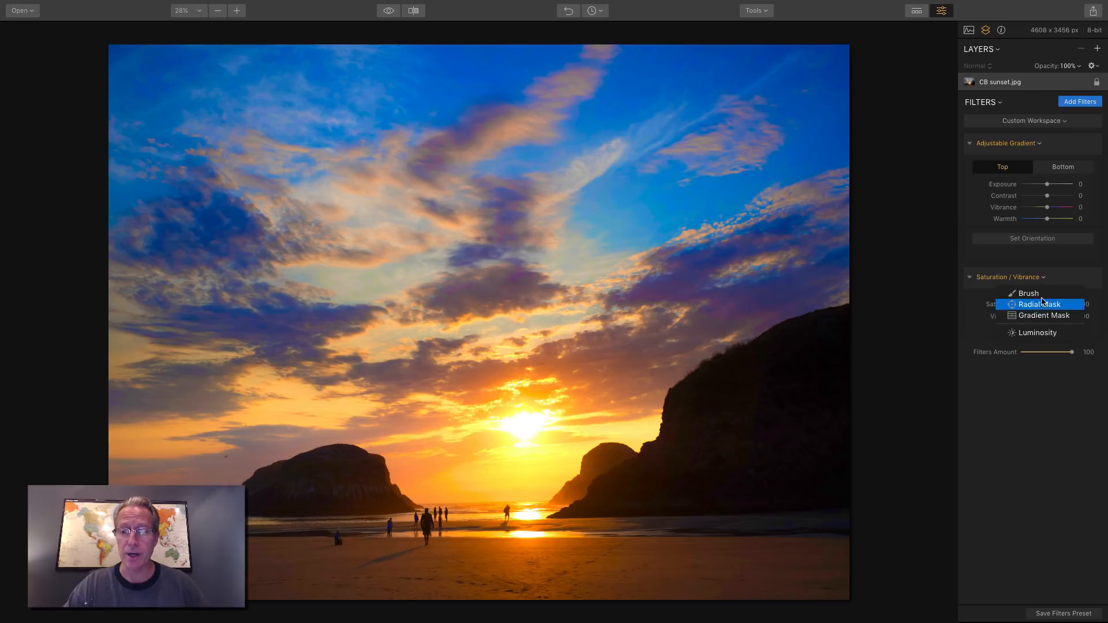
Step: Brush-paint the saturation filter's mask across the sky above the rocks
{"action": "left_click", "coordinate": [1028, 294]}
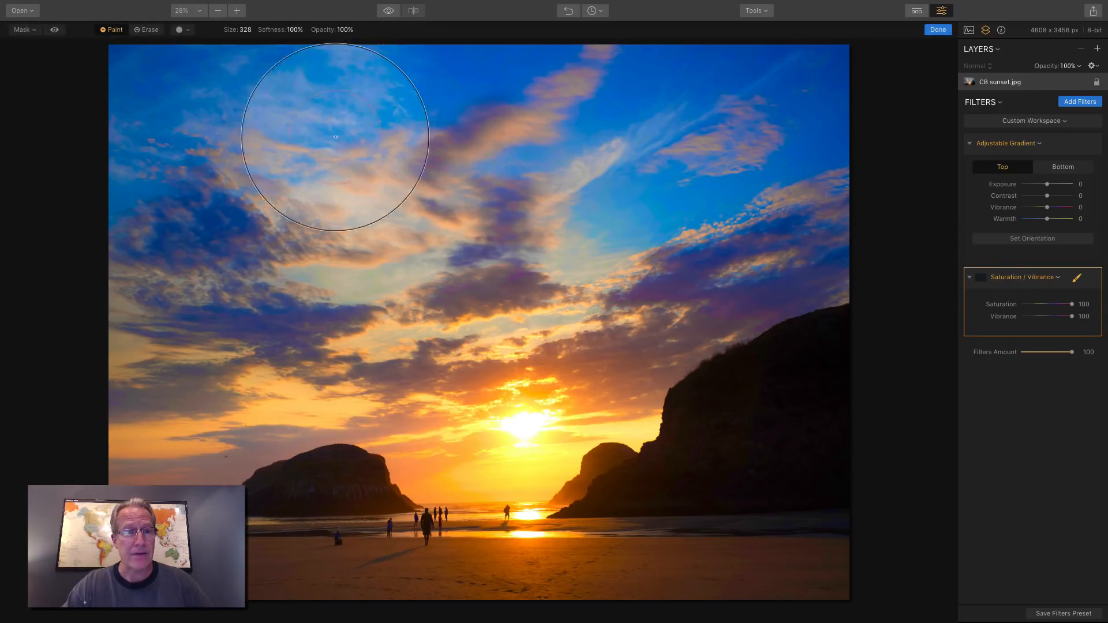
{"action": "left_click_drag", "start_coordinate": [336, 136], "coordinate": [399, 186]}
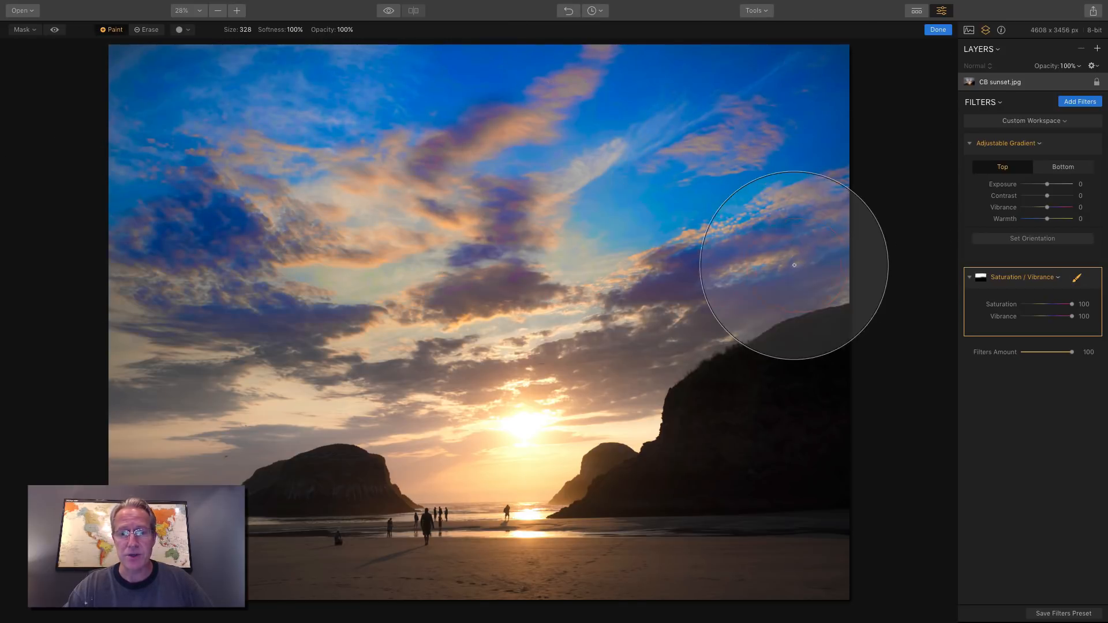
{"action": "left_click_drag", "start_coordinate": [794, 265], "coordinate": [152, 413]}
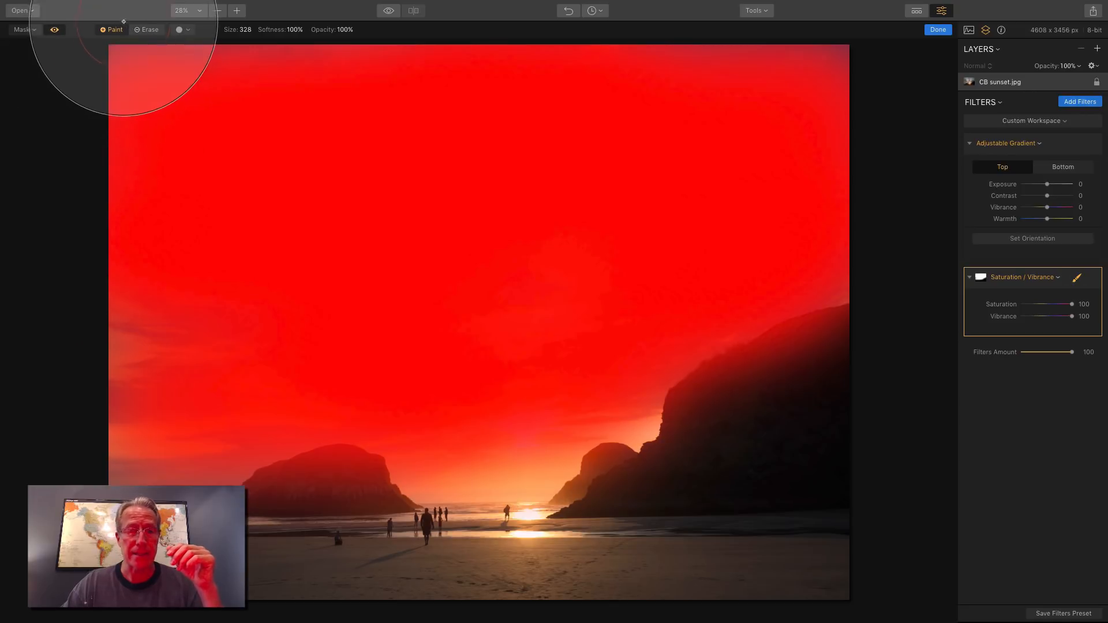
{"action": "mouse_move", "coordinate": [688, 123]}
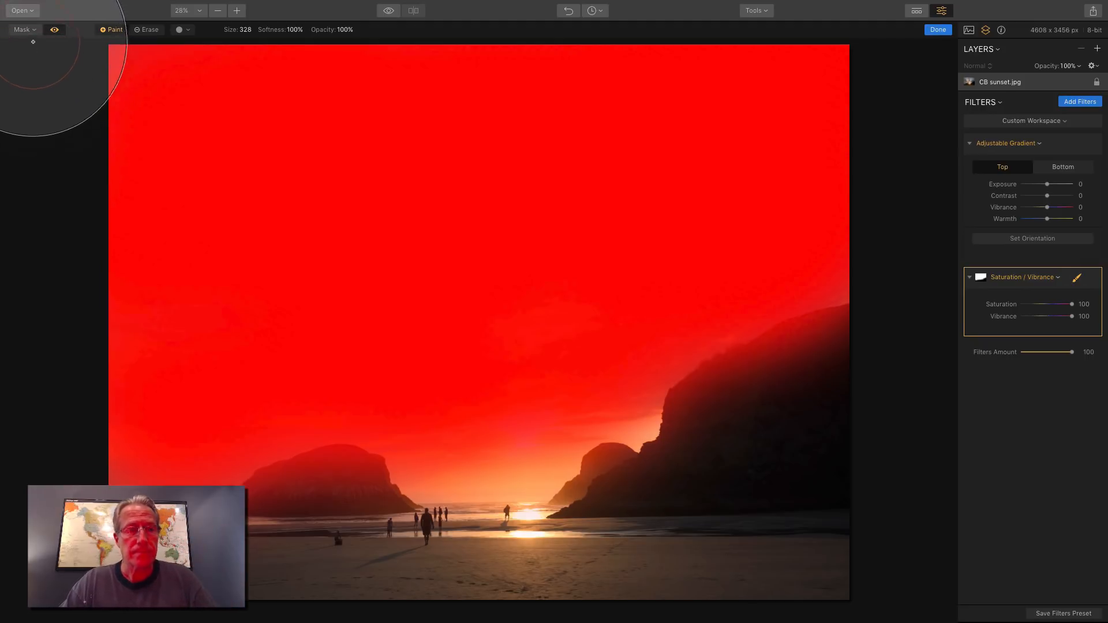
Step: Disable the saturation mask, hide its red overlay, then re-enable and repaint it
{"action": "left_click", "coordinate": [25, 29]}
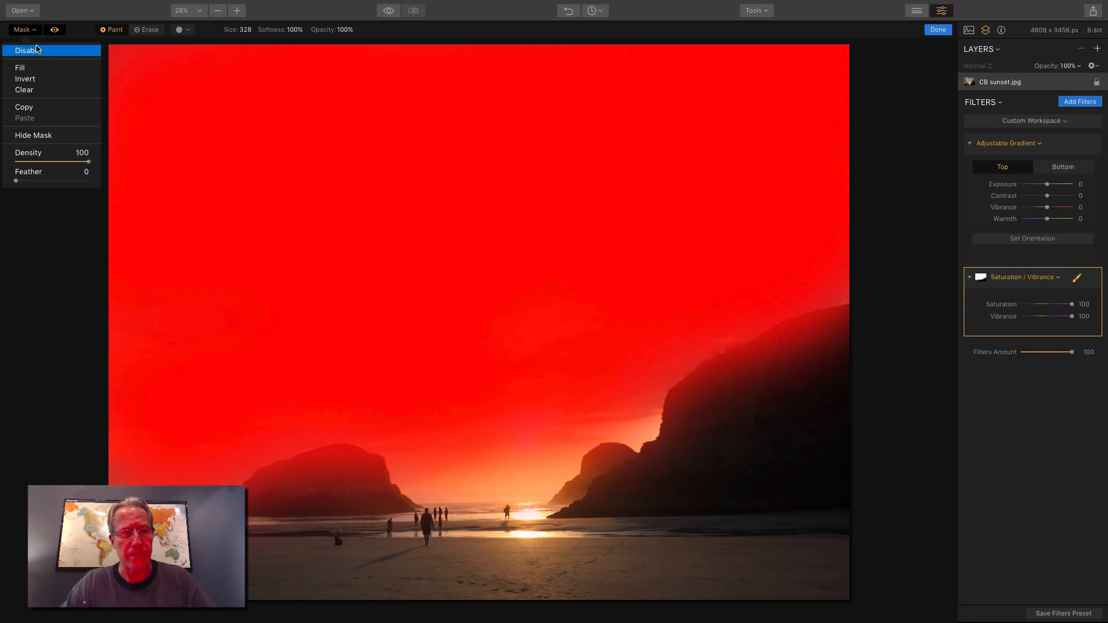
{"action": "left_click", "coordinate": [23, 29]}
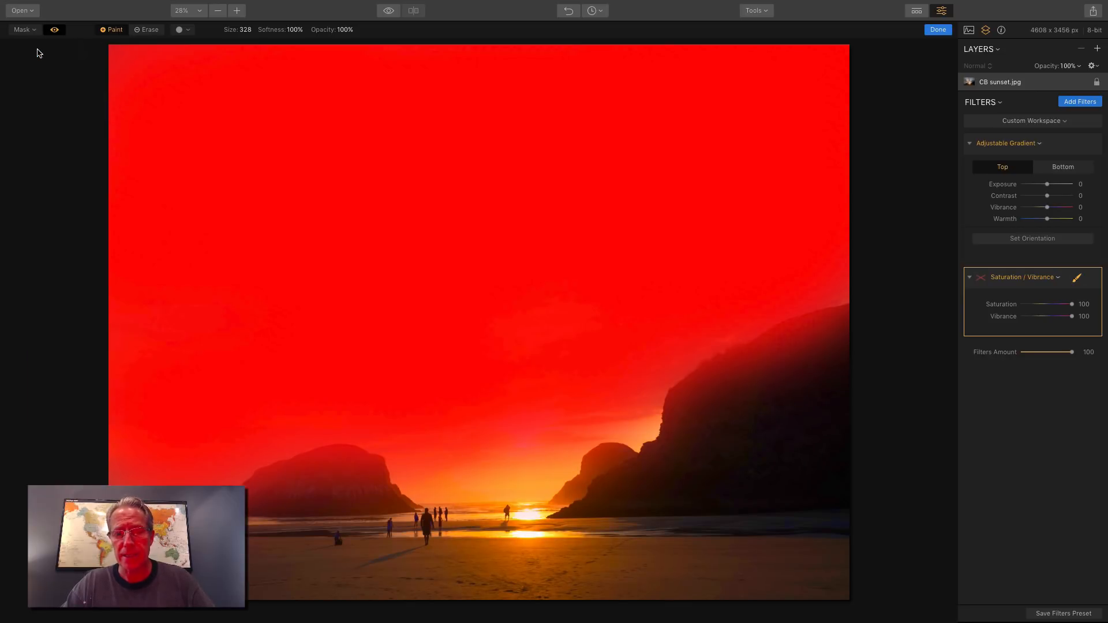
{"action": "left_click", "coordinate": [54, 30]}
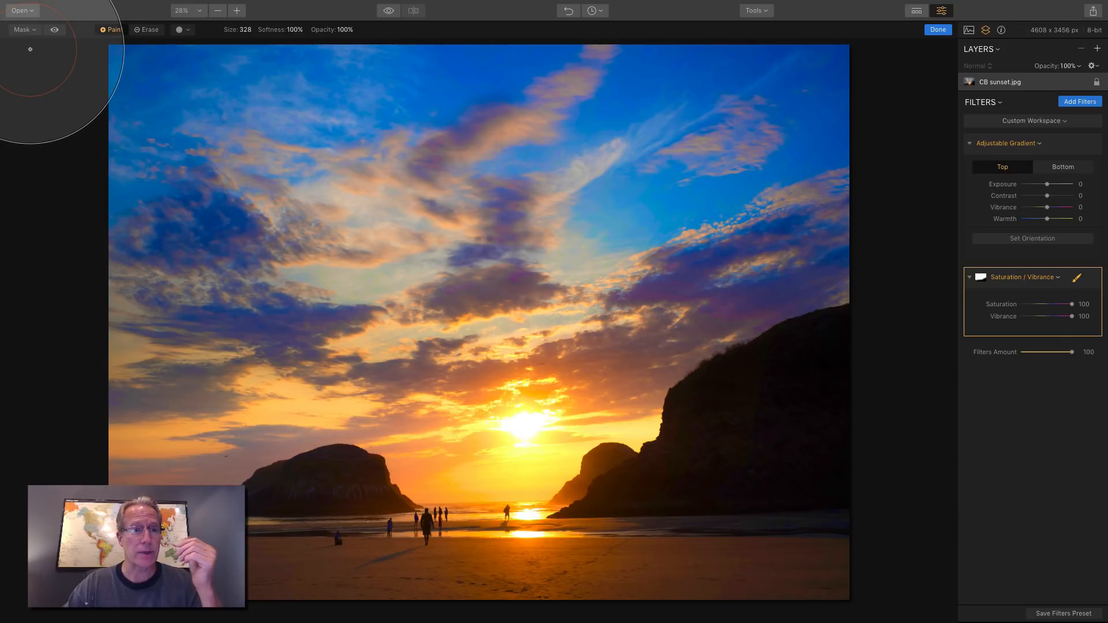
{"action": "left_click", "coordinate": [25, 29]}
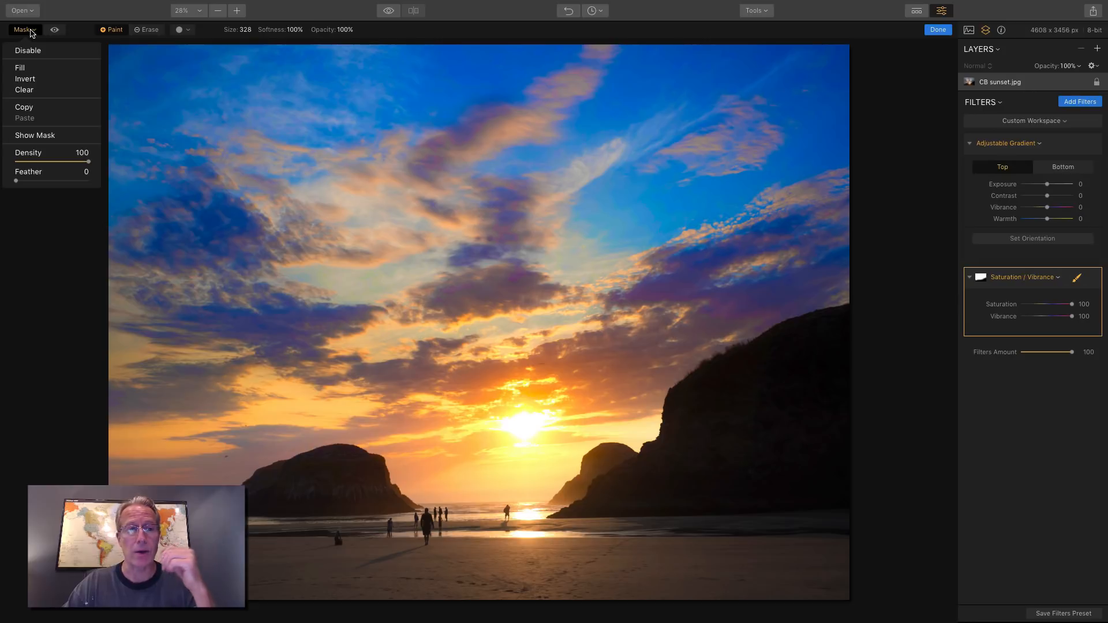
{"action": "mouse_move", "coordinate": [32, 68]}
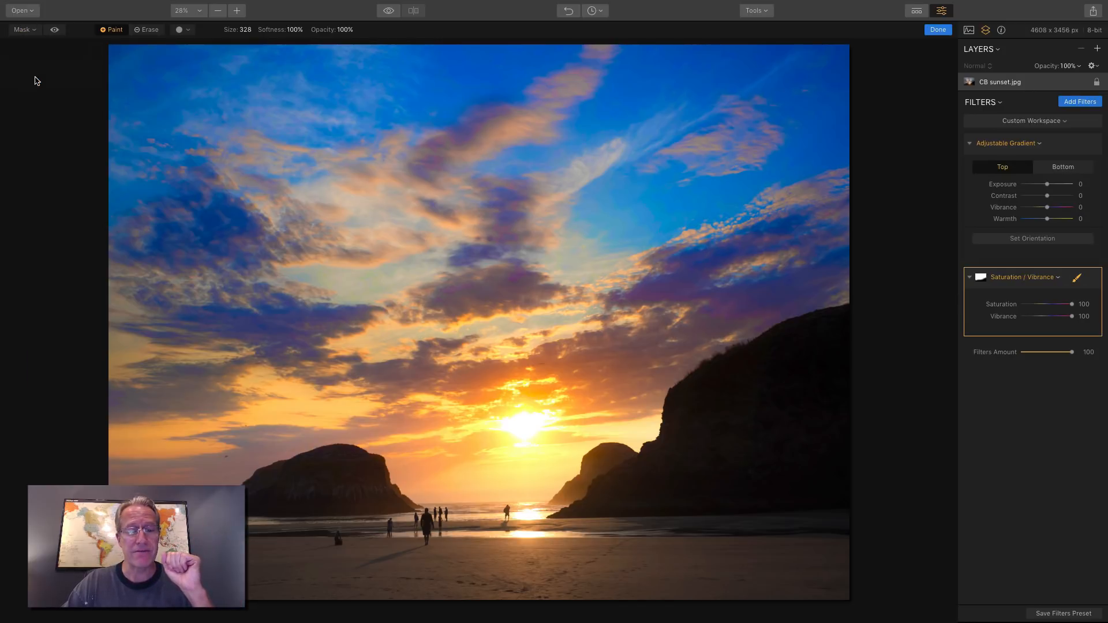
{"action": "left_click", "coordinate": [450, 242]}
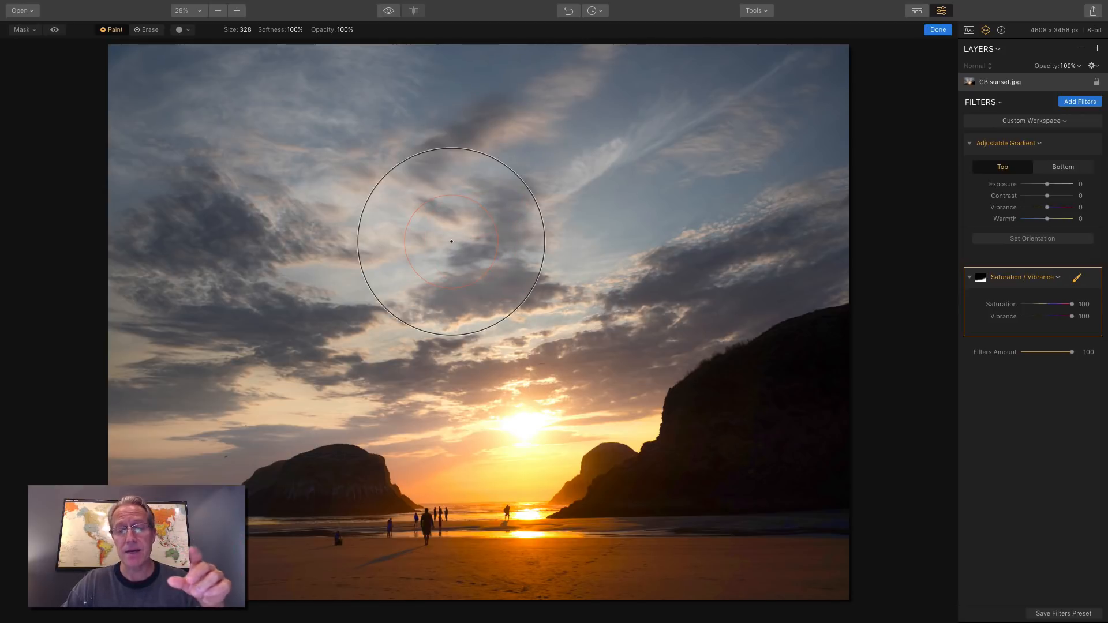
{"action": "mouse_move", "coordinate": [135, 60]}
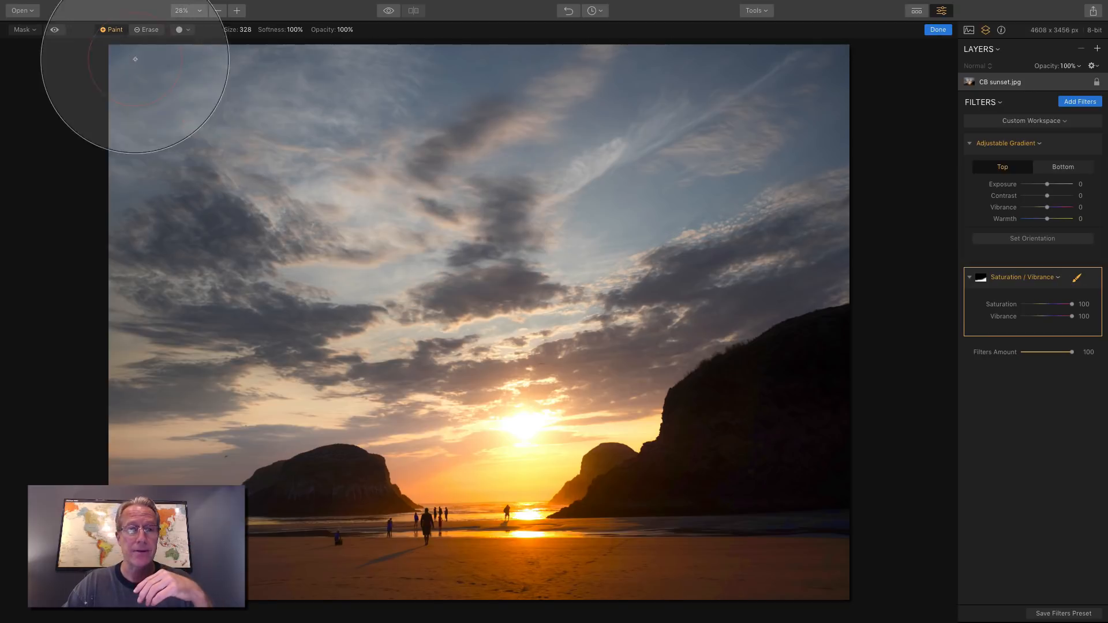
Step: Invert the saturation filter's mask so the boost returns to the sky
{"action": "left_click", "coordinate": [23, 29]}
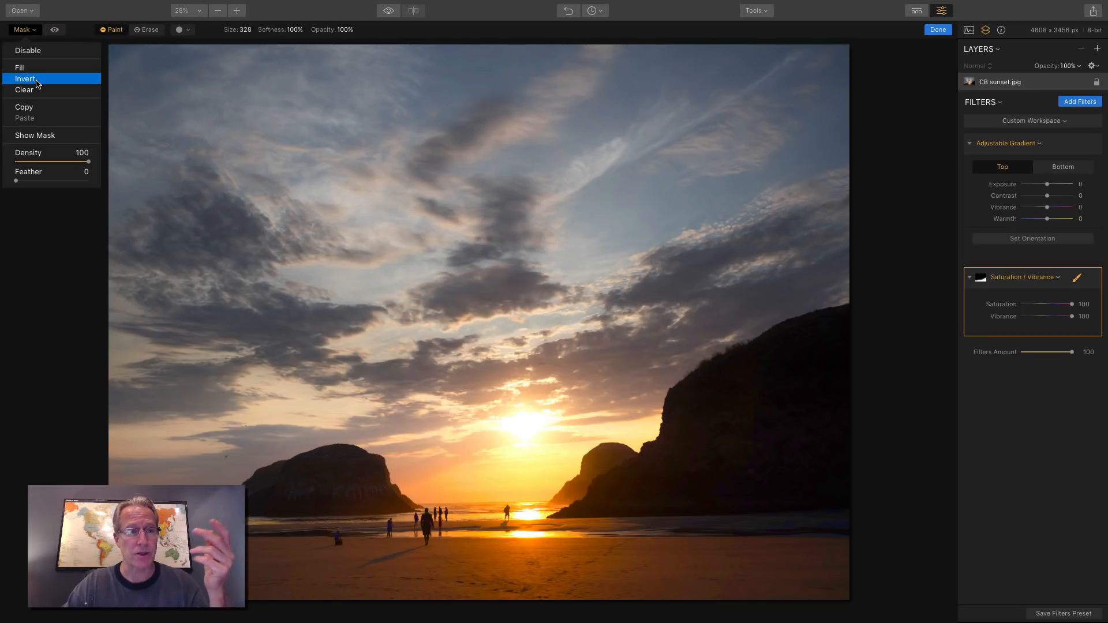
{"action": "left_click", "coordinate": [26, 79]}
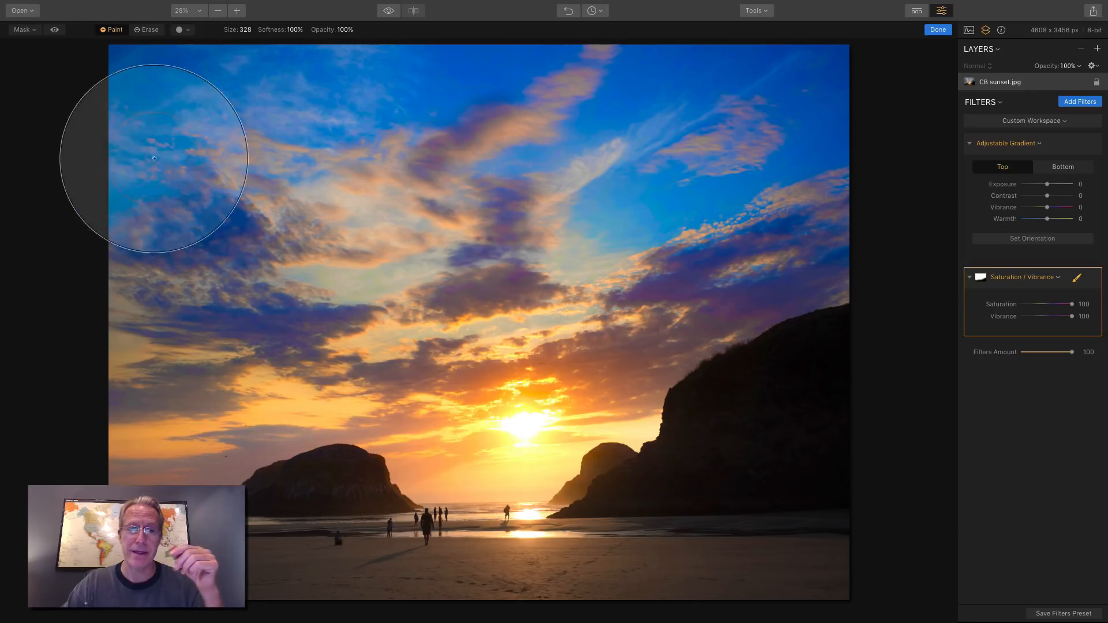
{"action": "left_click", "coordinate": [23, 29]}
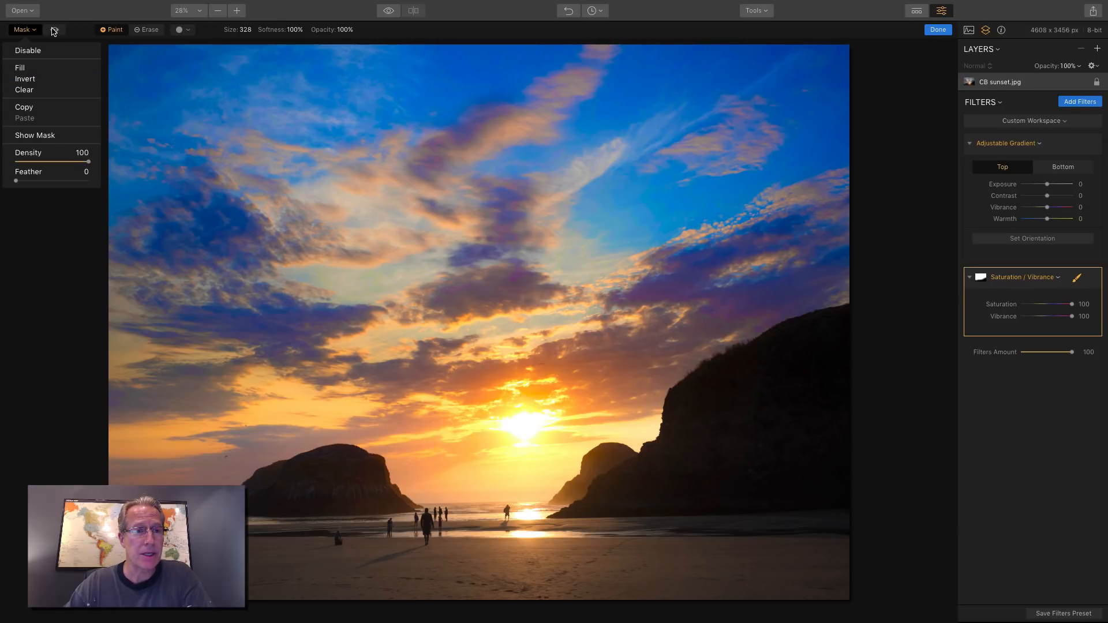
Step: Show the mask overlay and try mask density changes, returning density to 100
{"action": "left_click", "coordinate": [34, 135]}
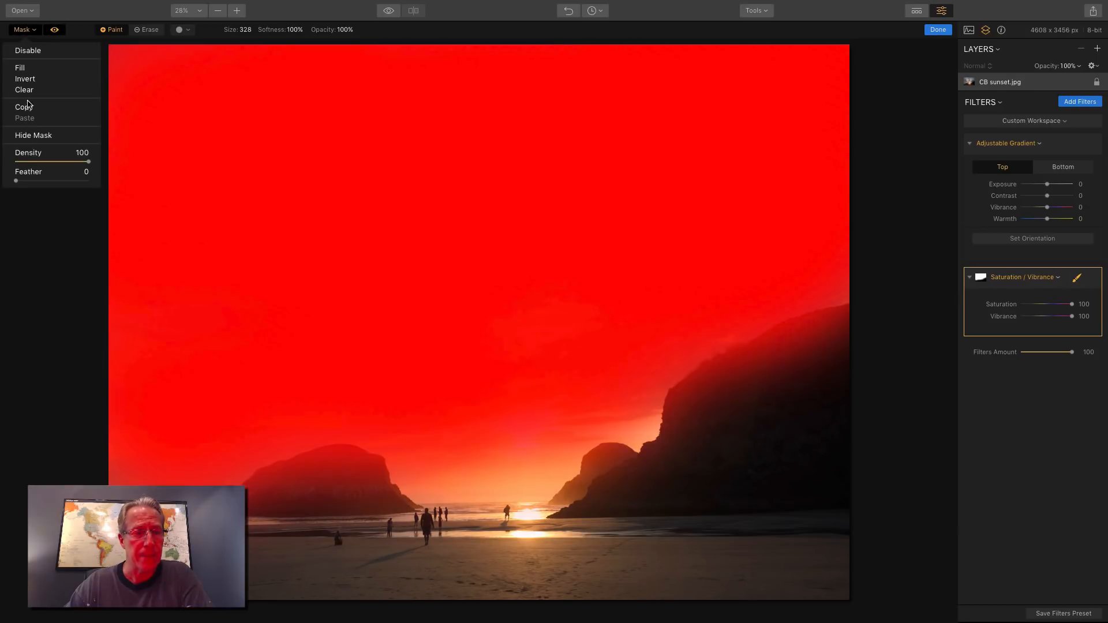
{"action": "left_click_drag", "start_coordinate": [88, 161], "coordinate": [14, 161]}
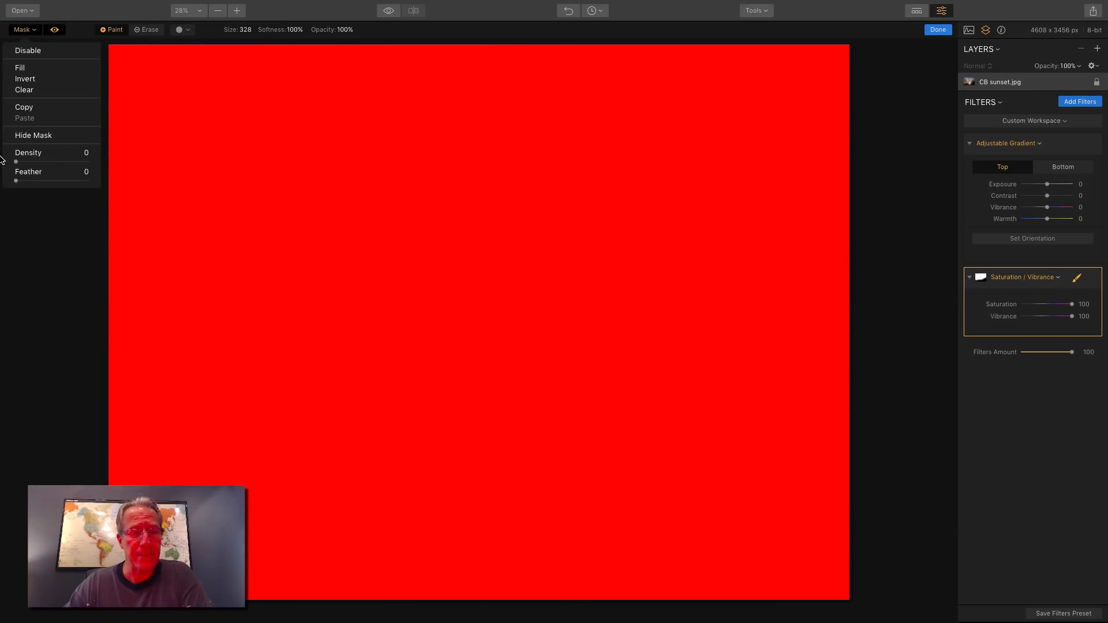
{"action": "left_click_drag", "start_coordinate": [16, 161], "coordinate": [38, 161]}
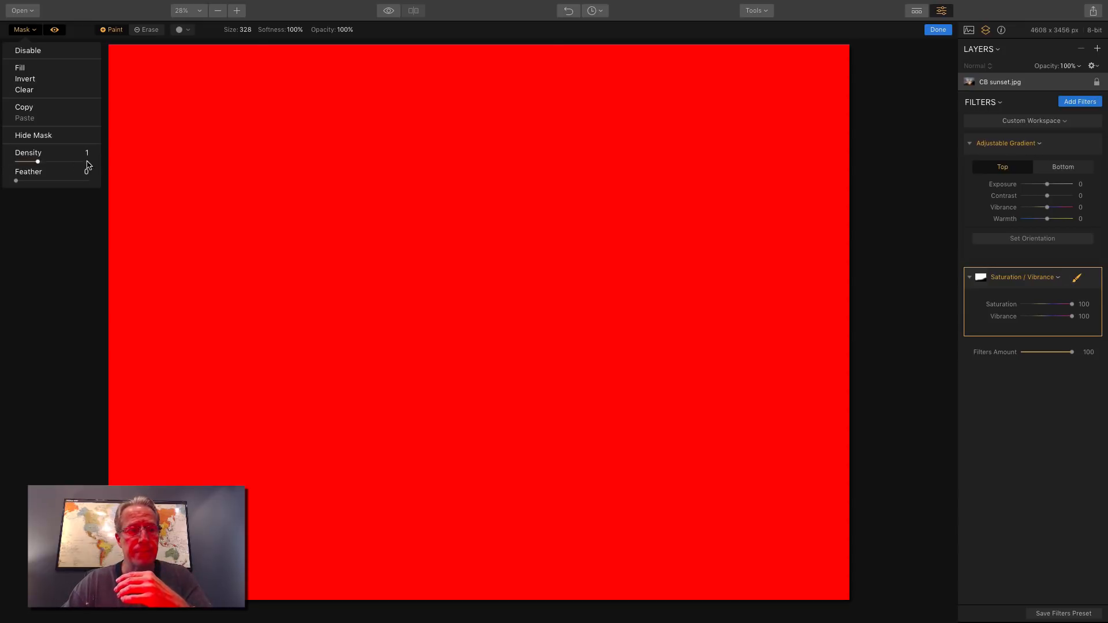
{"action": "left_click_drag", "start_coordinate": [38, 161], "coordinate": [88, 161]}
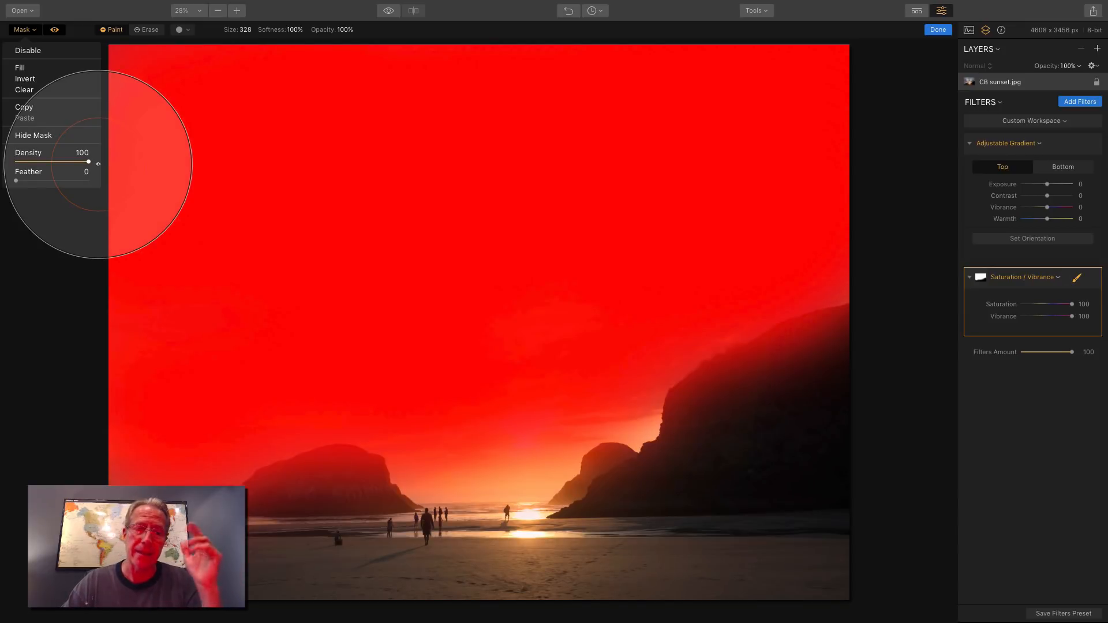
Step: Experiment with mask feathering, then set feather to 0
{"action": "left_click_drag", "start_coordinate": [12, 180], "coordinate": [40, 180]}
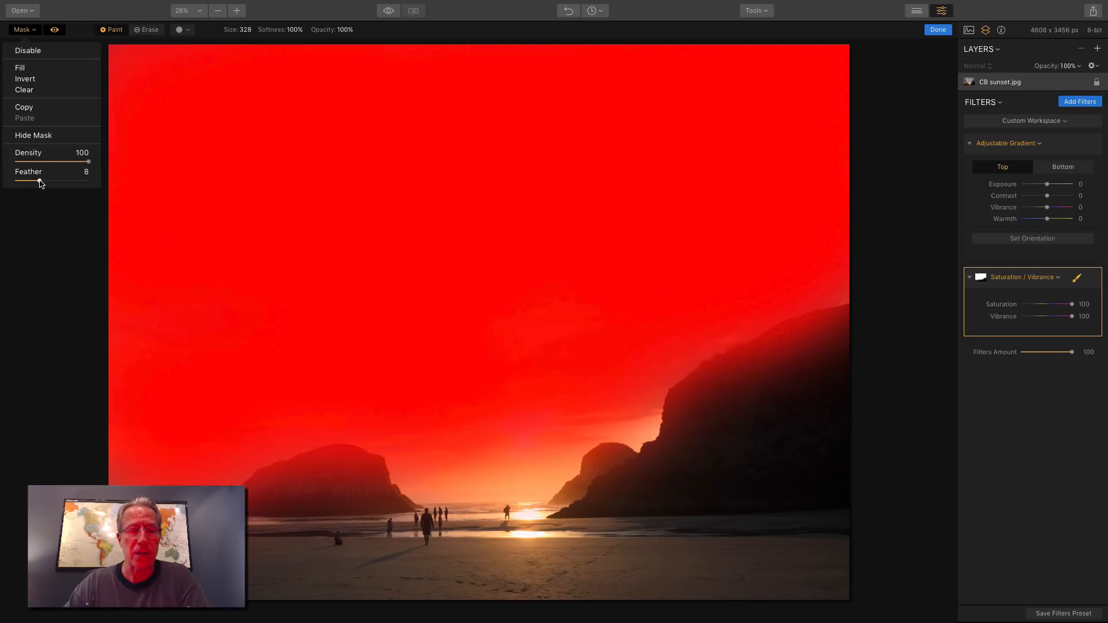
{"action": "left_click_drag", "start_coordinate": [32, 181], "coordinate": [90, 181]}
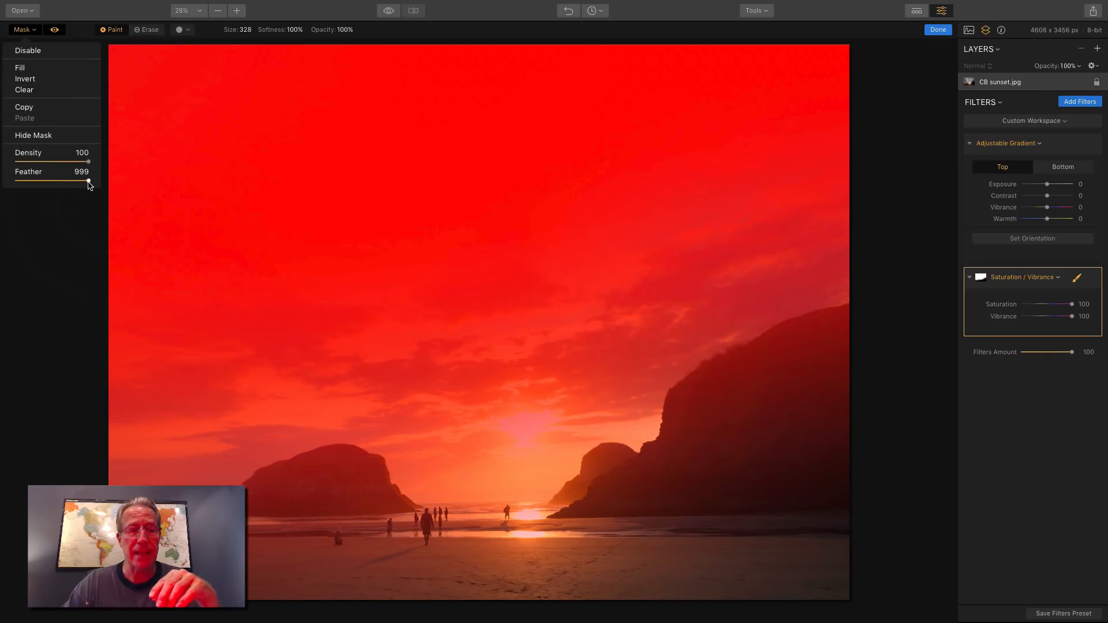
{"action": "left_click_drag", "start_coordinate": [87, 180], "coordinate": [12, 180]}
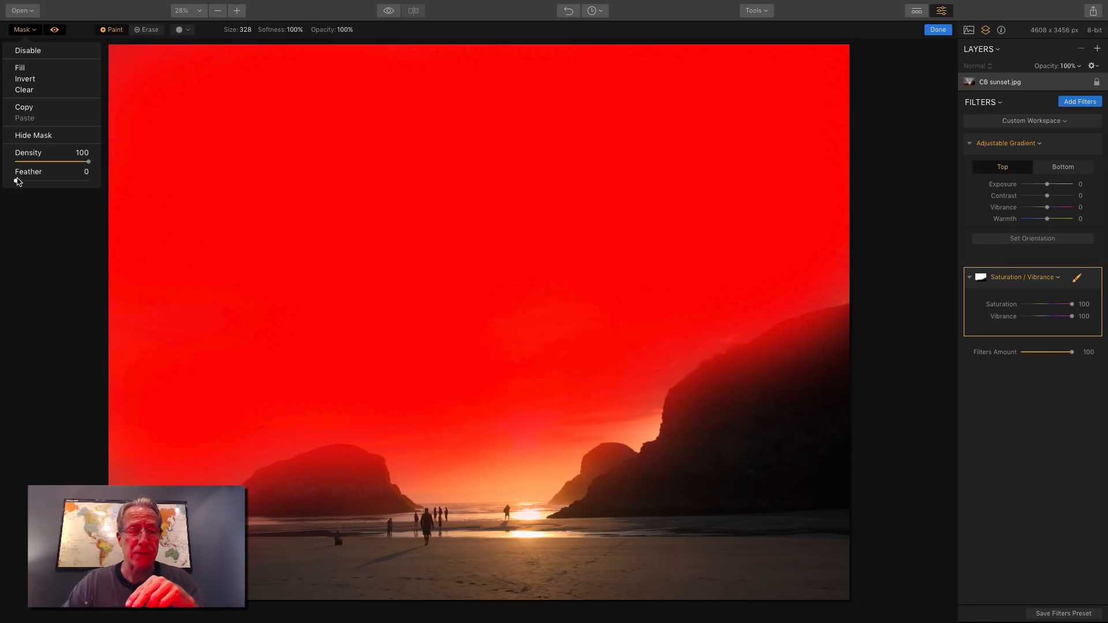
{"action": "left_click_drag", "start_coordinate": [14, 181], "coordinate": [91, 180]}
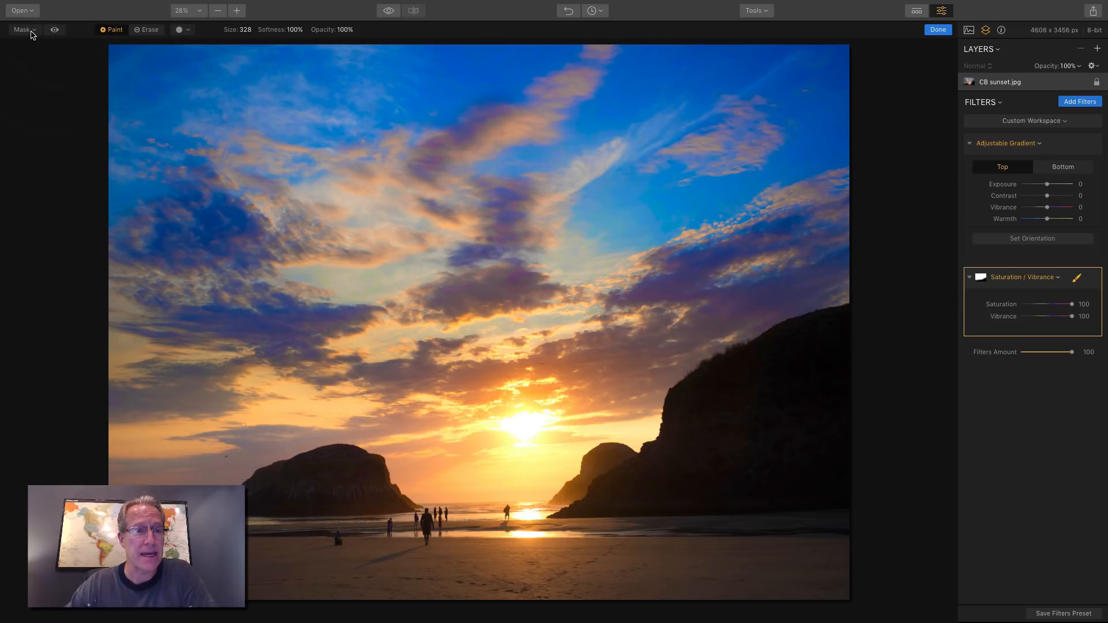
Step: Erase the mask over the left clouds and finish mask editing
{"action": "left_click", "coordinate": [24, 29]}
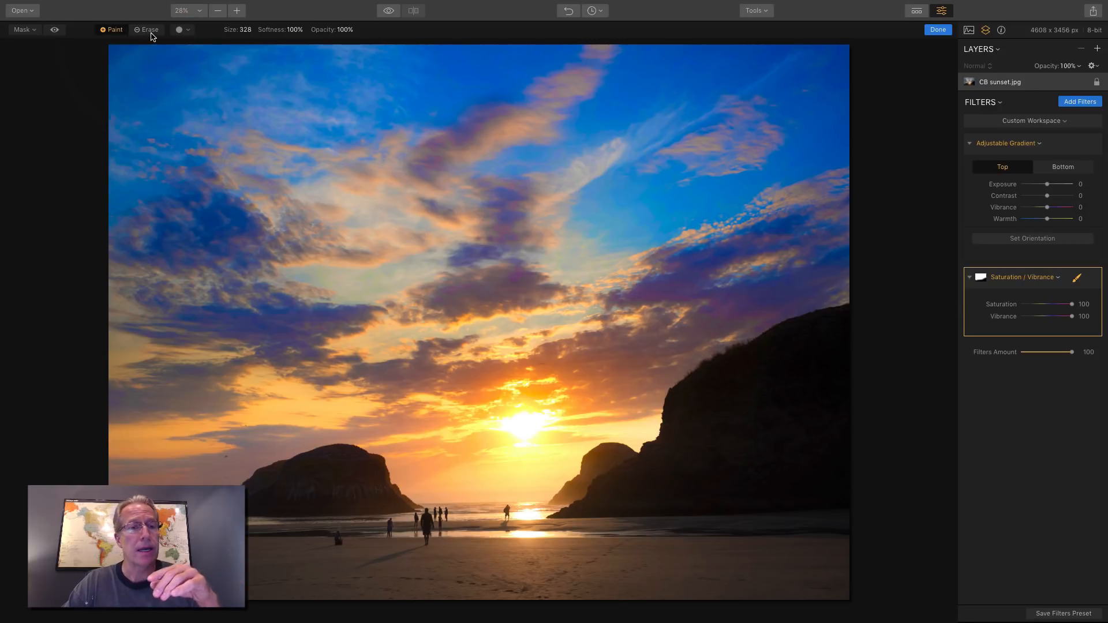
{"action": "left_click", "coordinate": [148, 29]}
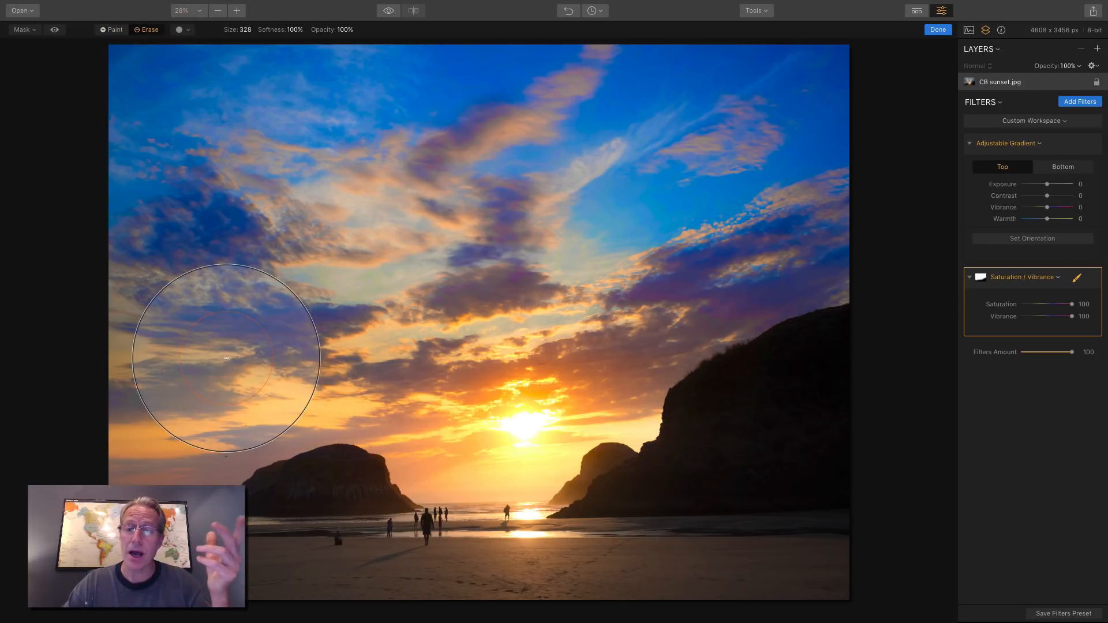
{"action": "left_click_drag", "start_coordinate": [226, 357], "coordinate": [274, 273]}
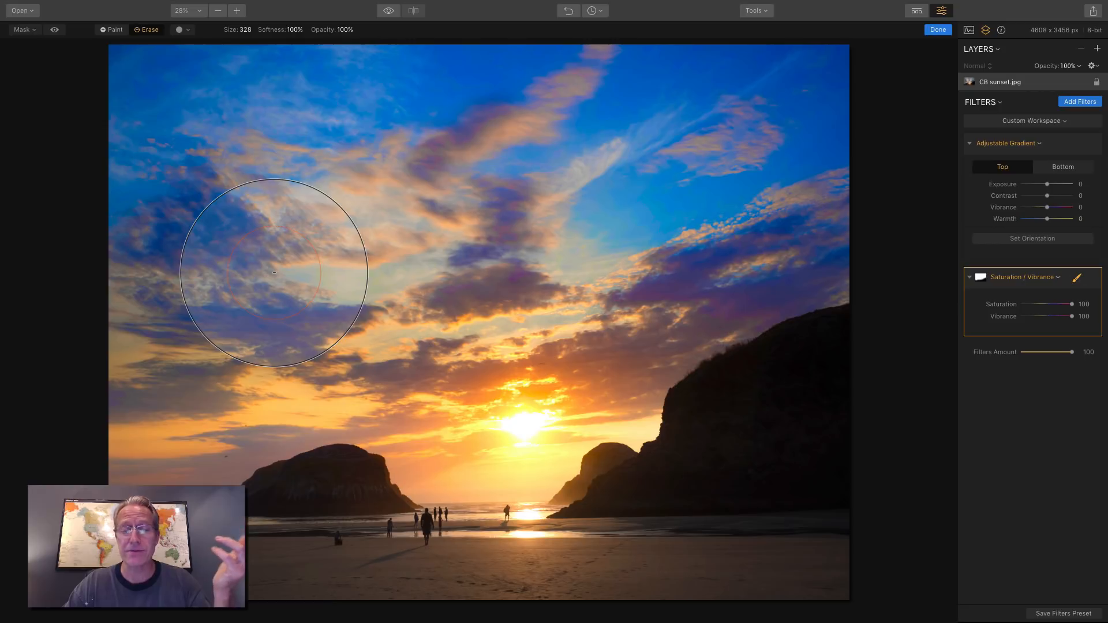
{"action": "mouse_move", "coordinate": [182, 34]}
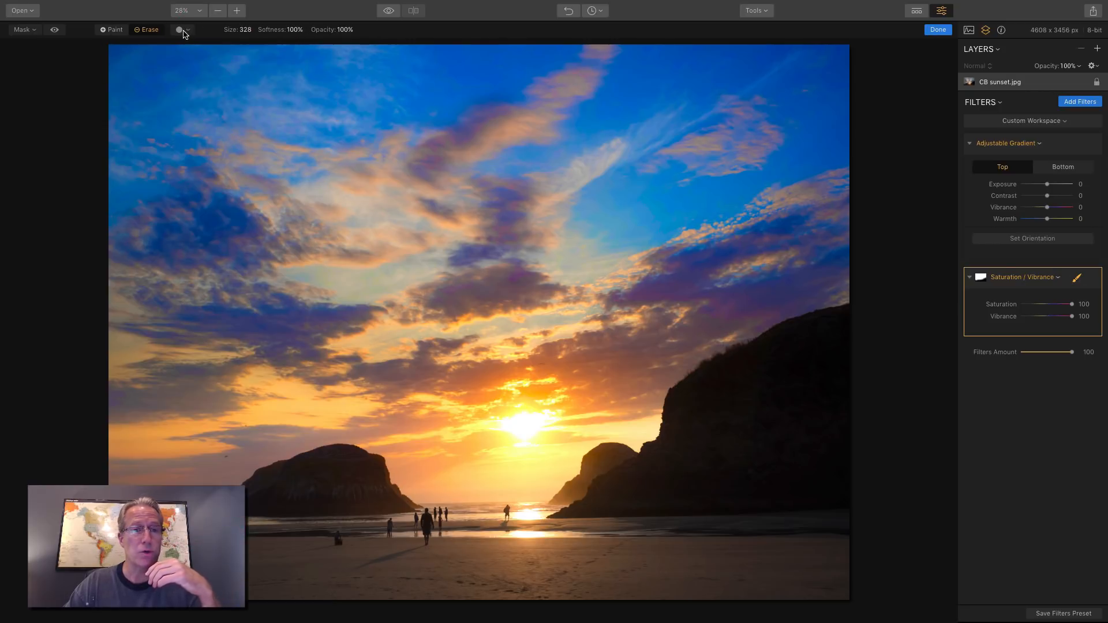
{"action": "left_click", "coordinate": [182, 29]}
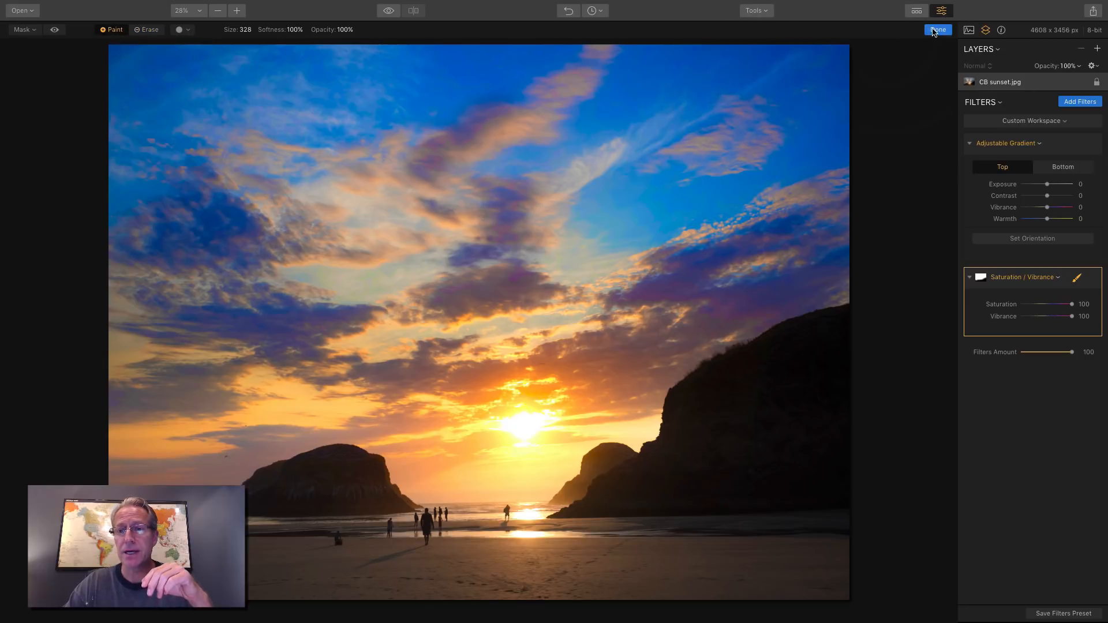
{"action": "left_click", "coordinate": [938, 30]}
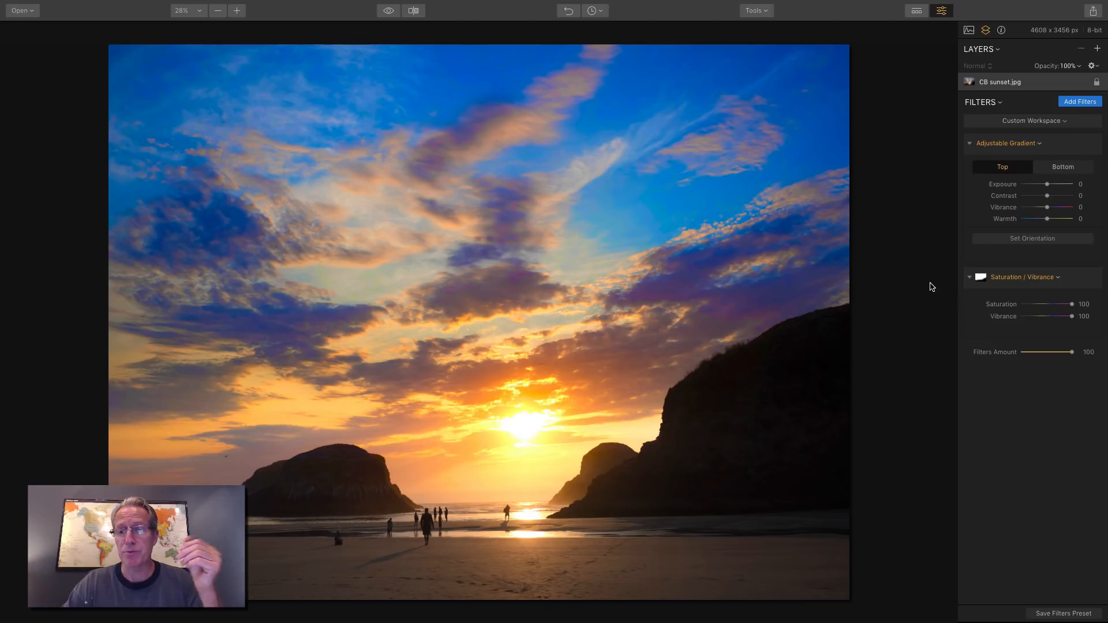
{"action": "mouse_move", "coordinate": [1097, 372]}
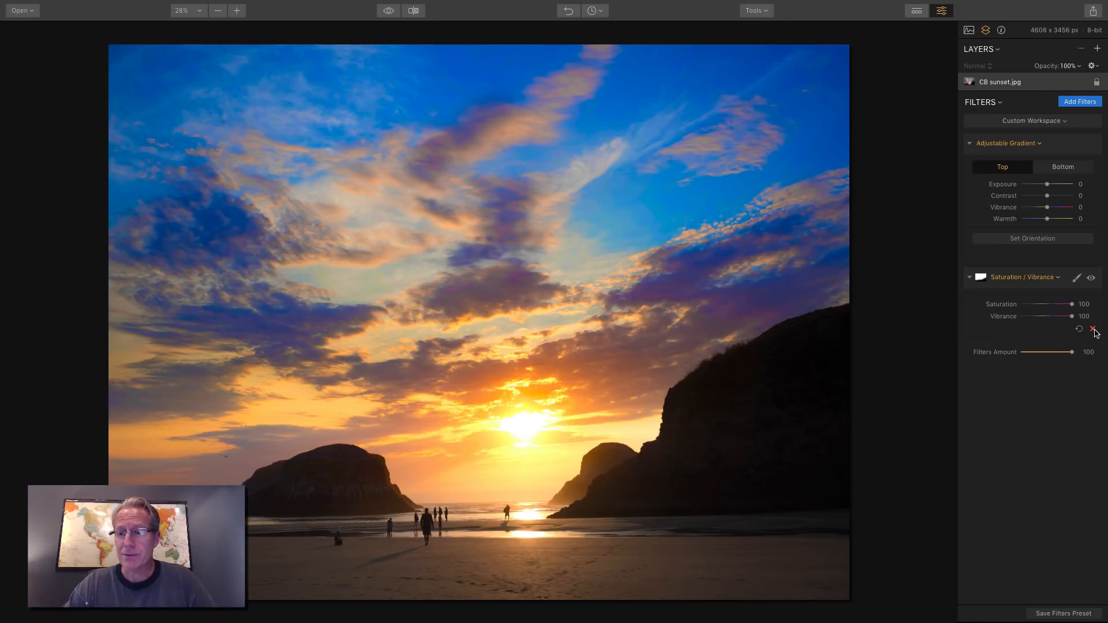
Step: Delete the old filter and add a new Saturation / Vibrance at 100/100
{"action": "left_click", "coordinate": [1095, 332]}
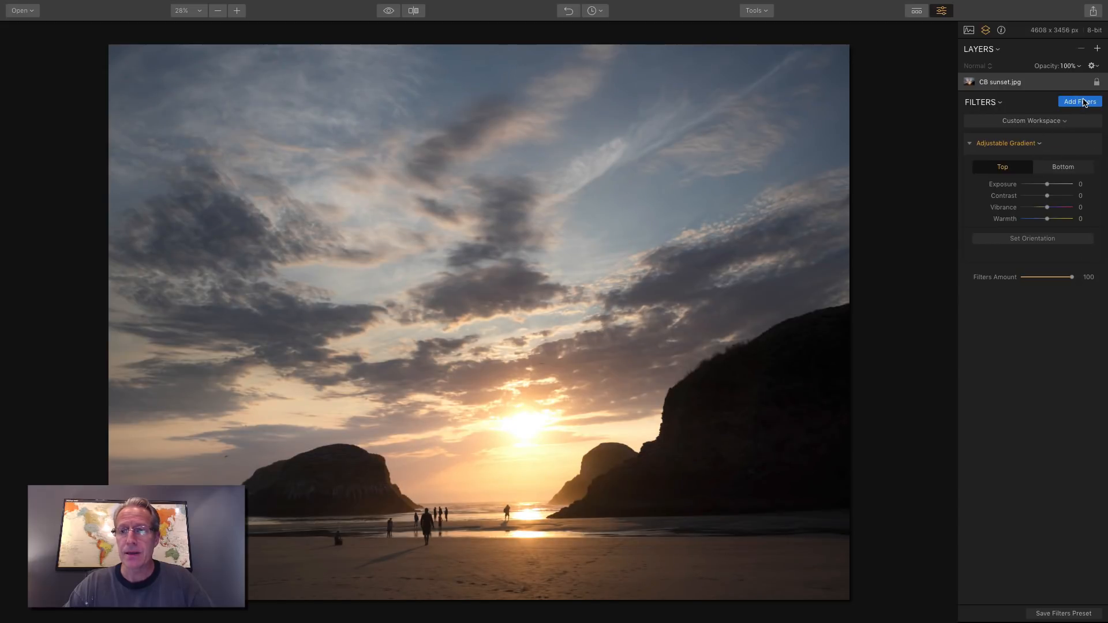
{"action": "left_click", "coordinate": [1079, 101]}
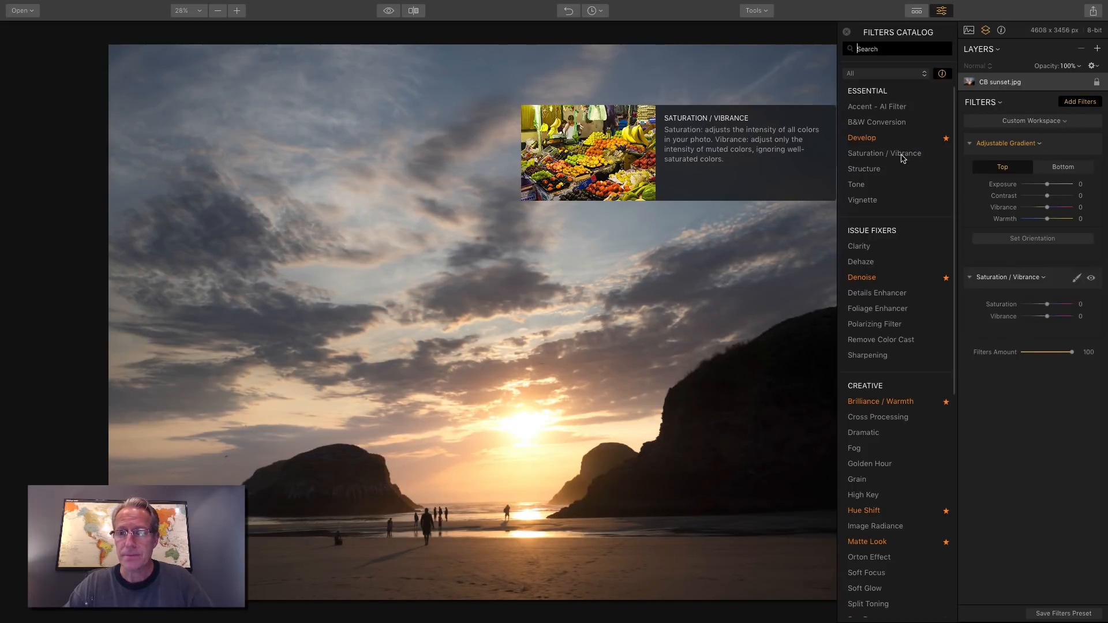
{"action": "left_click_drag", "start_coordinate": [1049, 304], "coordinate": [1070, 304]}
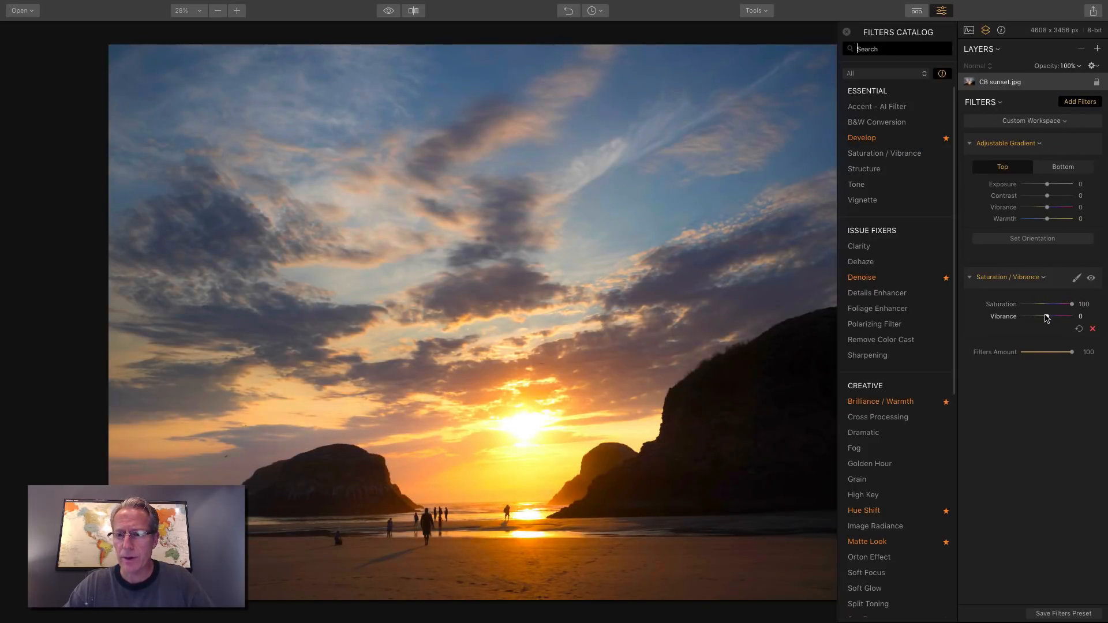
{"action": "left_click_drag", "start_coordinate": [1047, 315], "coordinate": [1071, 315]}
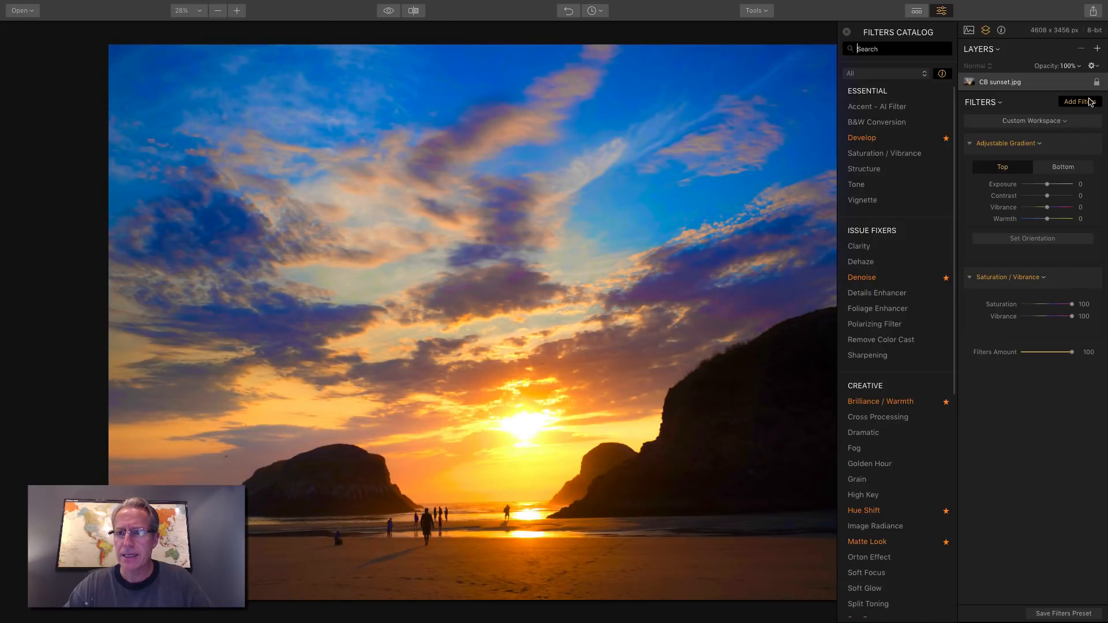
{"action": "left_click", "coordinate": [1076, 277]}
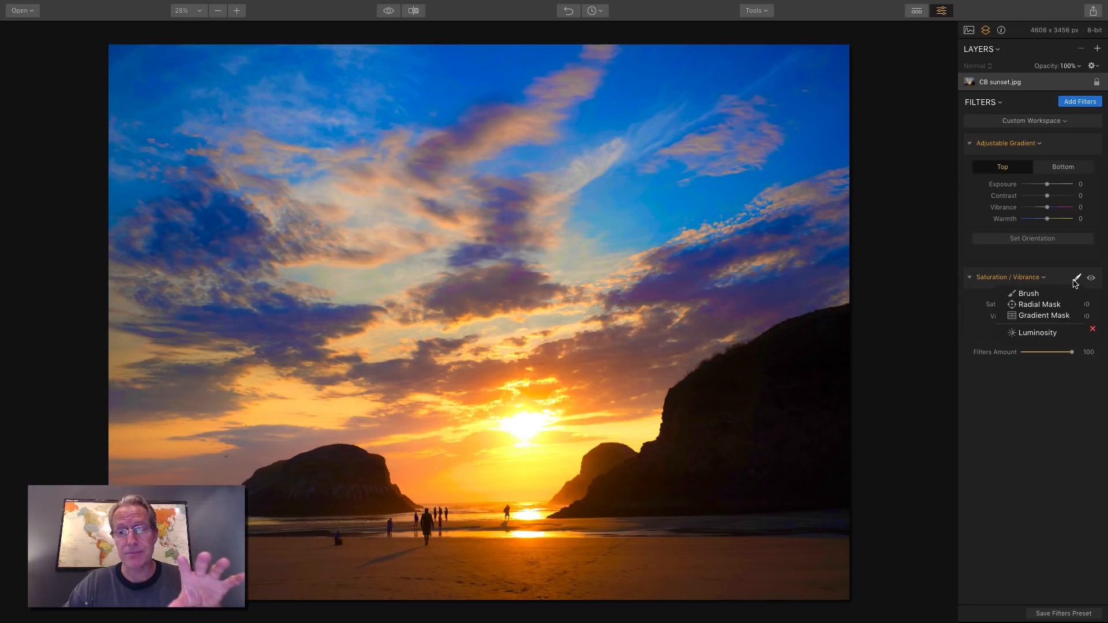
Step: Draw a radial mask, move it onto the sun, and invert it
{"action": "left_click", "coordinate": [1040, 304]}
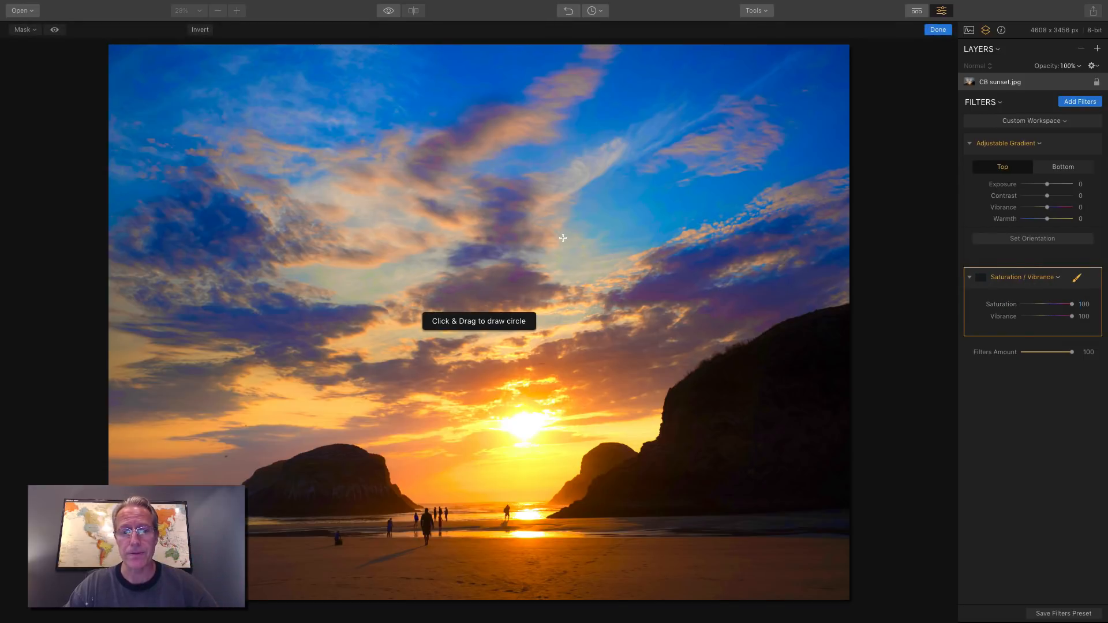
{"action": "mouse_move", "coordinate": [454, 276]}
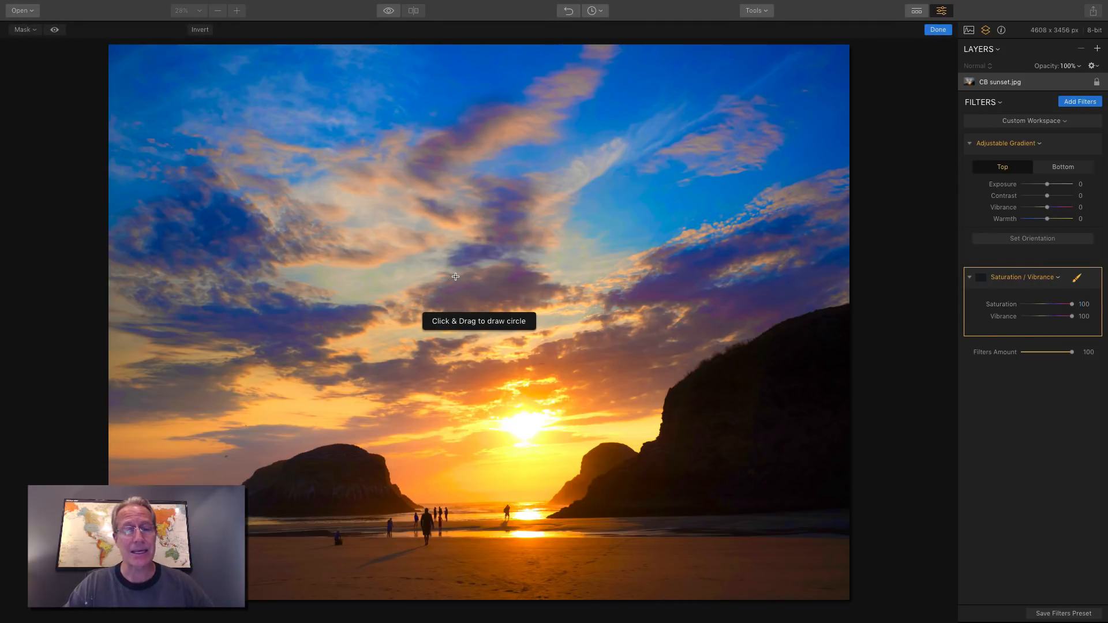
{"action": "left_click_drag", "start_coordinate": [454, 276], "coordinate": [663, 284]}
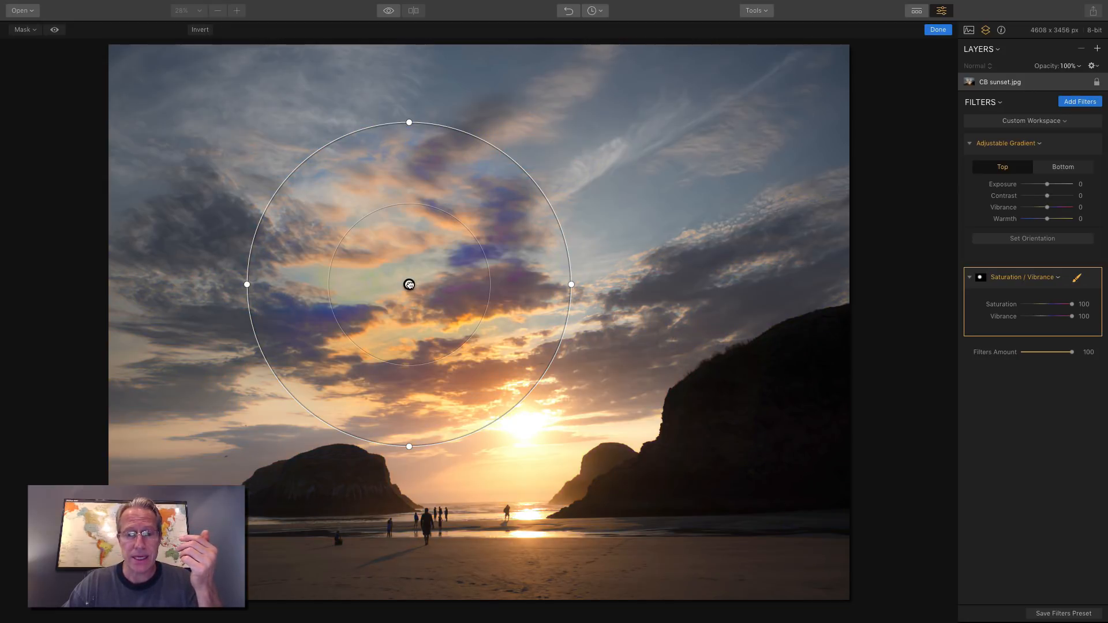
{"action": "left_click_drag", "start_coordinate": [408, 284], "coordinate": [522, 427]}
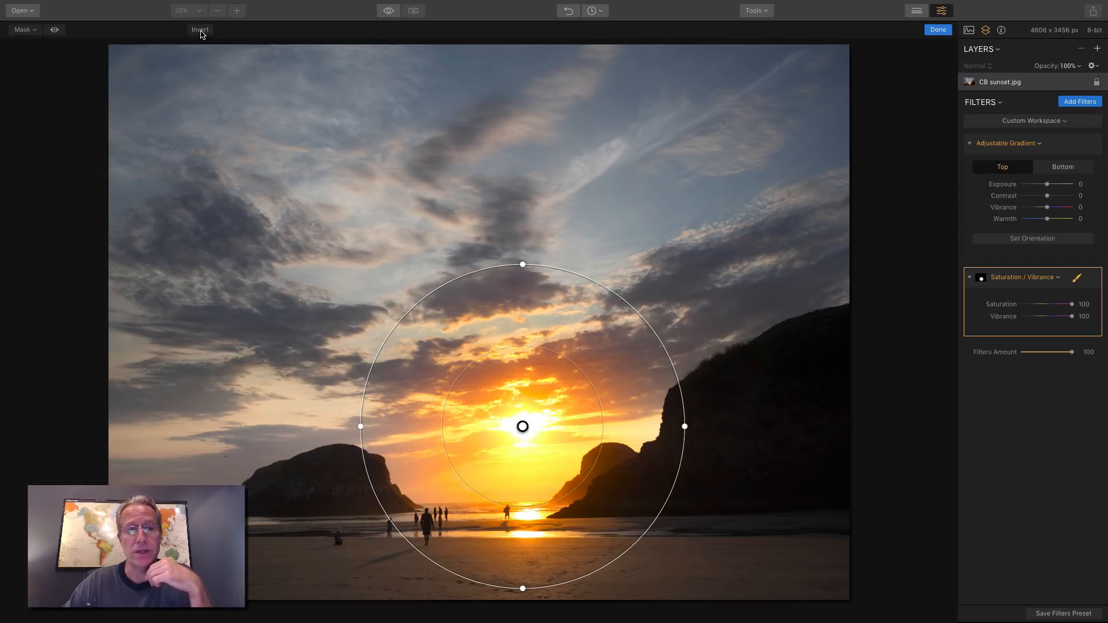
{"action": "left_click", "coordinate": [200, 30]}
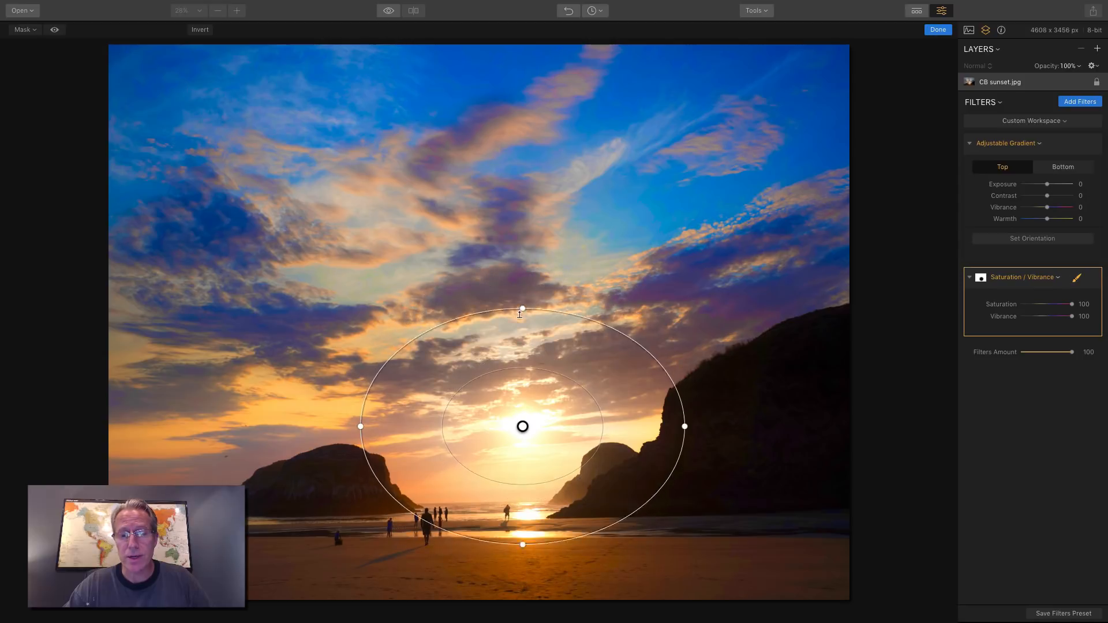
Step: Reshape the radial mask into a wide ellipse around the sunset glow
{"action": "left_click_drag", "start_coordinate": [522, 309], "coordinate": [521, 351]}
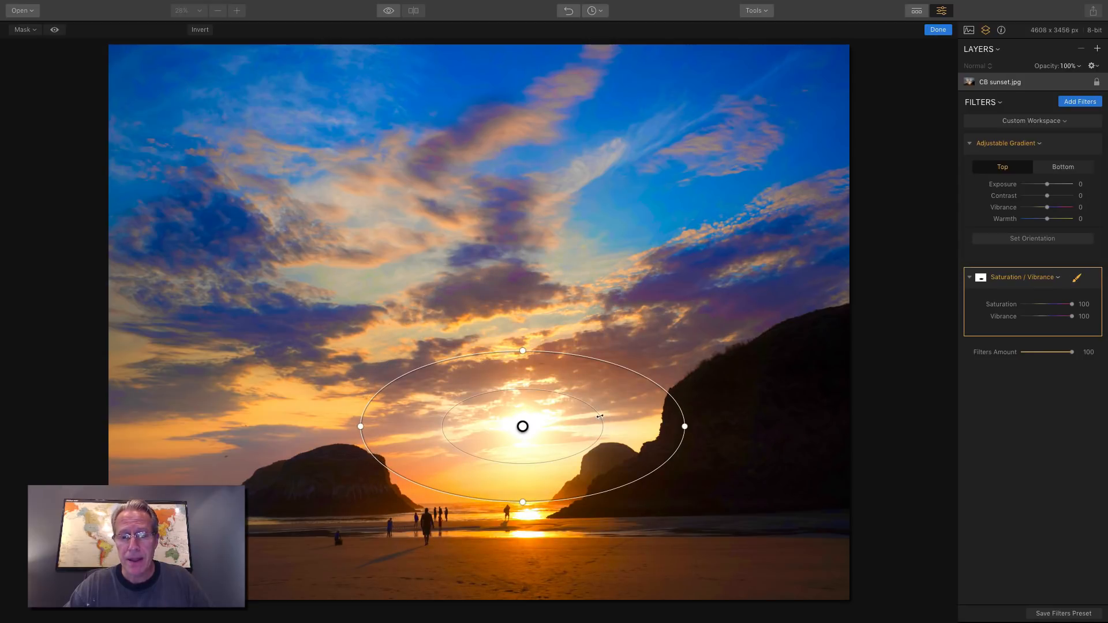
{"action": "left_click_drag", "start_coordinate": [683, 426], "coordinate": [757, 426]}
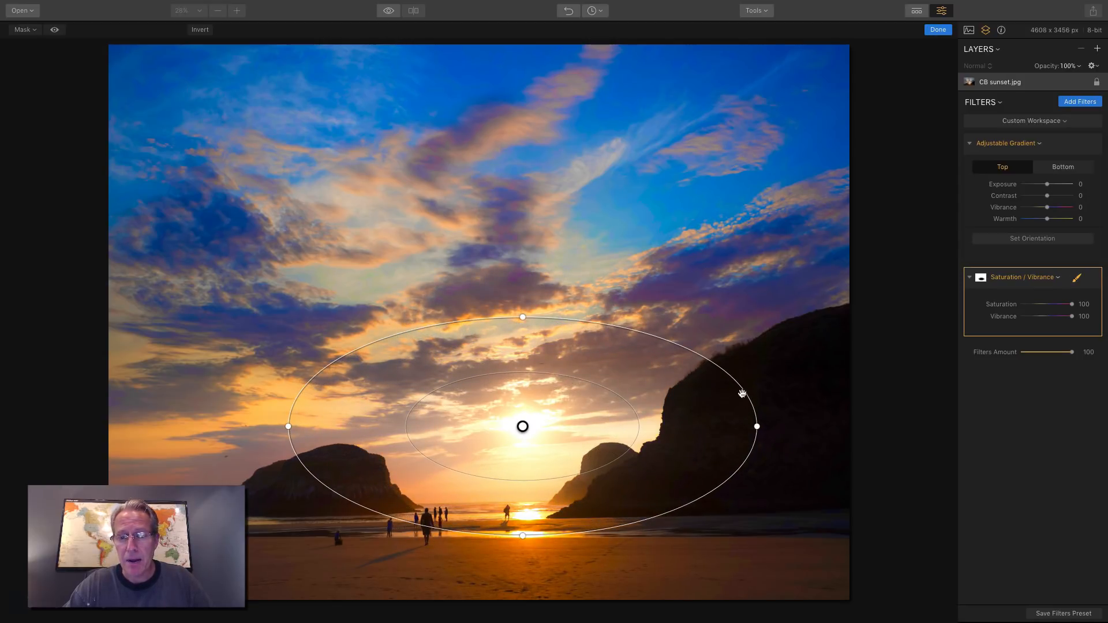
{"action": "left_click_drag", "start_coordinate": [756, 426], "coordinate": [731, 425]}
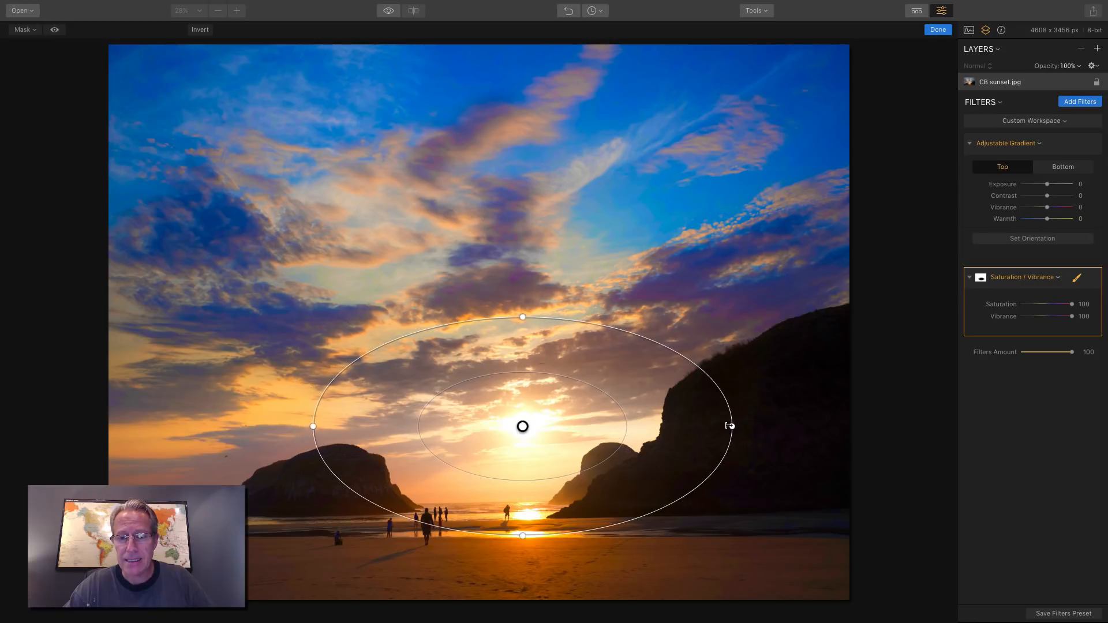
{"action": "left_click_drag", "start_coordinate": [730, 425], "coordinate": [723, 425]}
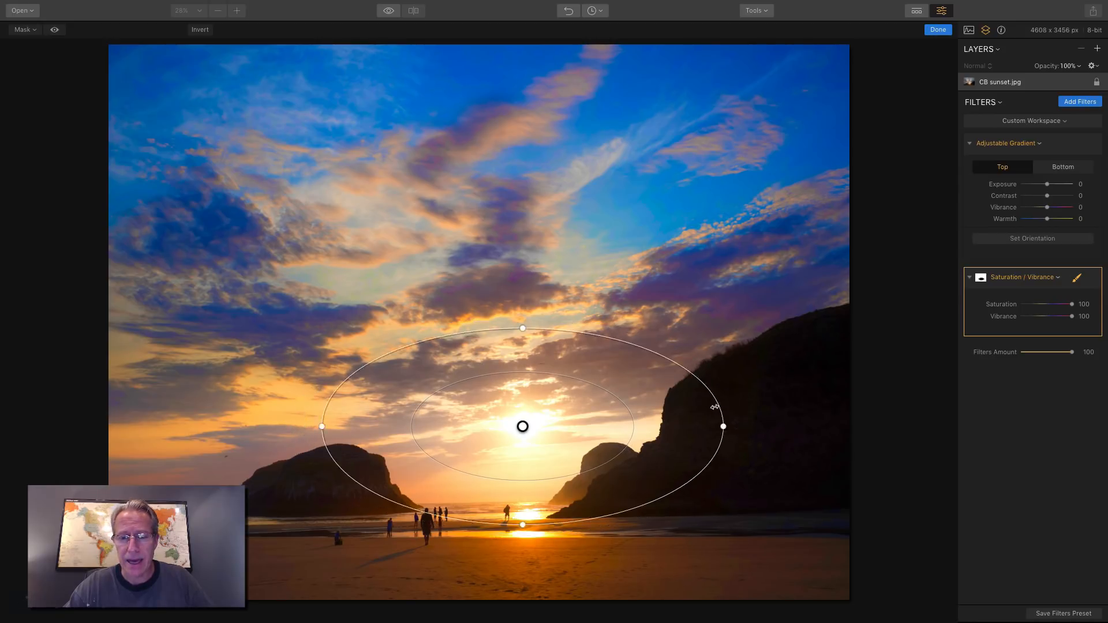
{"action": "left_click_drag", "start_coordinate": [723, 426], "coordinate": [671, 426]}
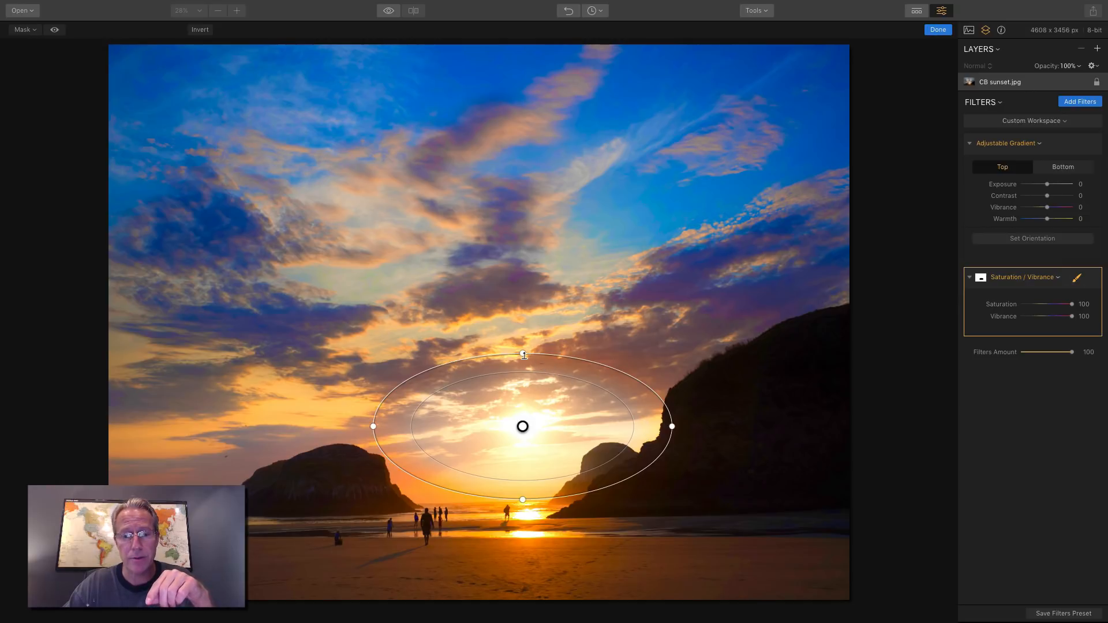
{"action": "left_click_drag", "start_coordinate": [523, 356], "coordinate": [523, 334]}
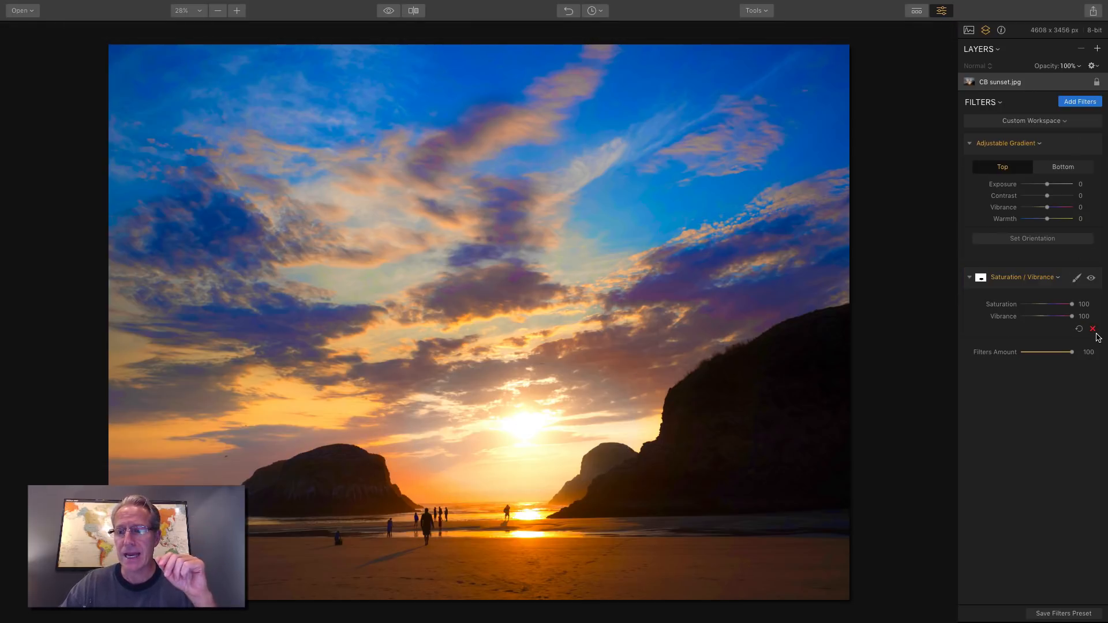
Step: Replace the radially masked filter with a fresh Saturation / Vibrance at saturation 100
{"action": "left_click", "coordinate": [1092, 328]}
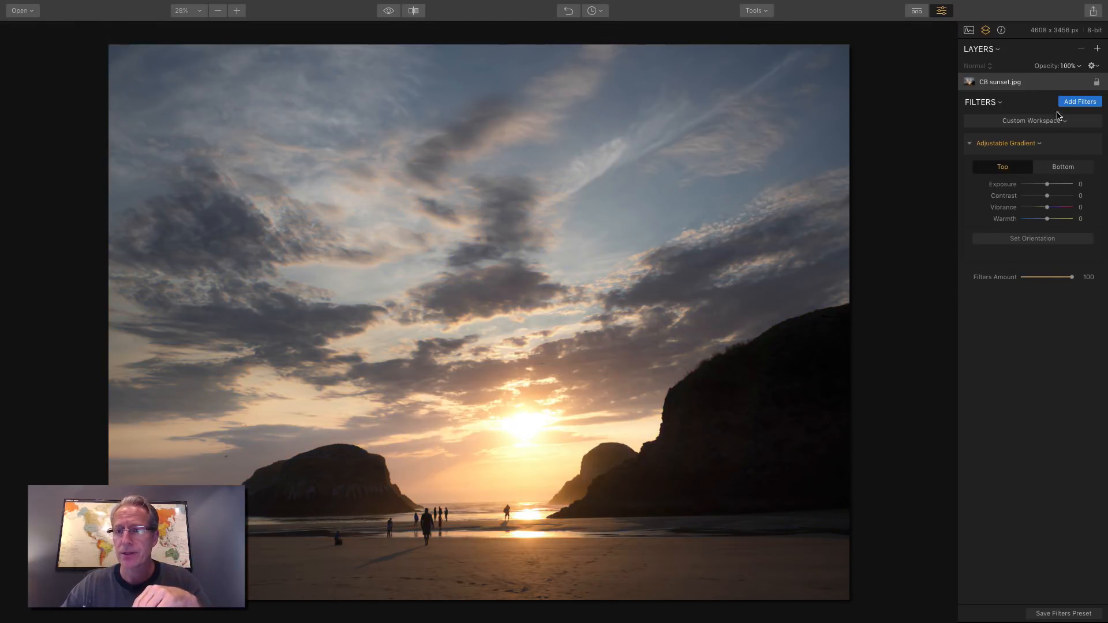
{"action": "left_click", "coordinate": [1080, 101]}
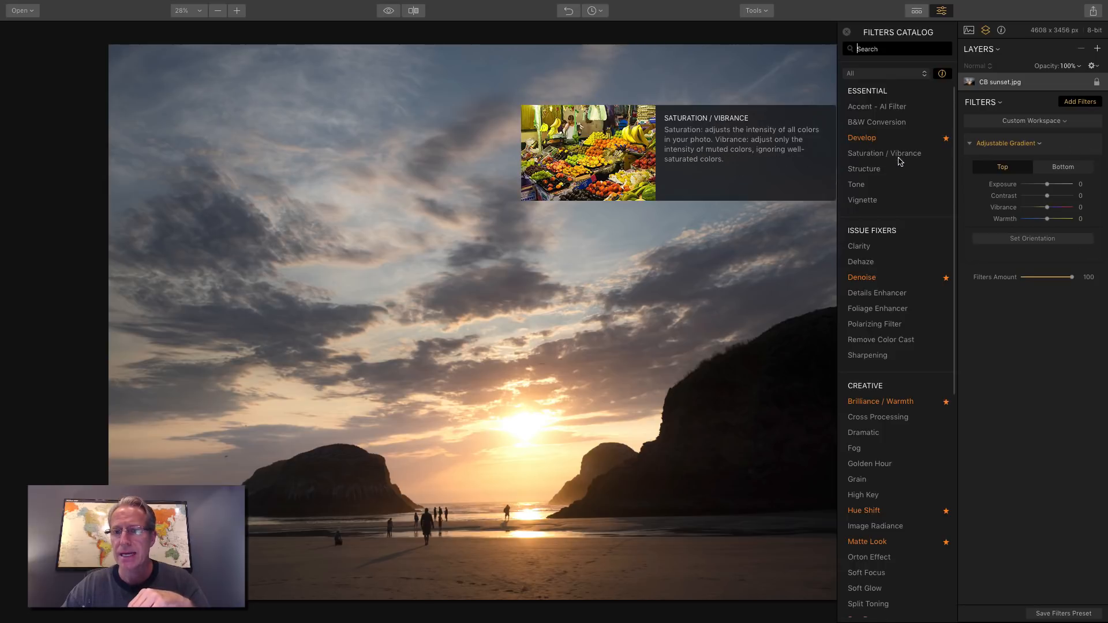
{"action": "left_click", "coordinate": [884, 152]}
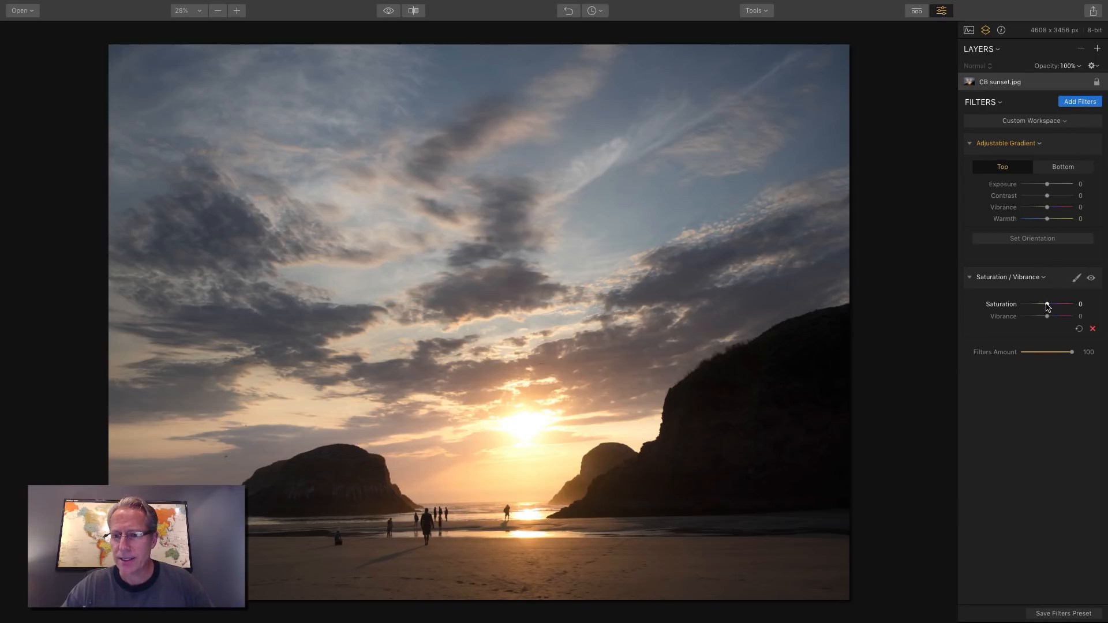
{"action": "left_click_drag", "start_coordinate": [1047, 304], "coordinate": [1071, 304]}
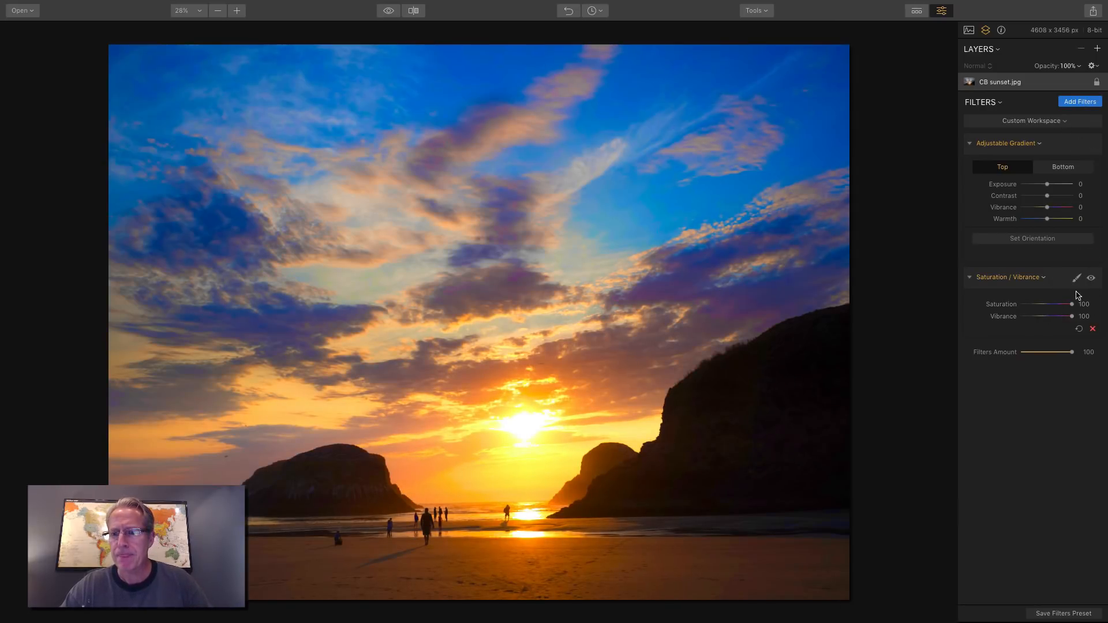
{"action": "left_click", "coordinate": [1077, 277]}
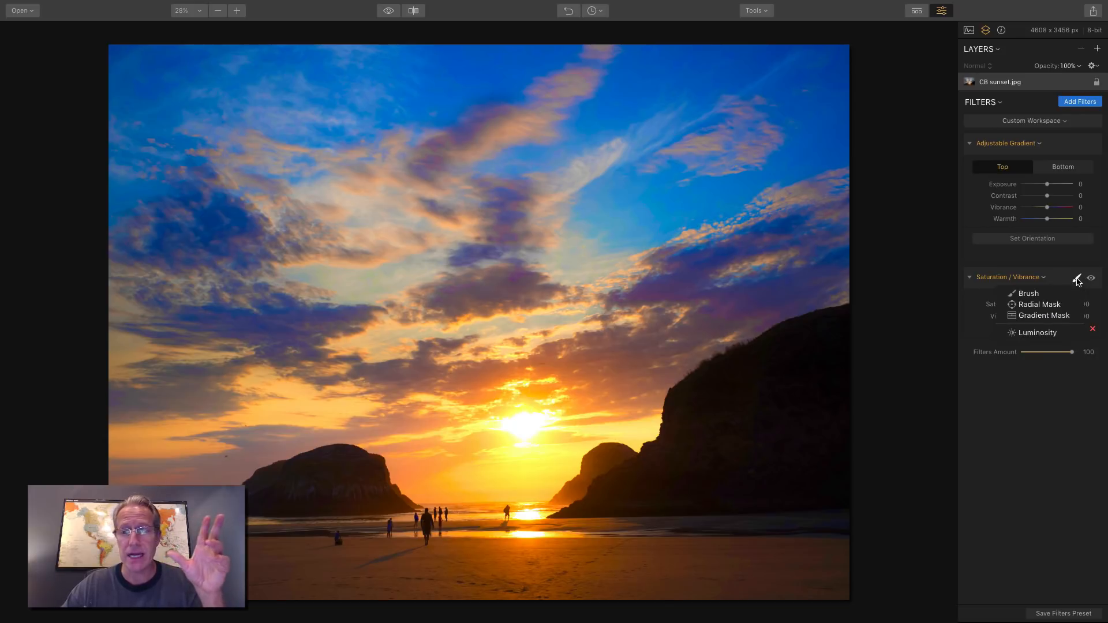
{"action": "left_click", "coordinate": [1045, 316]}
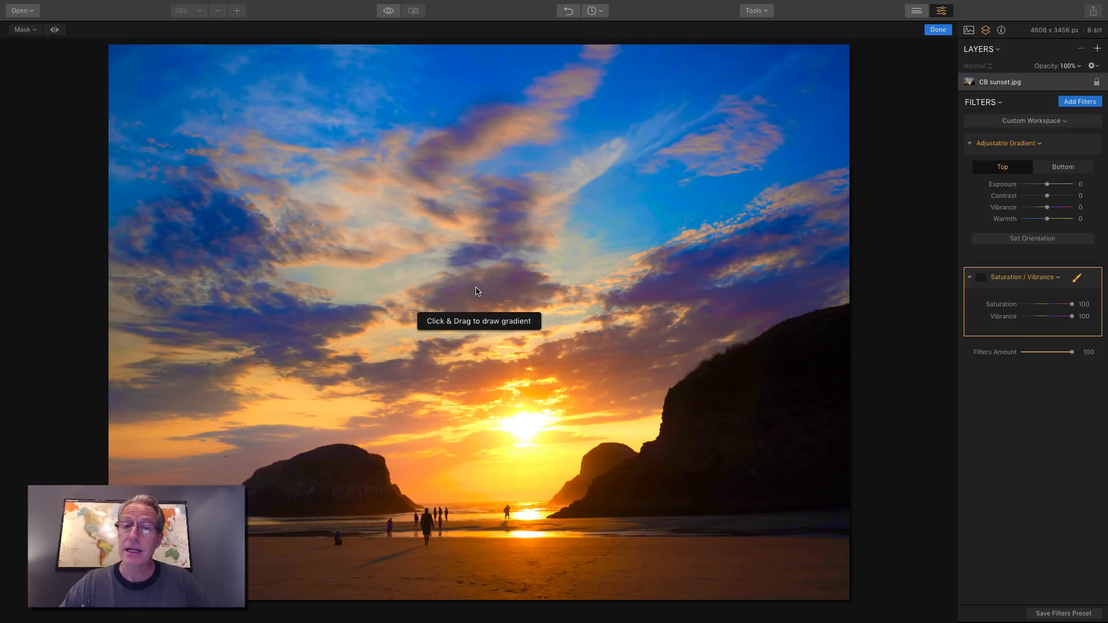
{"action": "mouse_move", "coordinate": [452, 218]}
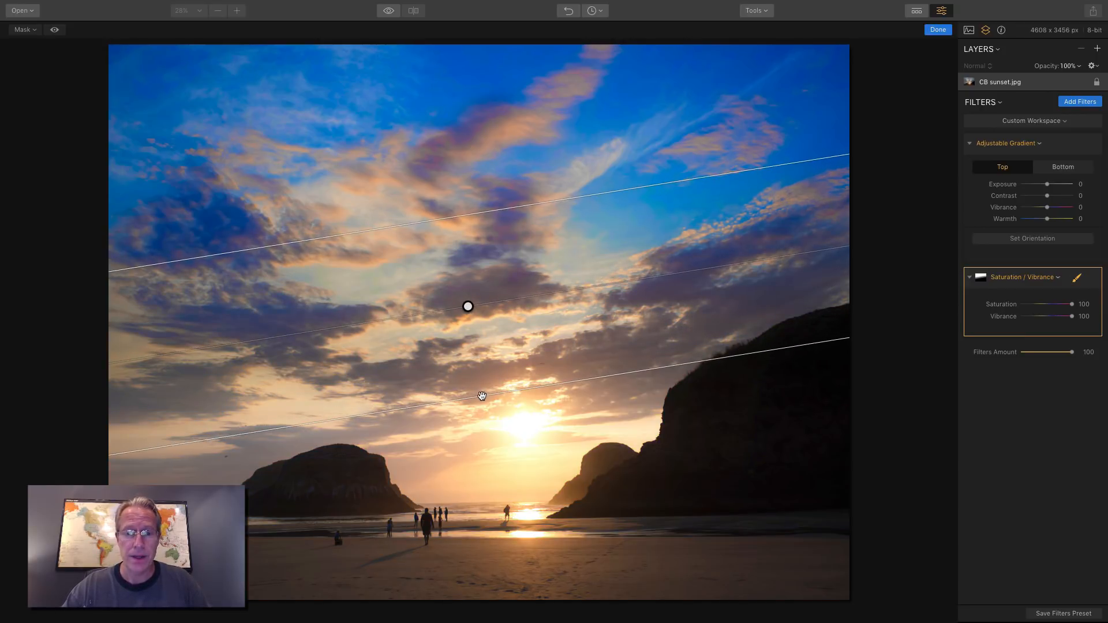
{"action": "left_click_drag", "start_coordinate": [467, 305], "coordinate": [469, 345]}
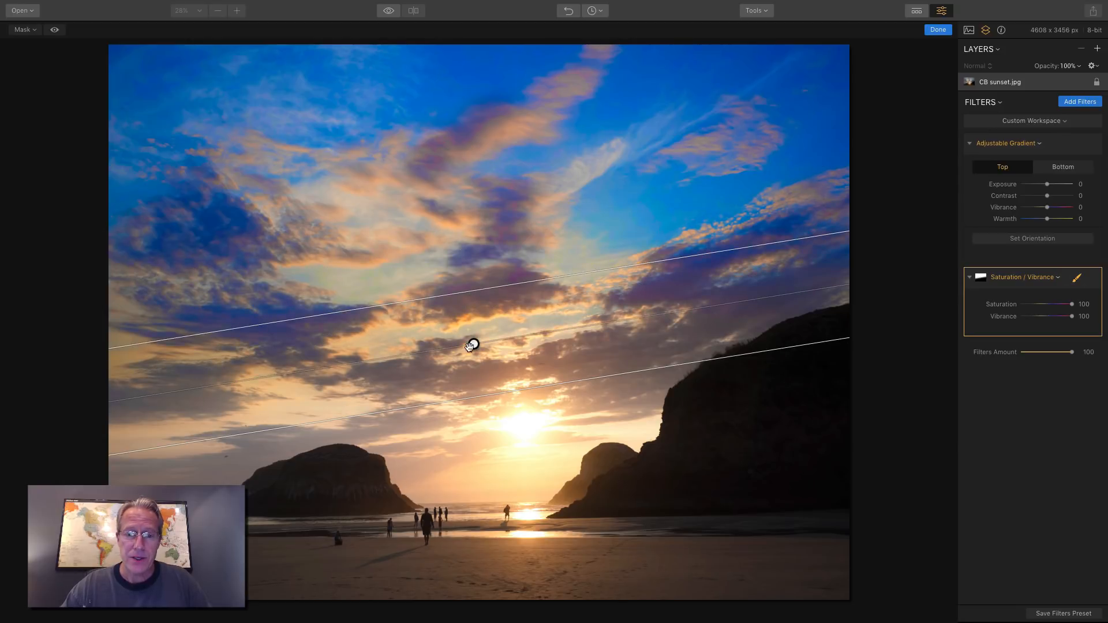
{"action": "left_click_drag", "start_coordinate": [470, 345], "coordinate": [494, 264]}
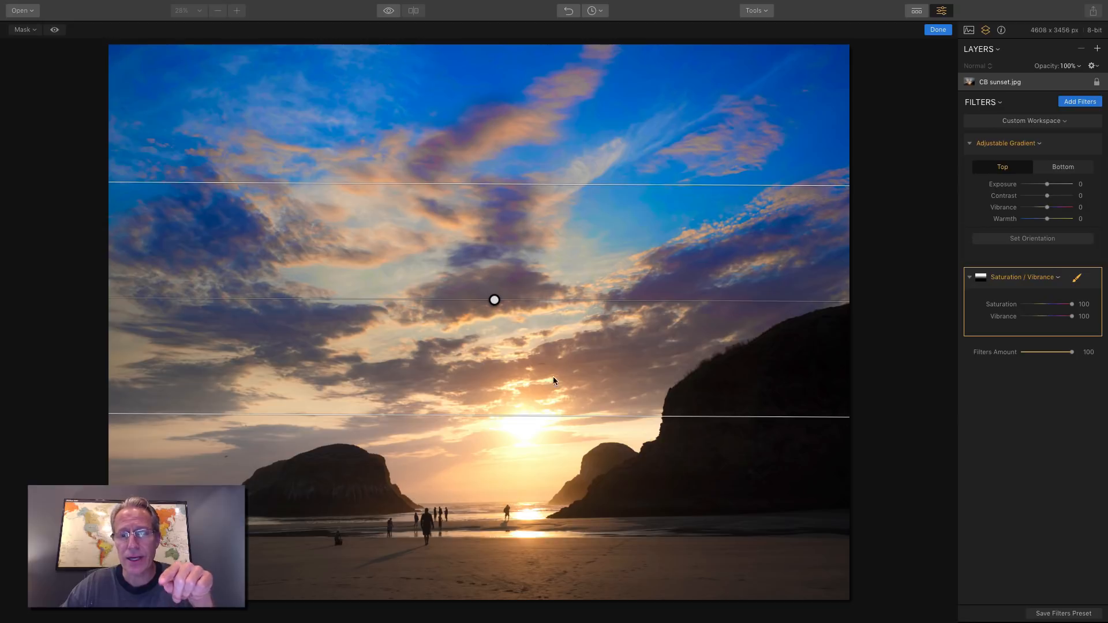
{"action": "mouse_move", "coordinate": [554, 118]}
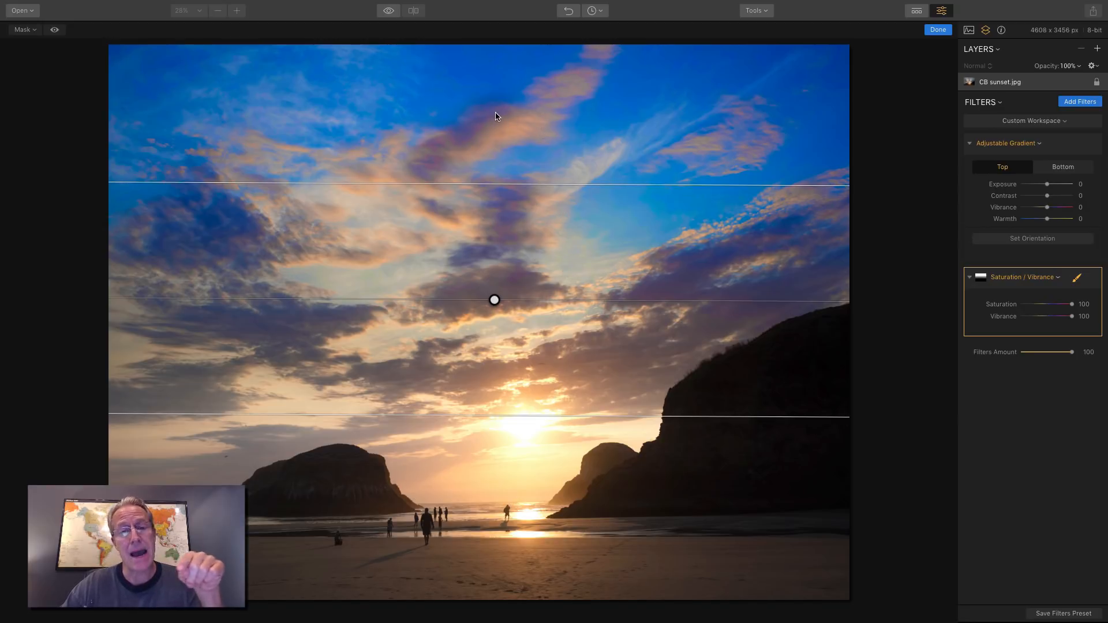
{"action": "left_click", "coordinate": [54, 30]}
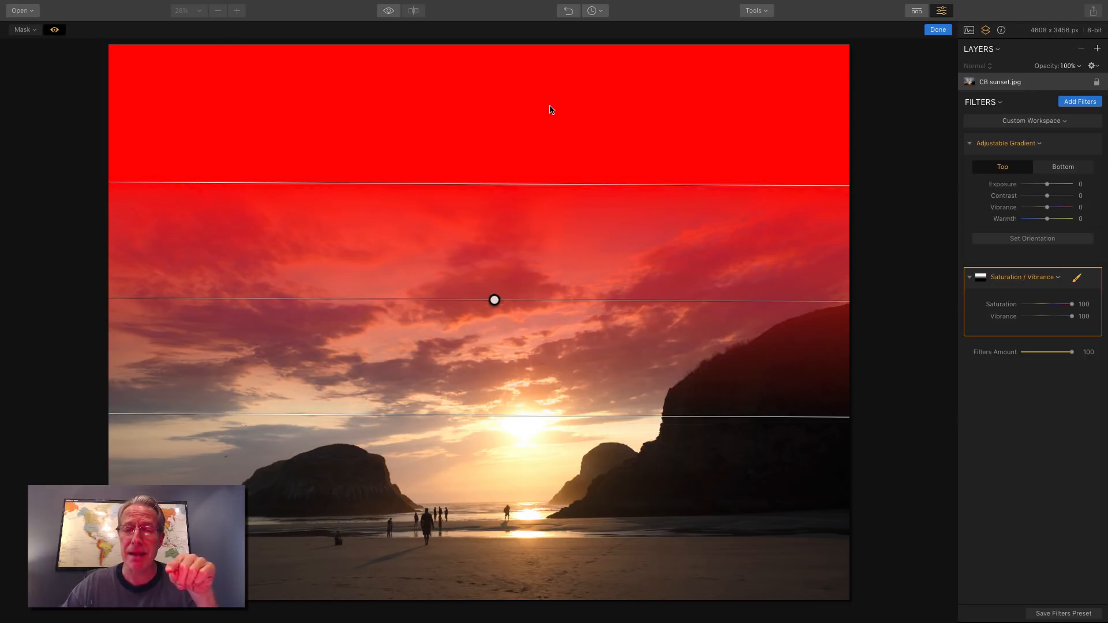
{"action": "mouse_move", "coordinate": [602, 260]}
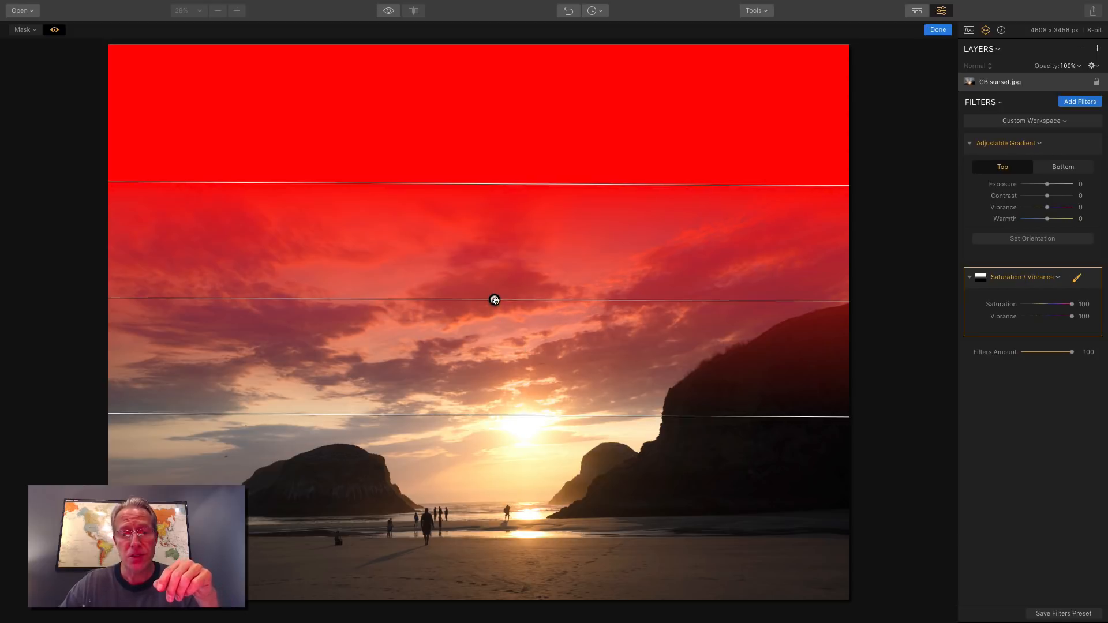
{"action": "left_click_drag", "start_coordinate": [494, 300], "coordinate": [493, 363]}
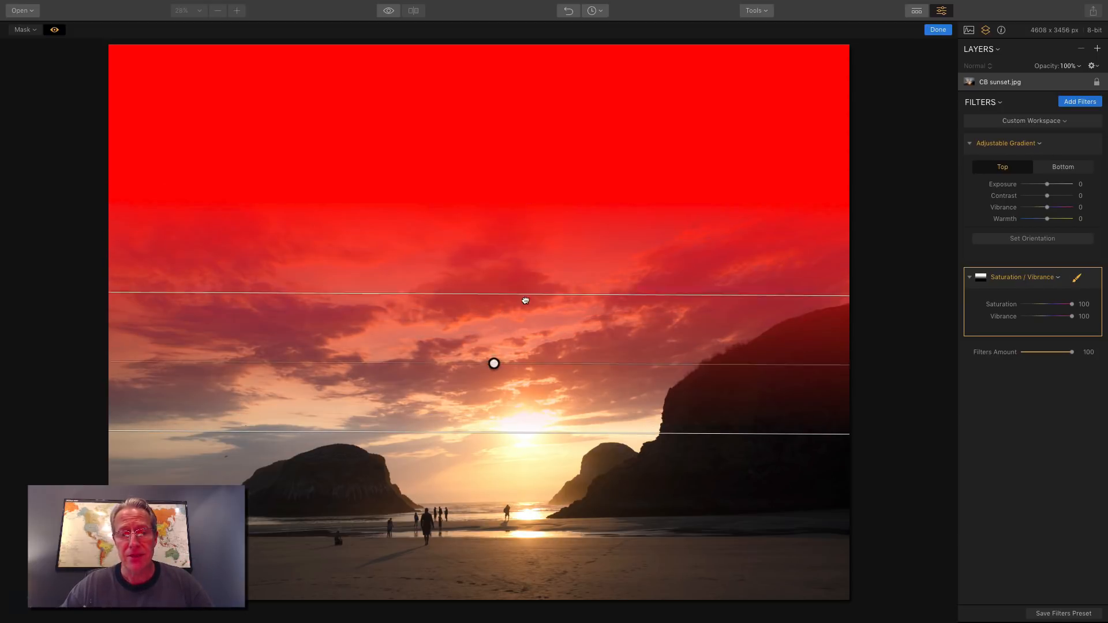
{"action": "left_click_drag", "start_coordinate": [494, 363], "coordinate": [493, 391]}
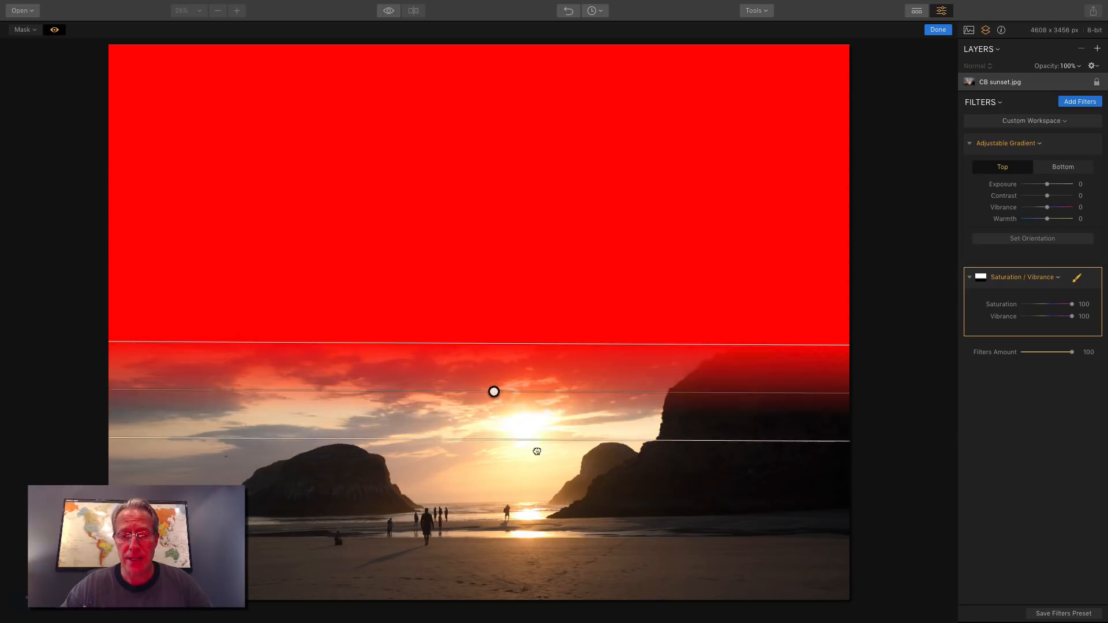
{"action": "left_click_drag", "start_coordinate": [494, 391], "coordinate": [493, 404]}
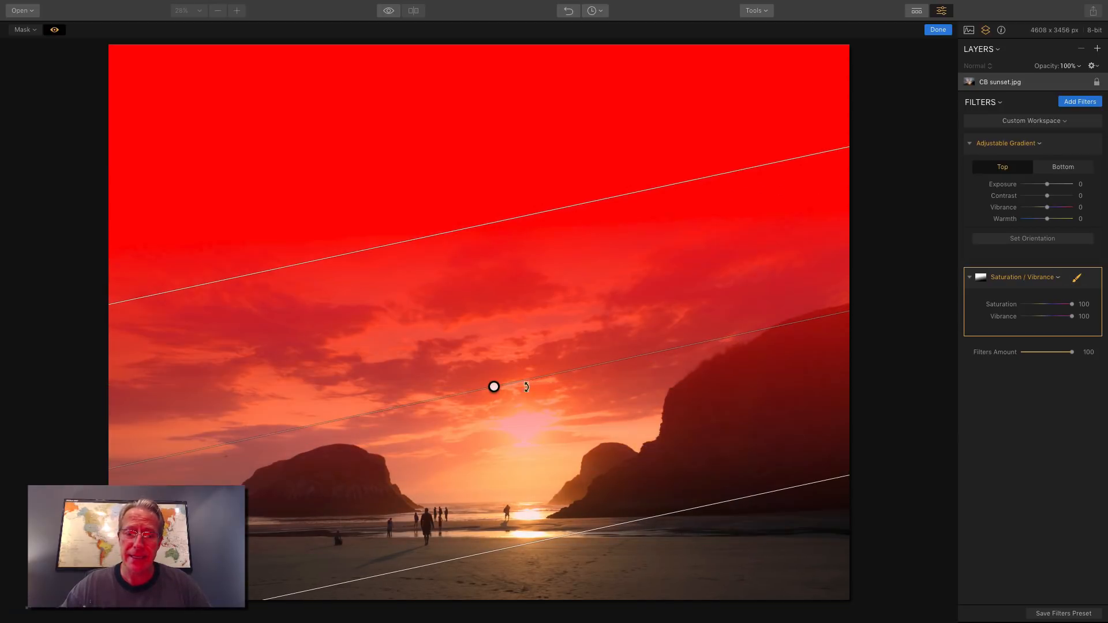
{"action": "left_click_drag", "start_coordinate": [494, 387], "coordinate": [507, 256]}
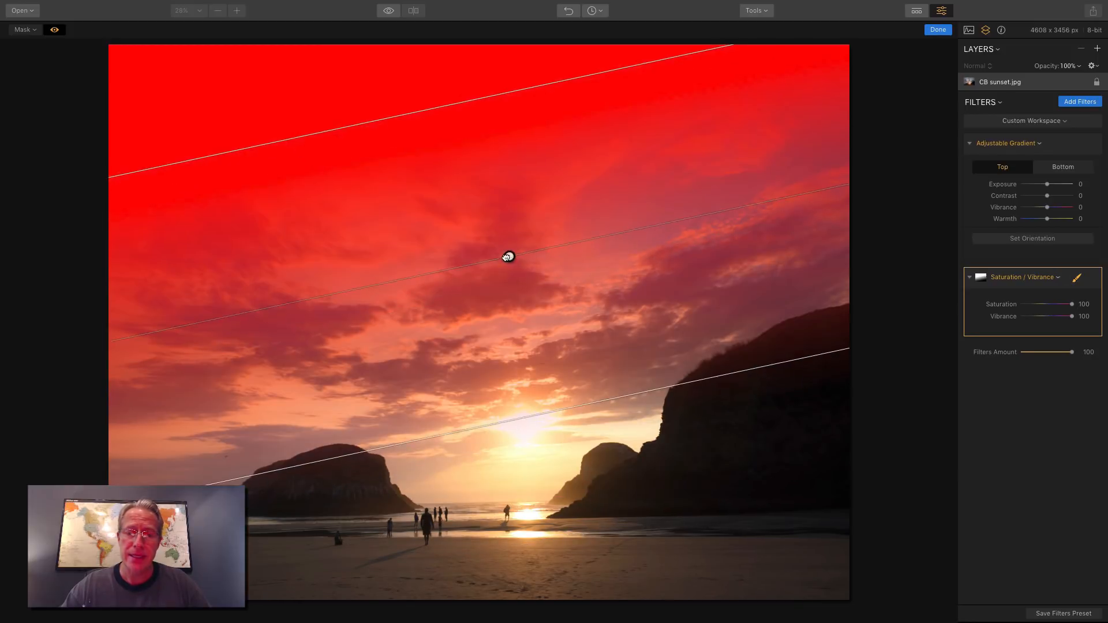
{"action": "left_click_drag", "start_coordinate": [507, 255], "coordinate": [497, 260]}
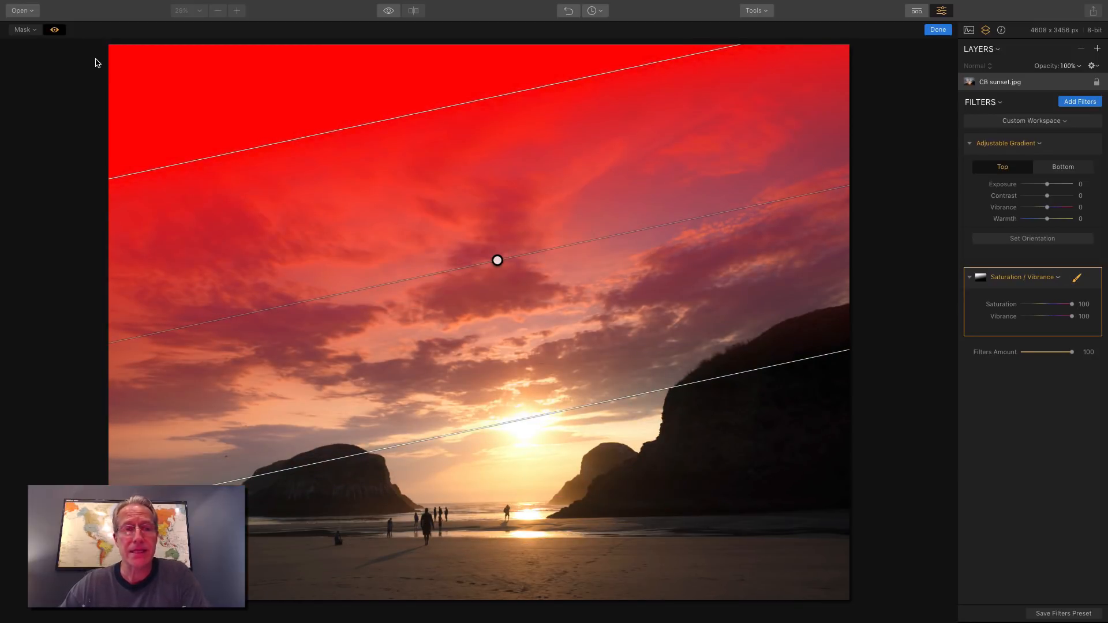
{"action": "left_click", "coordinate": [54, 29]}
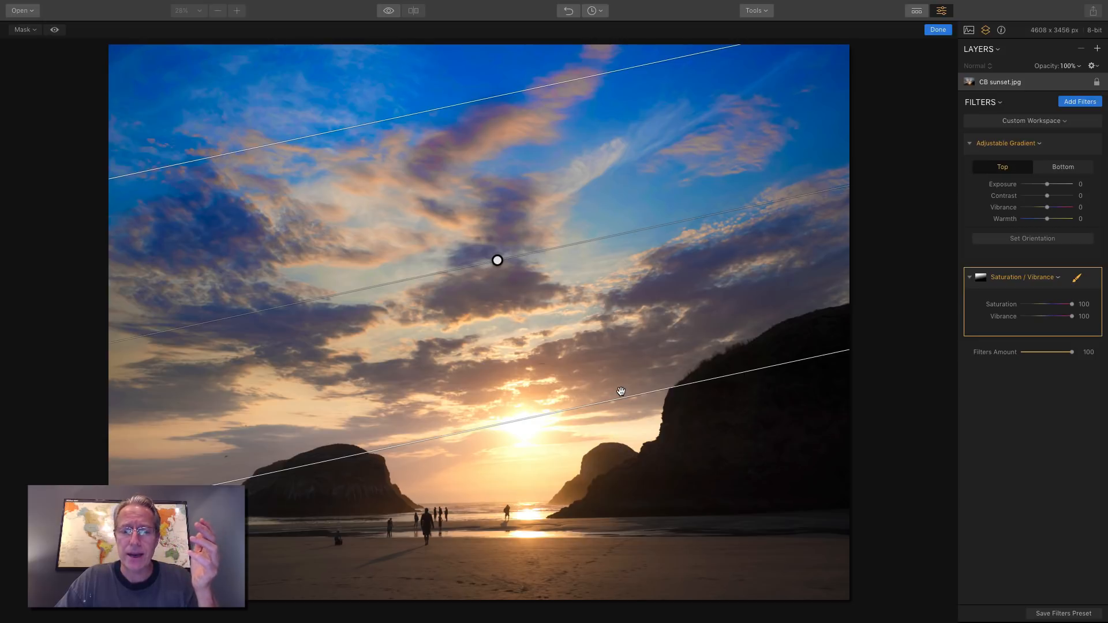
{"action": "left_click_drag", "start_coordinate": [496, 260], "coordinate": [490, 230]}
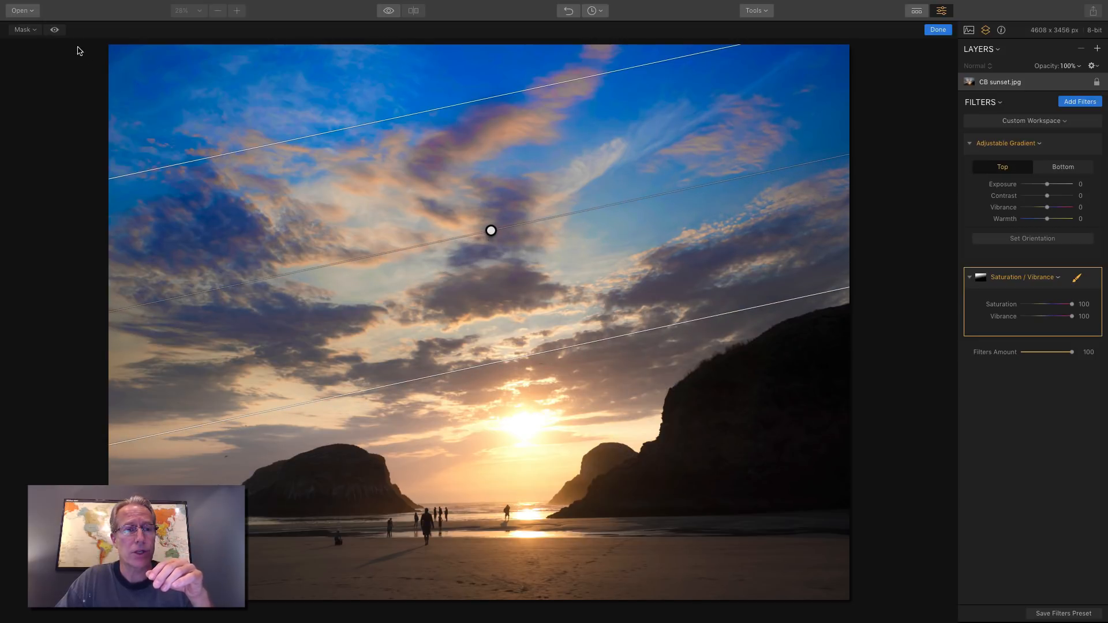
{"action": "left_click", "coordinate": [54, 29]}
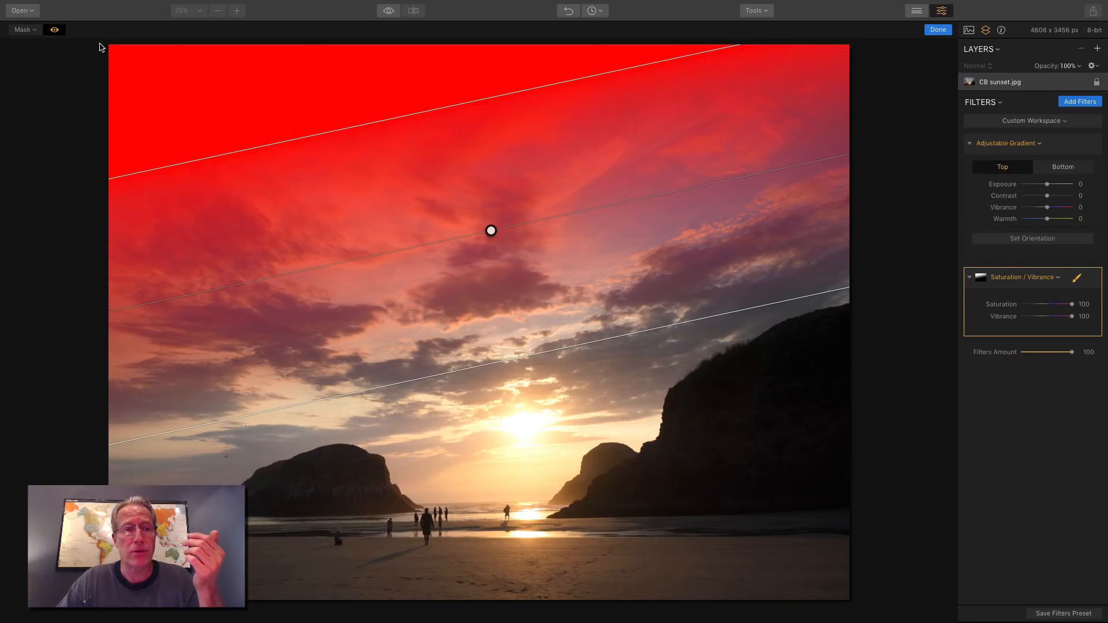
{"action": "left_click", "coordinate": [53, 29]}
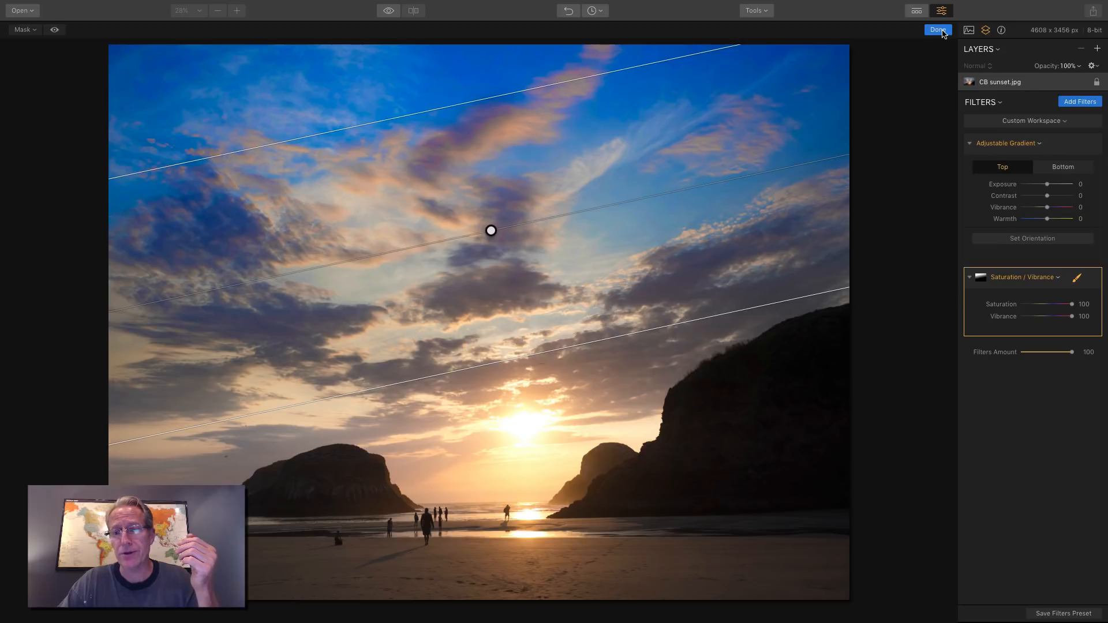
{"action": "left_click", "coordinate": [938, 30]}
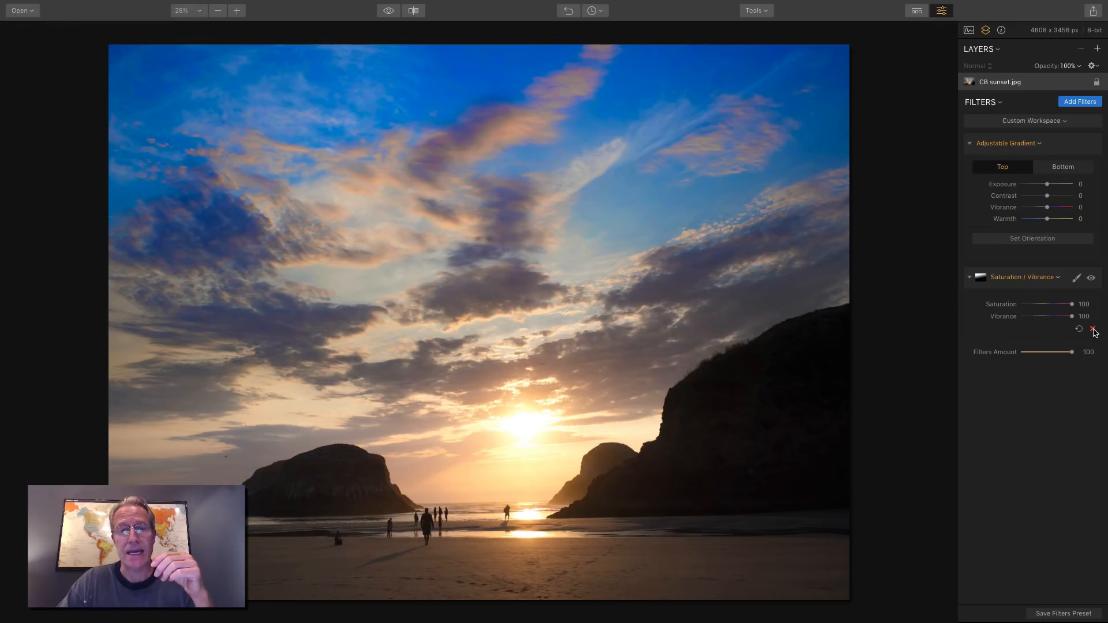
{"action": "left_click", "coordinate": [1093, 330]}
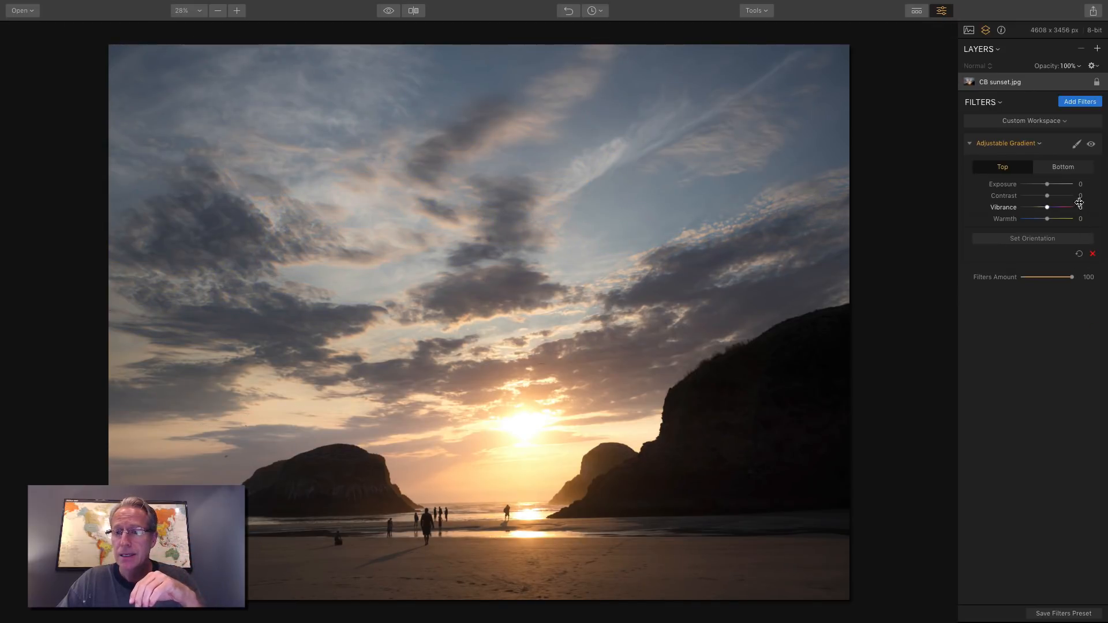
{"action": "left_click", "coordinate": [1078, 101]}
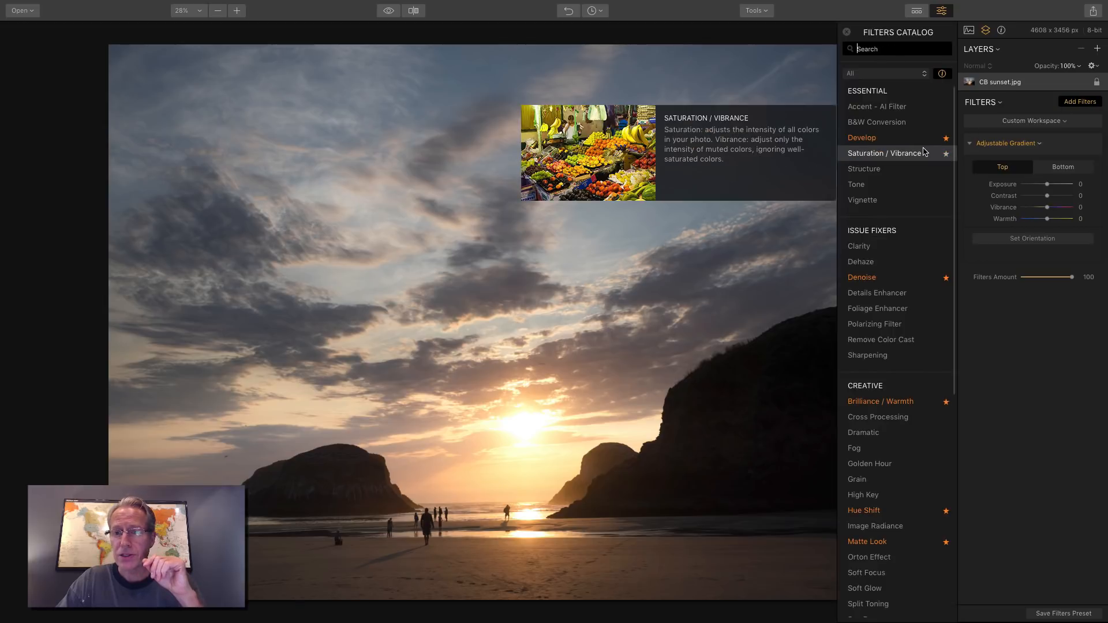
{"action": "left_click", "coordinate": [880, 152]}
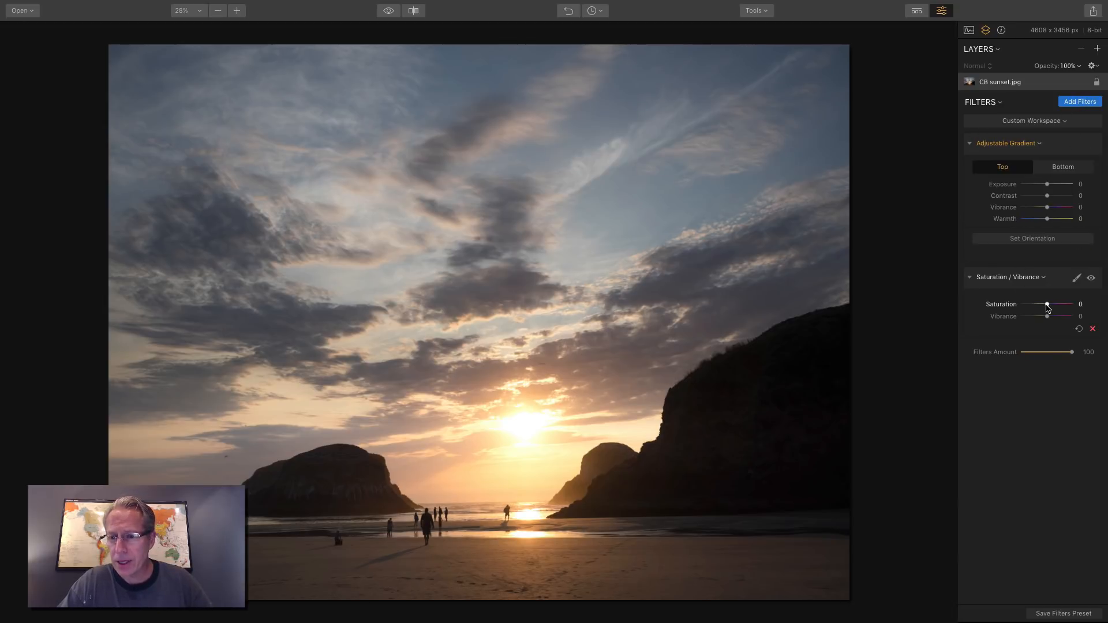
{"action": "left_click_drag", "start_coordinate": [1048, 305], "coordinate": [1073, 305]}
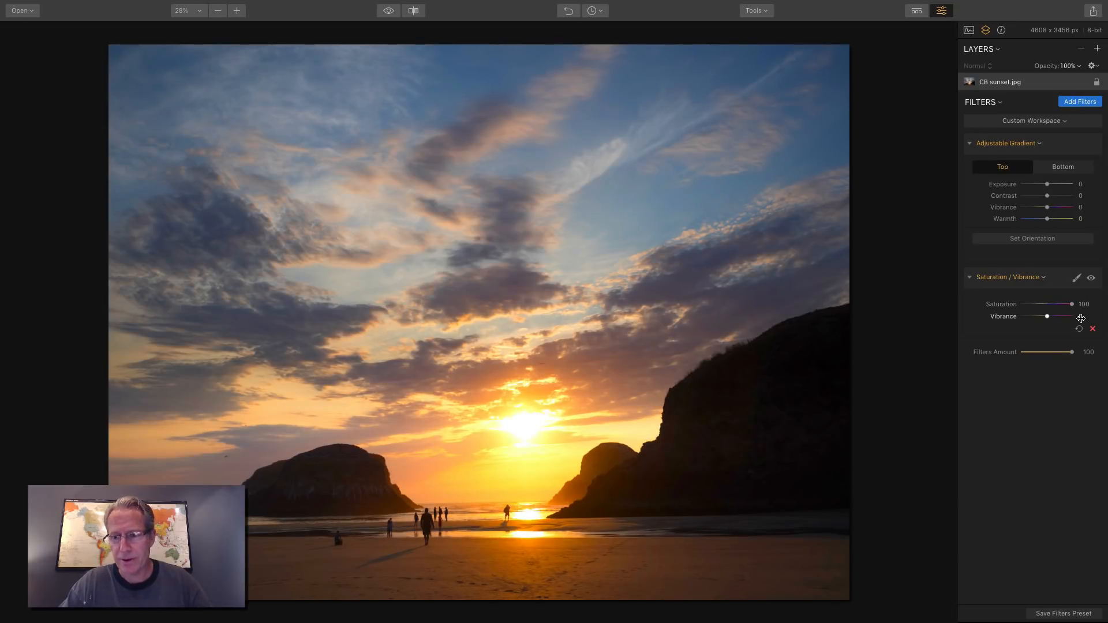
{"action": "left_click_drag", "start_coordinate": [1047, 315], "coordinate": [1071, 316]}
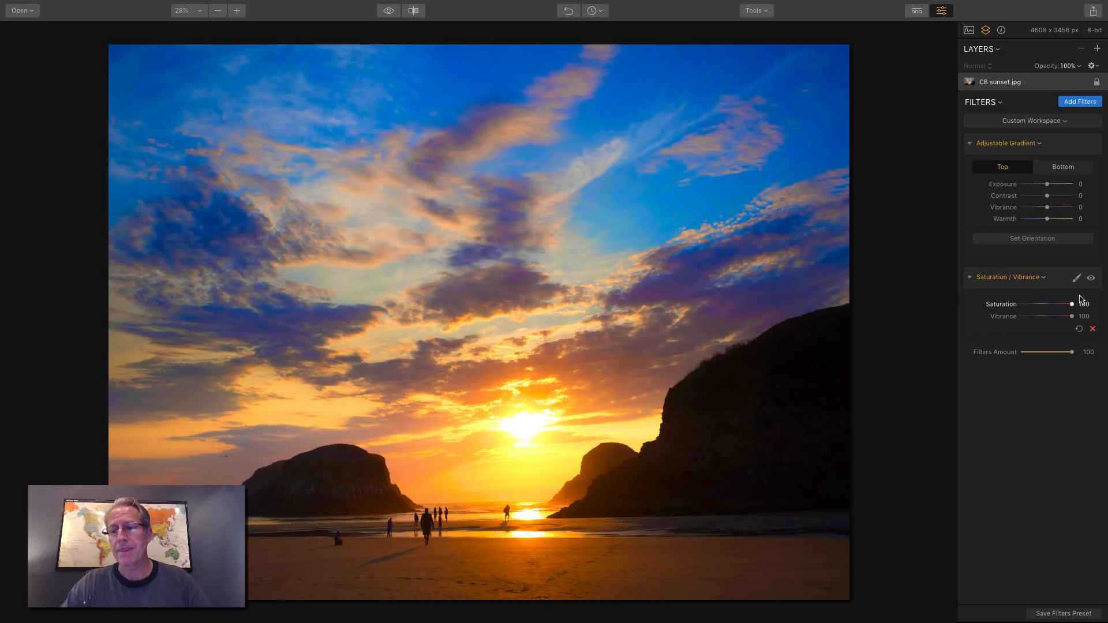
{"action": "left_click", "coordinate": [1077, 277]}
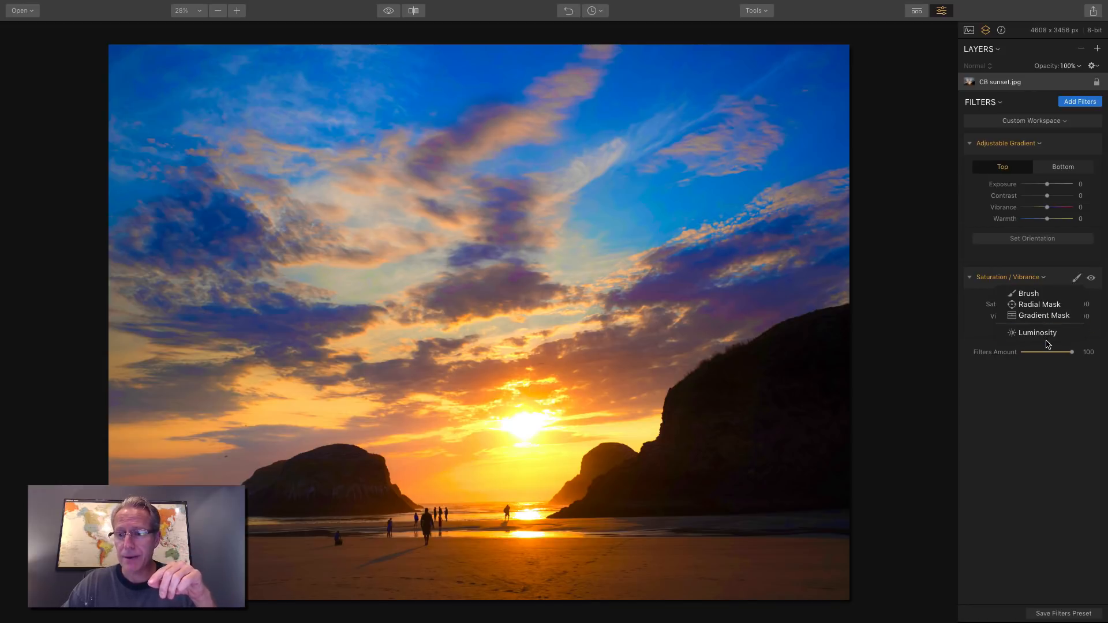
Step: Apply a Luminosity mask to the Saturation / Vibrance filter
{"action": "left_click", "coordinate": [1036, 332]}
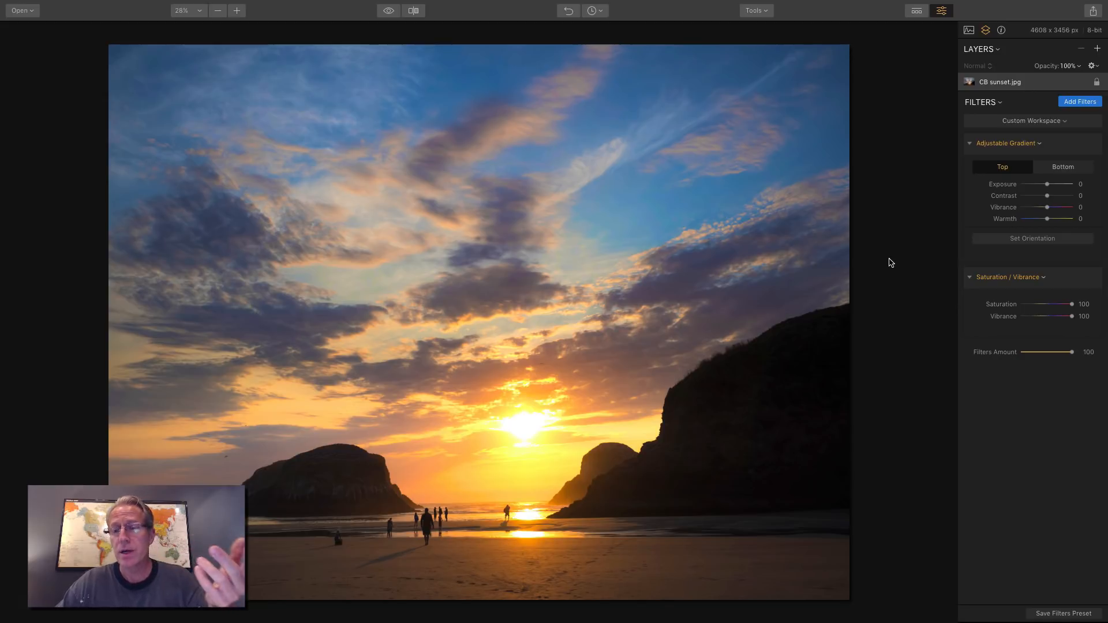
{"action": "mouse_move", "coordinate": [943, 289]}
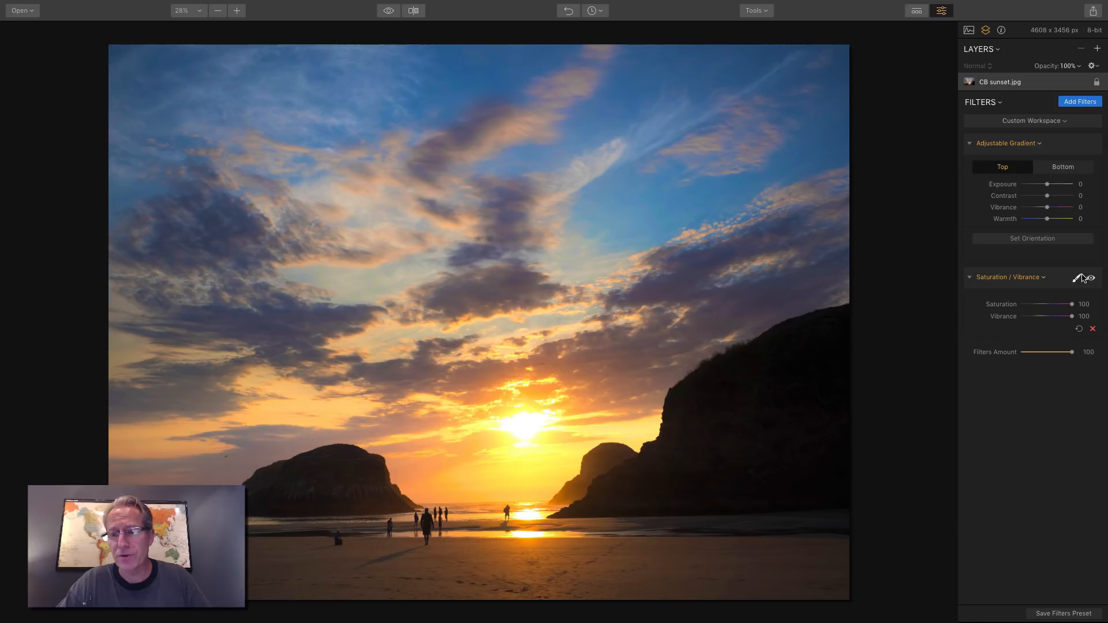
Step: Brush the Saturation / Vibrance mask with the red overlay shown, then finish mask editing
{"action": "left_click", "coordinate": [1077, 277]}
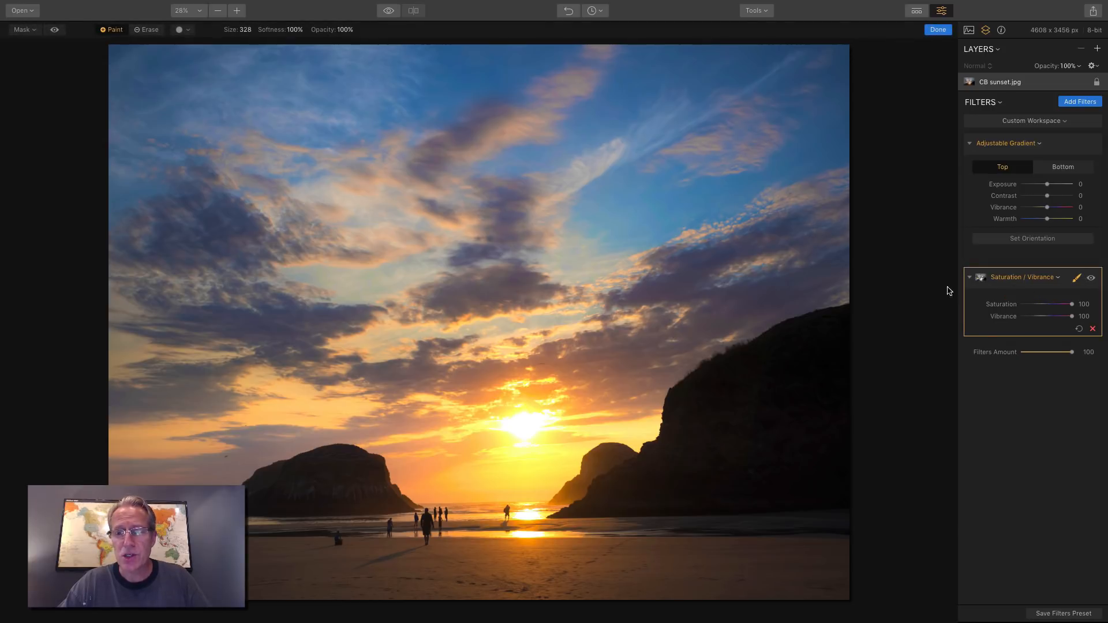
{"action": "left_click", "coordinate": [56, 29]}
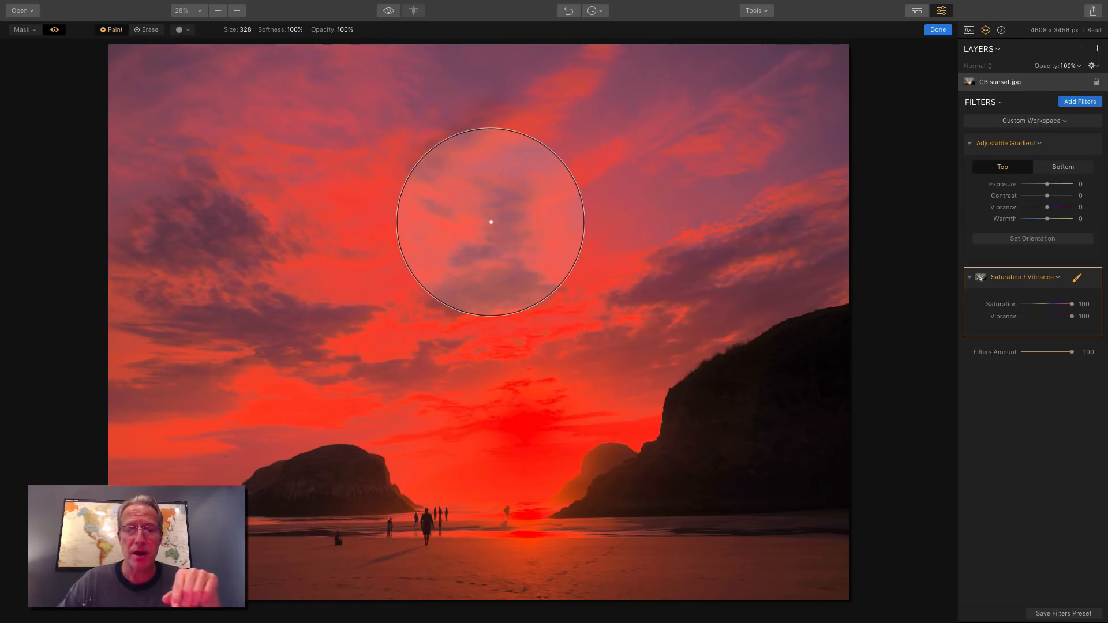
{"action": "mouse_move", "coordinate": [843, 482]}
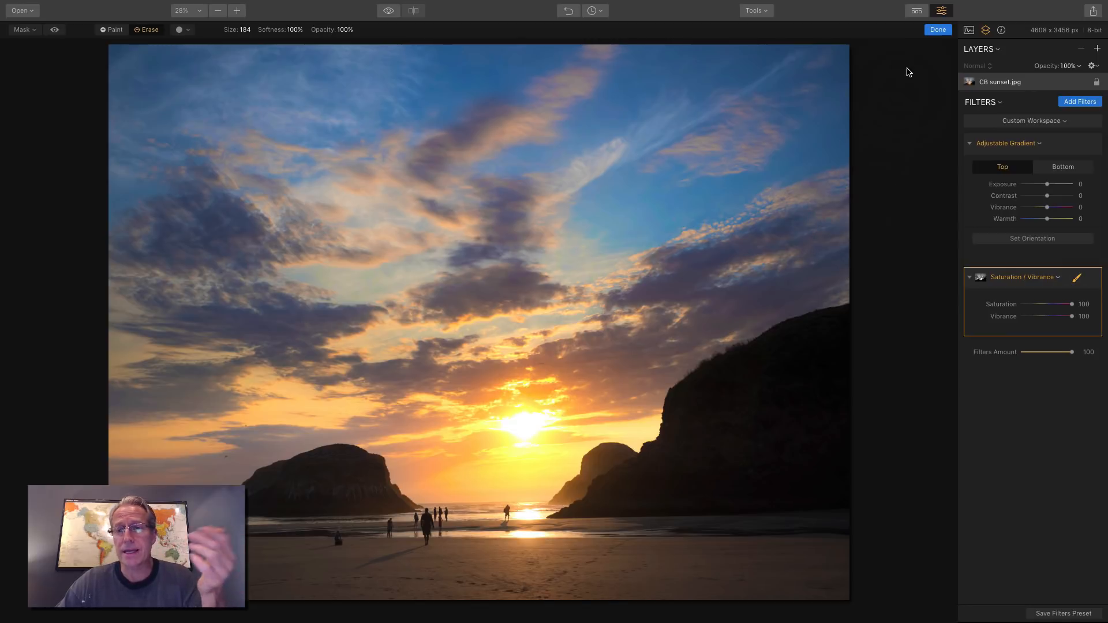
{"action": "left_click", "coordinate": [938, 29]}
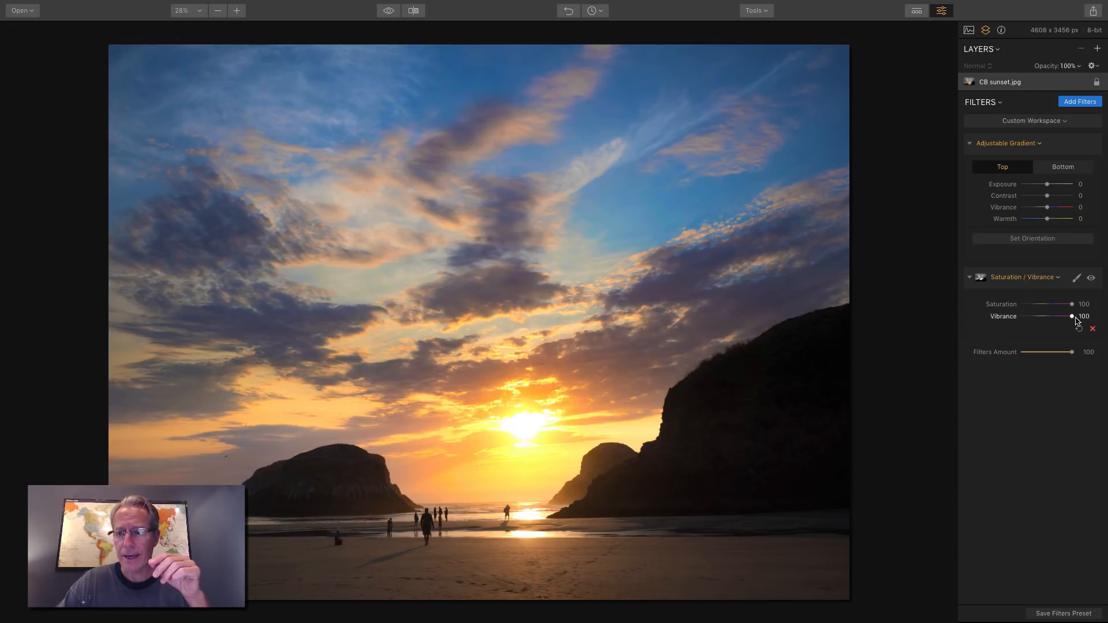
Step: Add a new empty adjustment layer, Layer 1, above the sunset photo
{"action": "left_click", "coordinate": [1093, 327]}
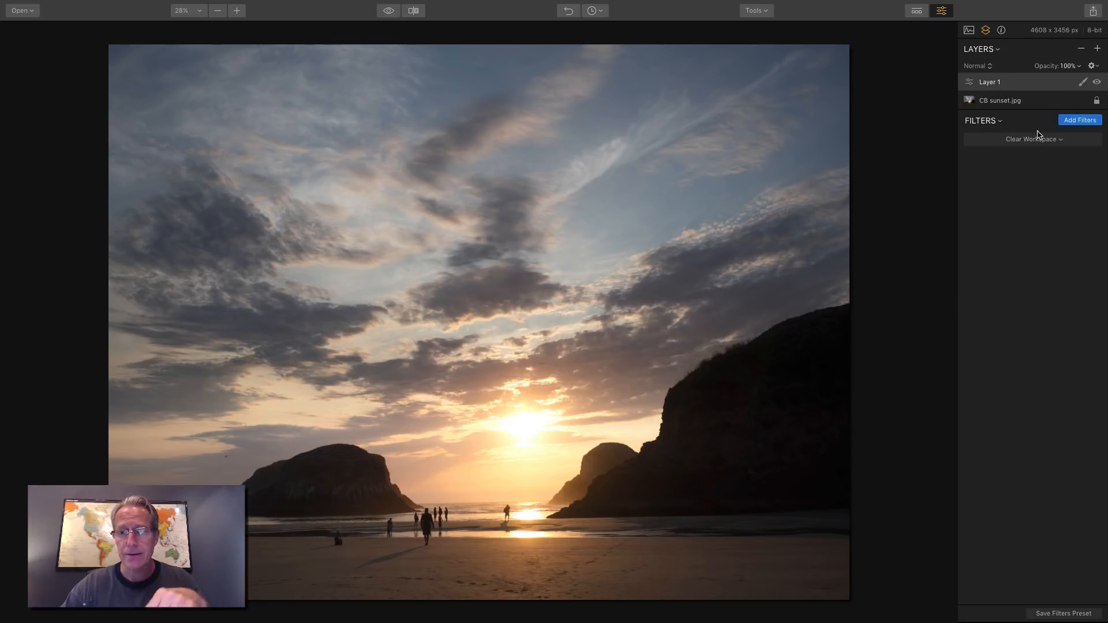
{"action": "mouse_move", "coordinate": [1032, 87]}
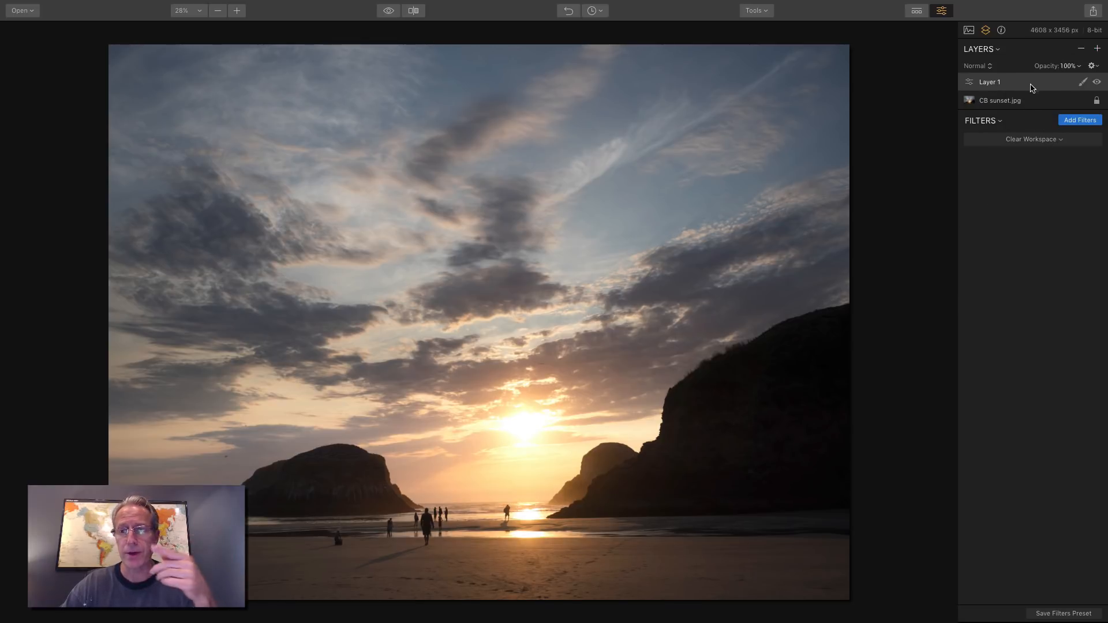
Step: Add Saturation / Vibrance to Layer 1 and boost it to 100
{"action": "left_click", "coordinate": [1079, 120]}
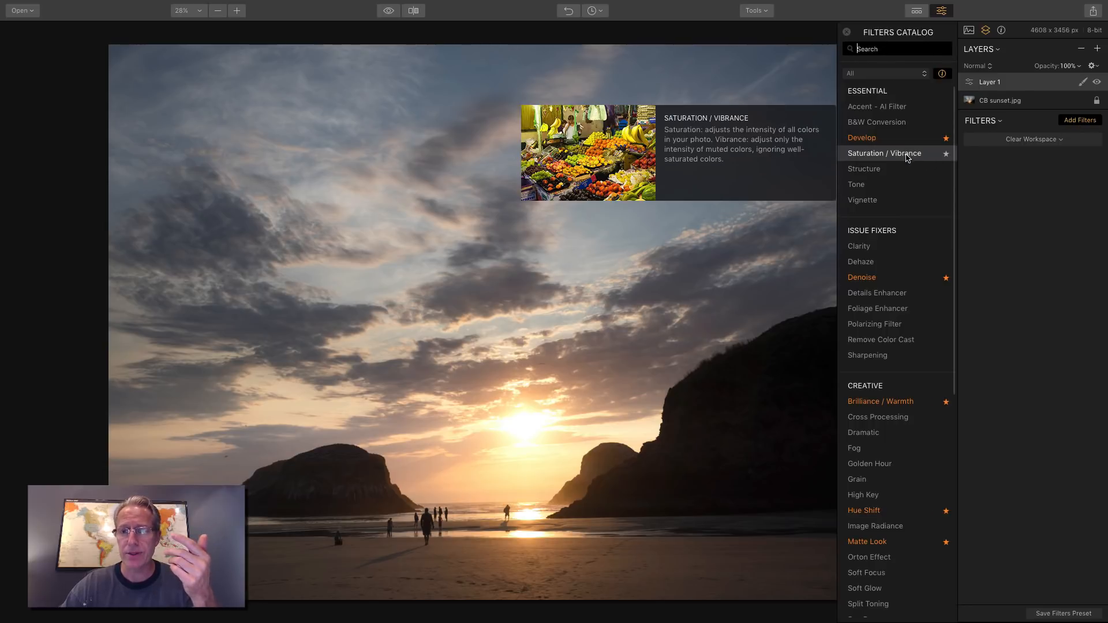
{"action": "left_click", "coordinate": [884, 153]}
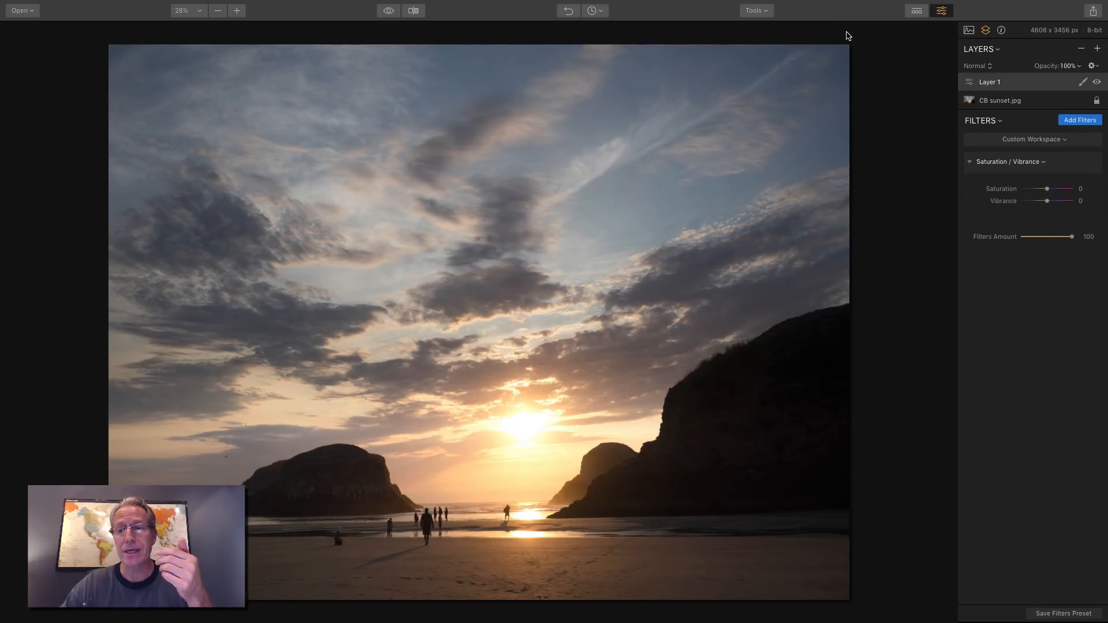
{"action": "left_click_drag", "start_coordinate": [1047, 189], "coordinate": [1073, 188]}
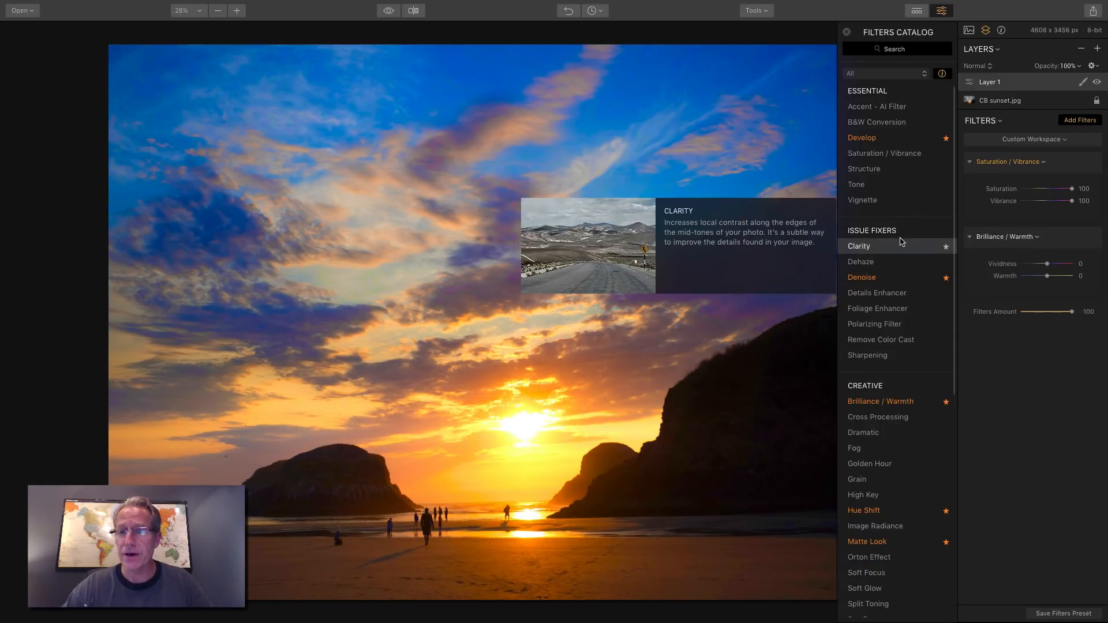
Step: Set Brilliance / Warmth to Vividness 100 and Warmth 59, leaving it switched off
{"action": "left_click", "coordinate": [846, 32]}
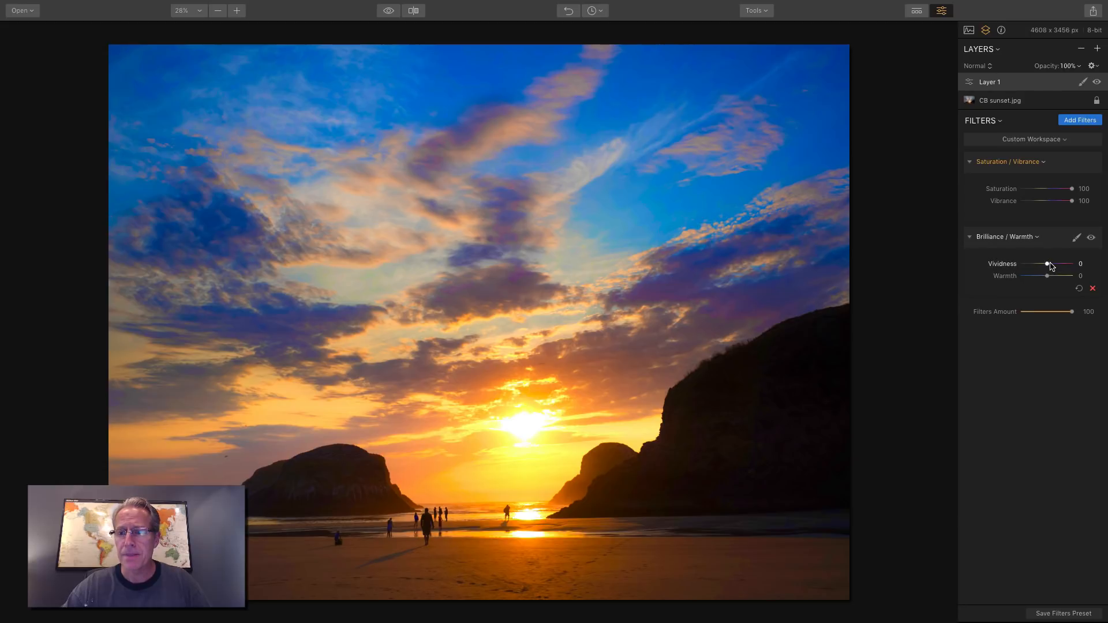
{"action": "left_click_drag", "start_coordinate": [1048, 264], "coordinate": [1071, 264]}
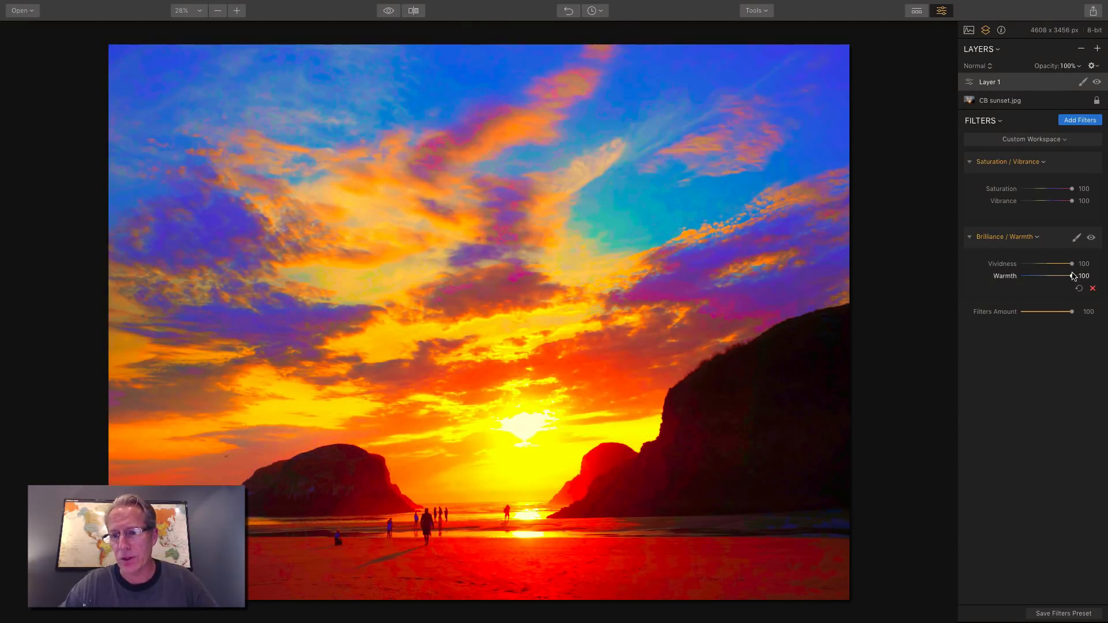
{"action": "left_click", "coordinate": [1092, 236]}
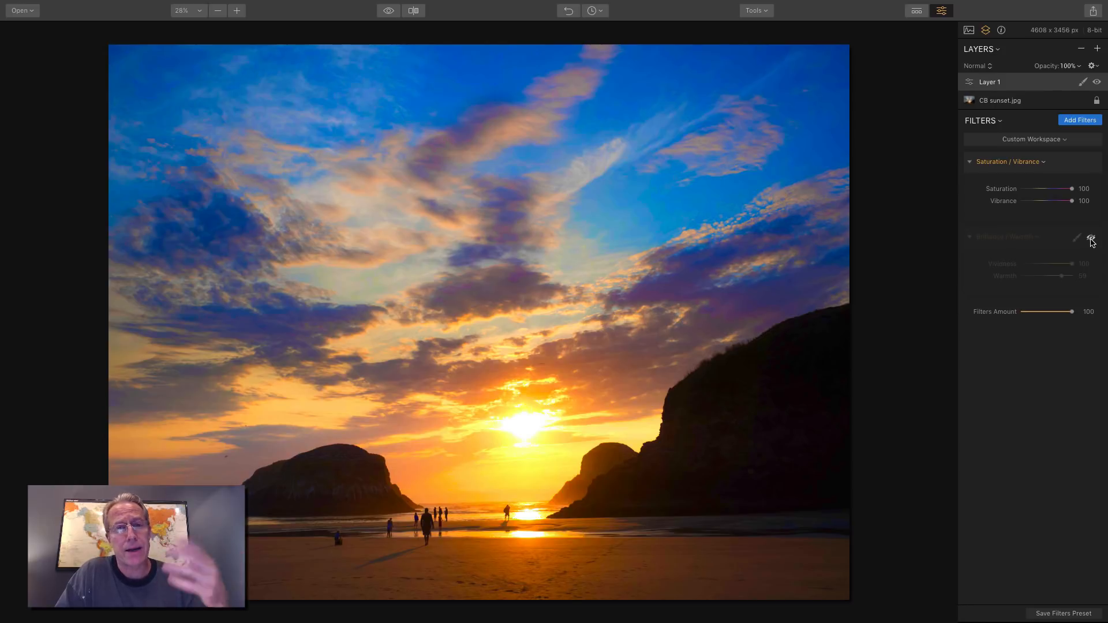
Step: Turn Brilliance / Warmth back on and give Layer 1 a luminosity mask
{"action": "left_click", "coordinate": [1090, 237]}
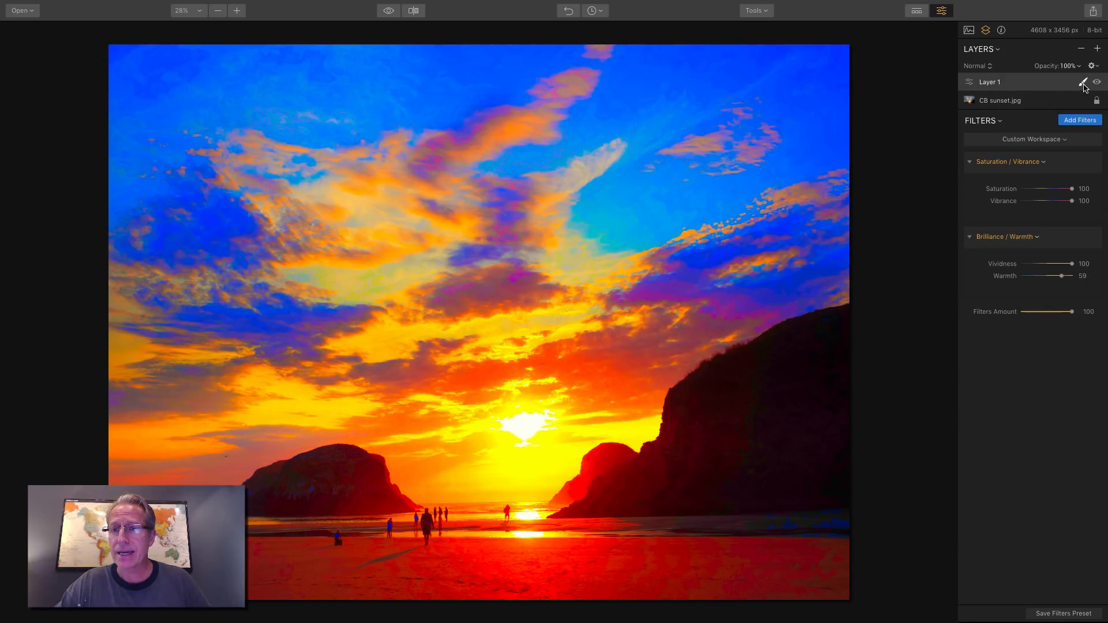
{"action": "left_click", "coordinate": [1083, 82]}
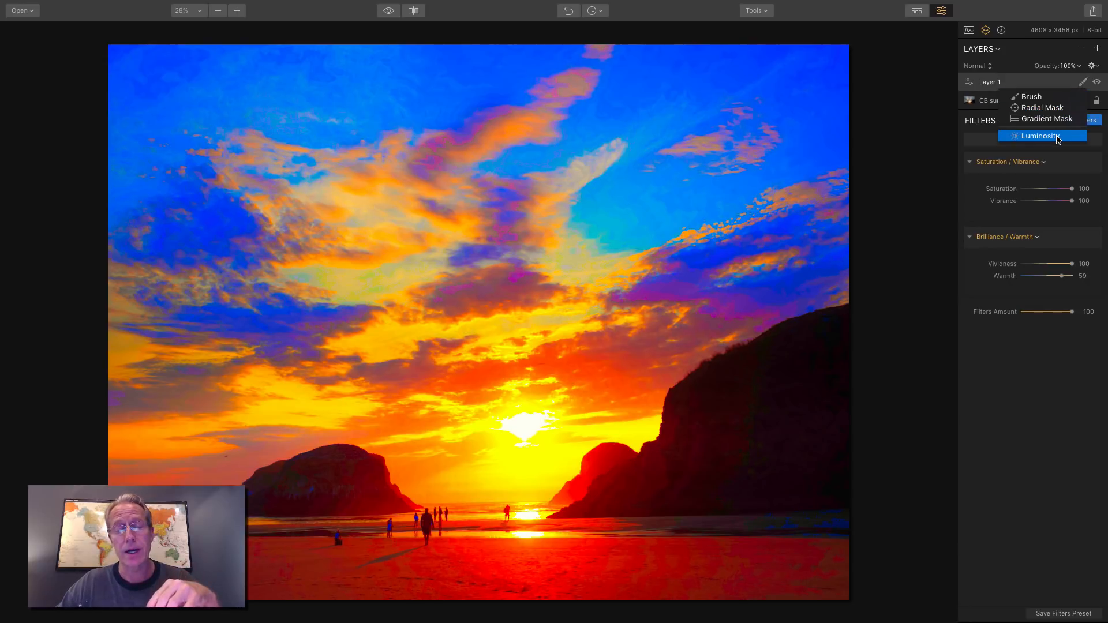
{"action": "left_click", "coordinate": [1039, 136]}
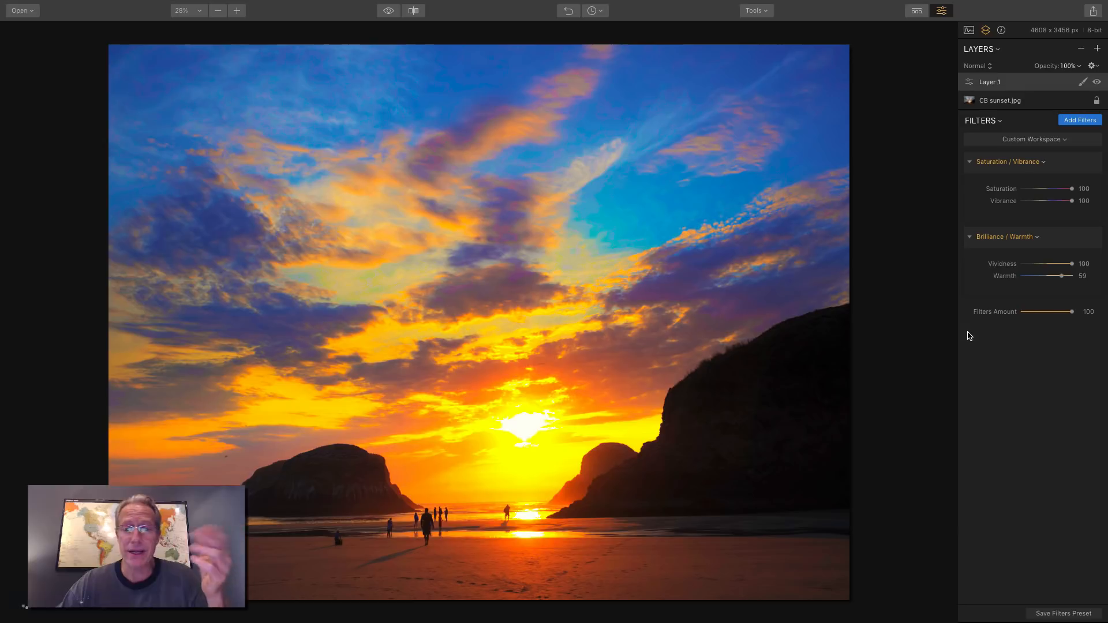
Step: Adjust Layer 1's Filters Amount slider, settling it at 63
{"action": "left_click_drag", "start_coordinate": [1072, 311], "coordinate": [1066, 311]}
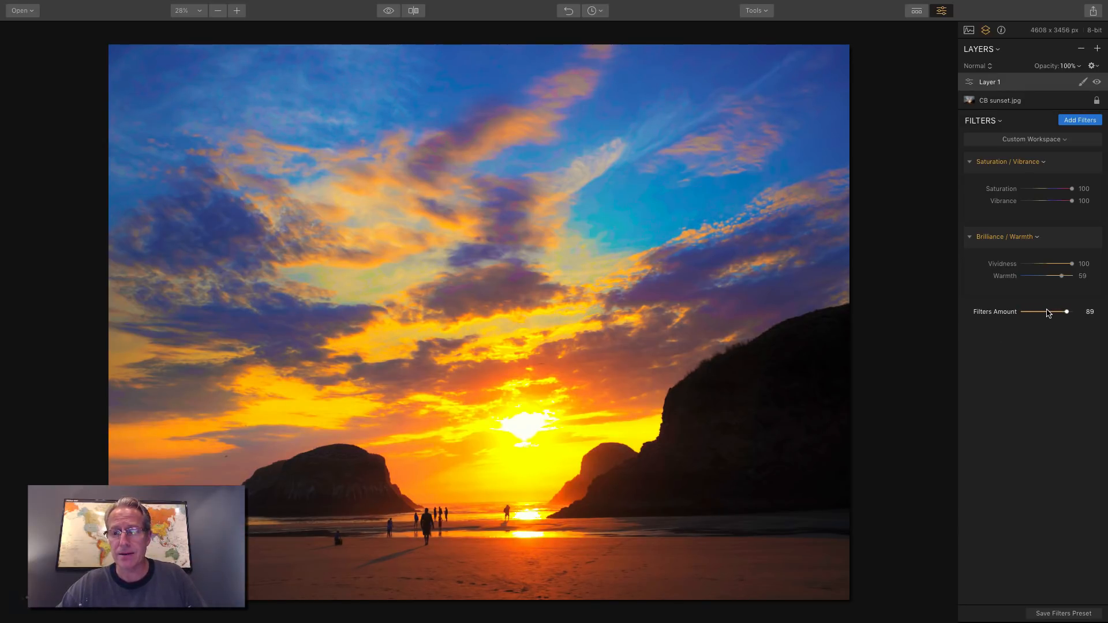
{"action": "left_click_drag", "start_coordinate": [1067, 311], "coordinate": [1050, 312]}
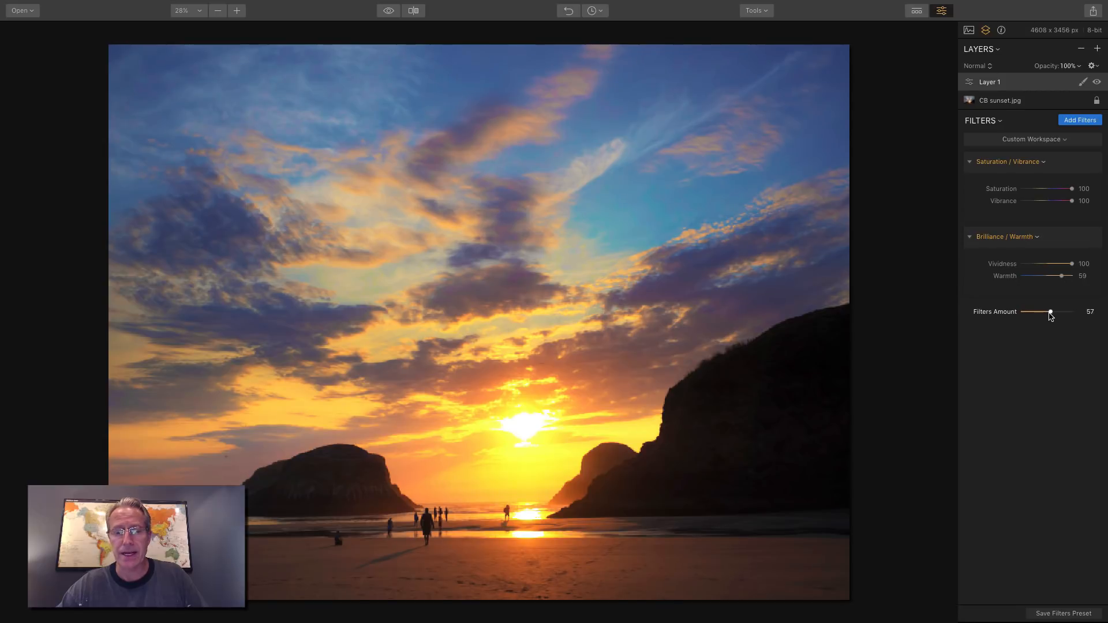
{"action": "left_click_drag", "start_coordinate": [1049, 312], "coordinate": [1057, 311]}
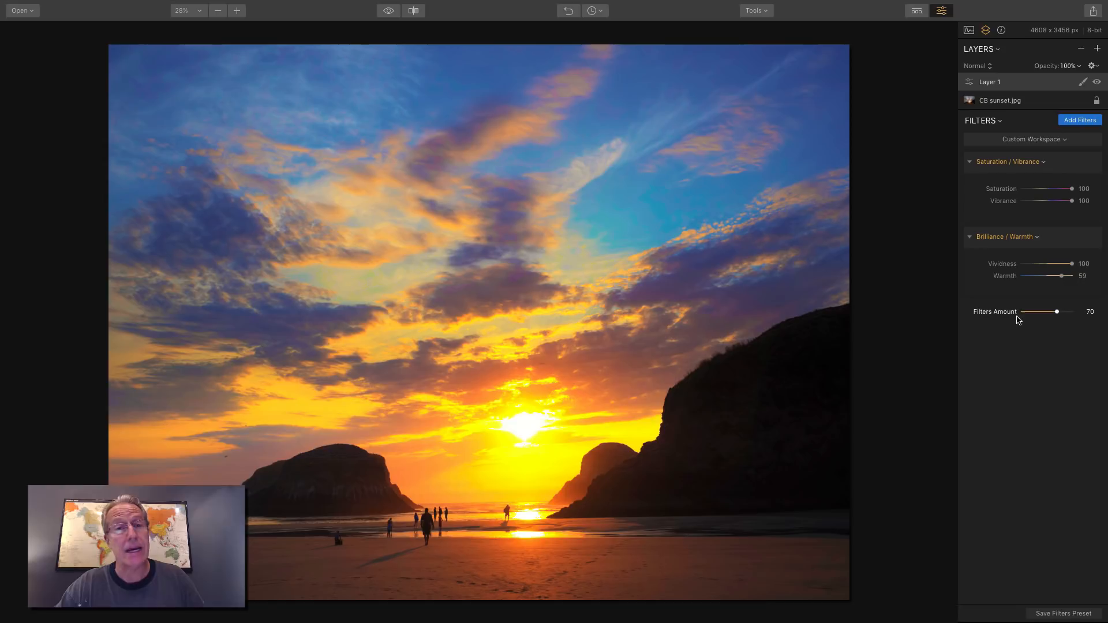
{"action": "left_click_drag", "start_coordinate": [1057, 312], "coordinate": [1053, 312]}
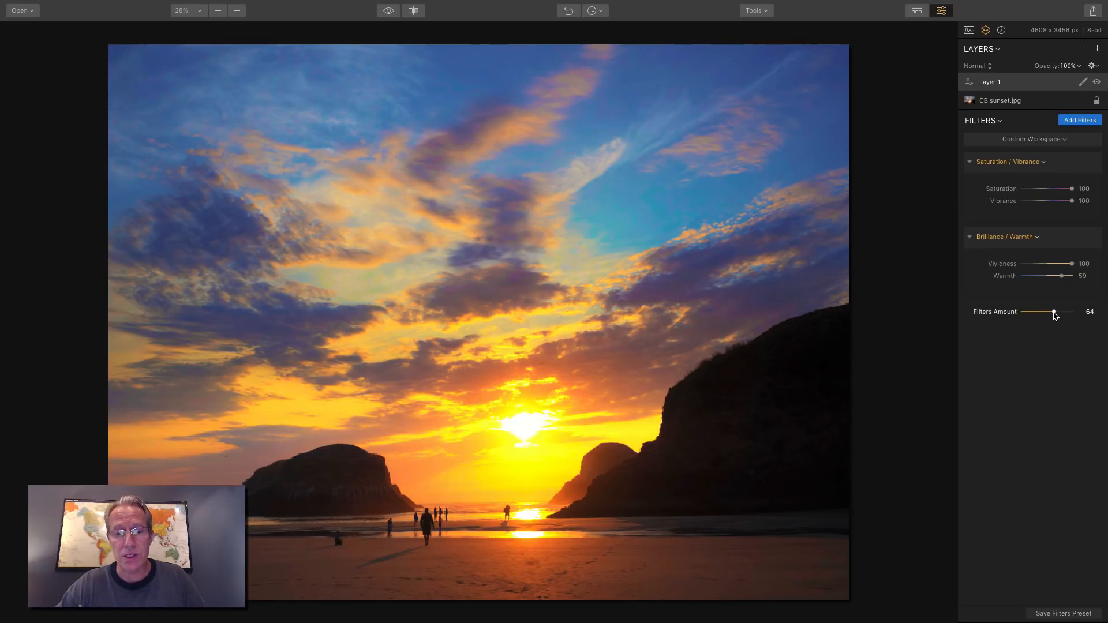
{"action": "left_click_drag", "start_coordinate": [1053, 312], "coordinate": [1070, 311]}
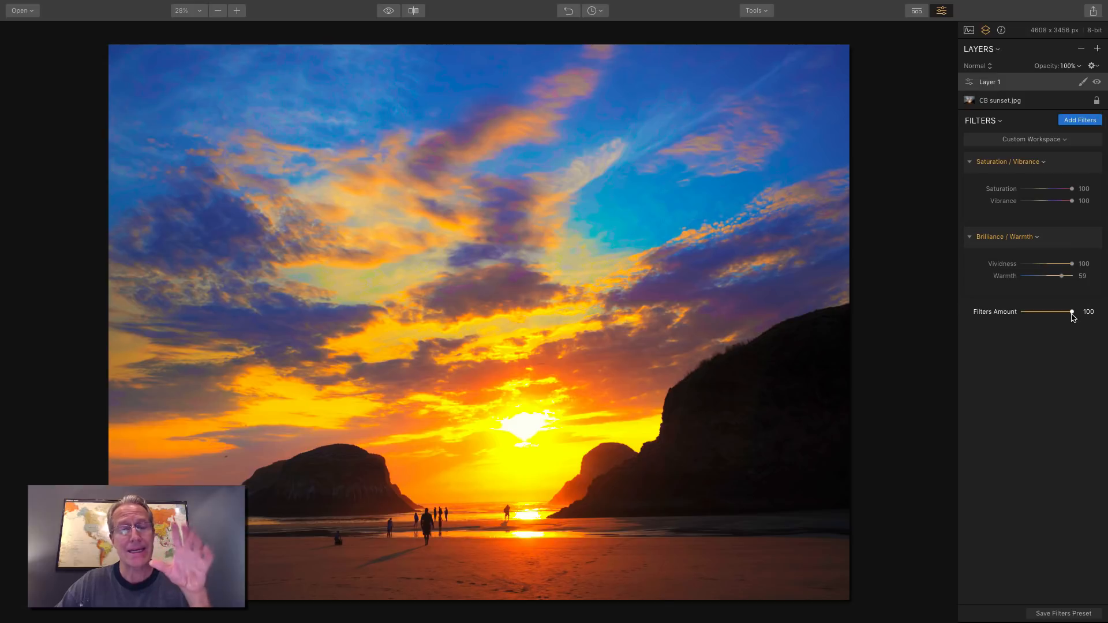
{"action": "left_click_drag", "start_coordinate": [1070, 312], "coordinate": [1051, 312]}
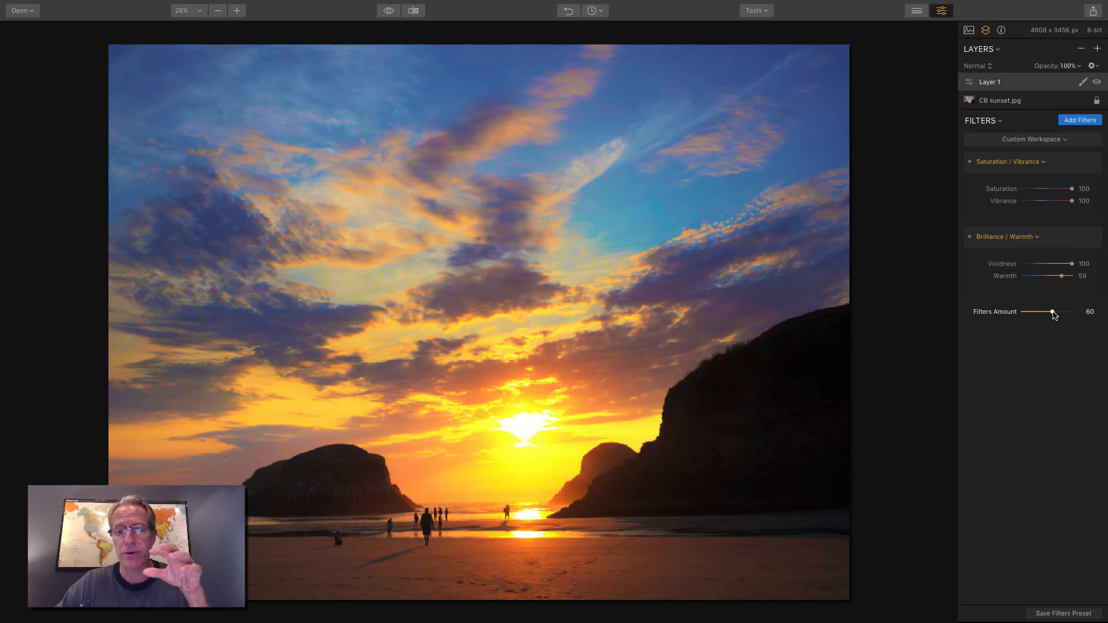
{"action": "left_click_drag", "start_coordinate": [1052, 313], "coordinate": [1054, 312]}
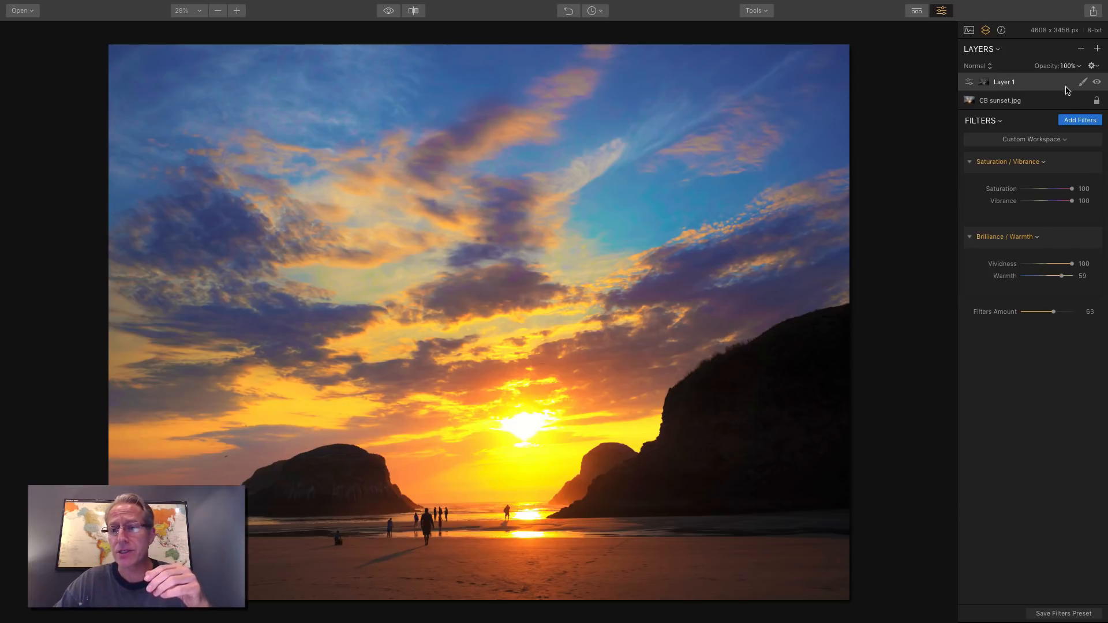
{"action": "left_click", "coordinate": [1084, 82]}
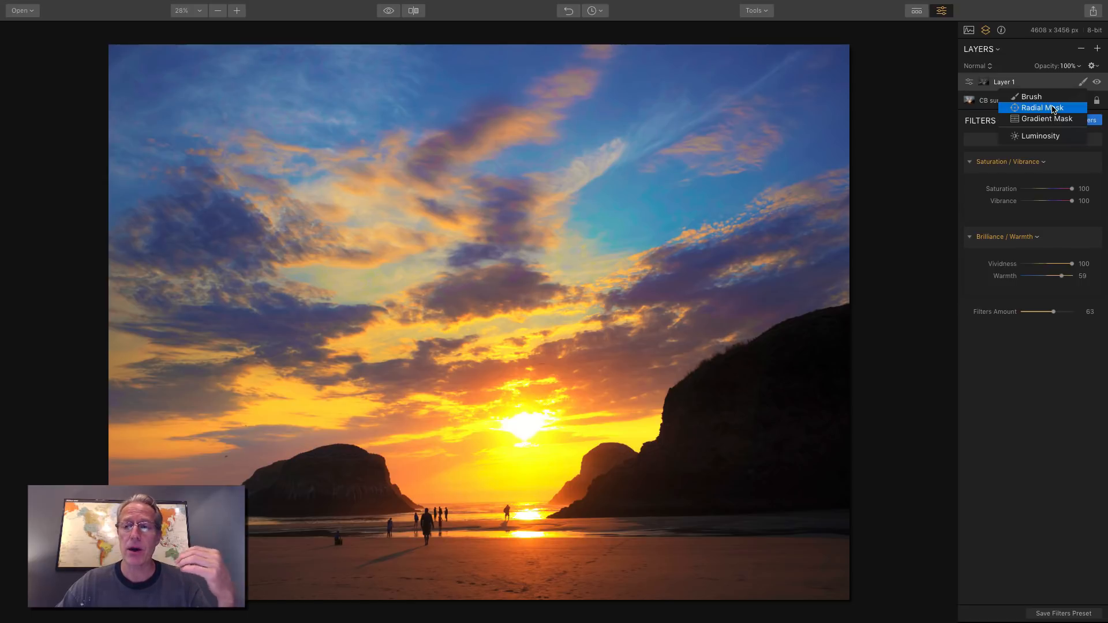
{"action": "mouse_move", "coordinate": [1030, 96]}
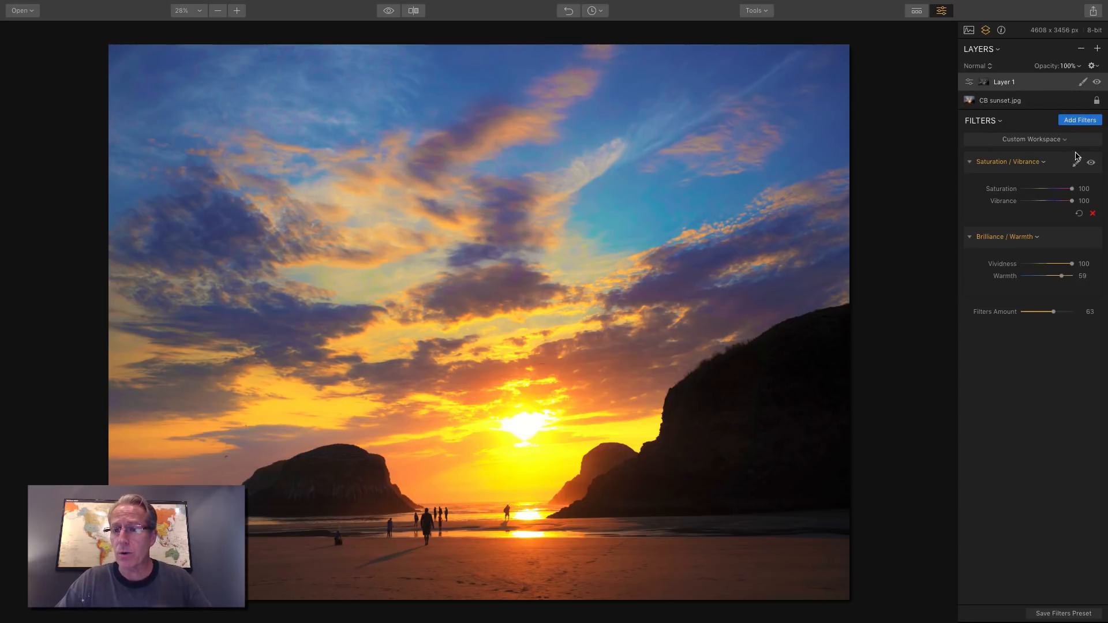
{"action": "left_click", "coordinate": [1083, 81]}
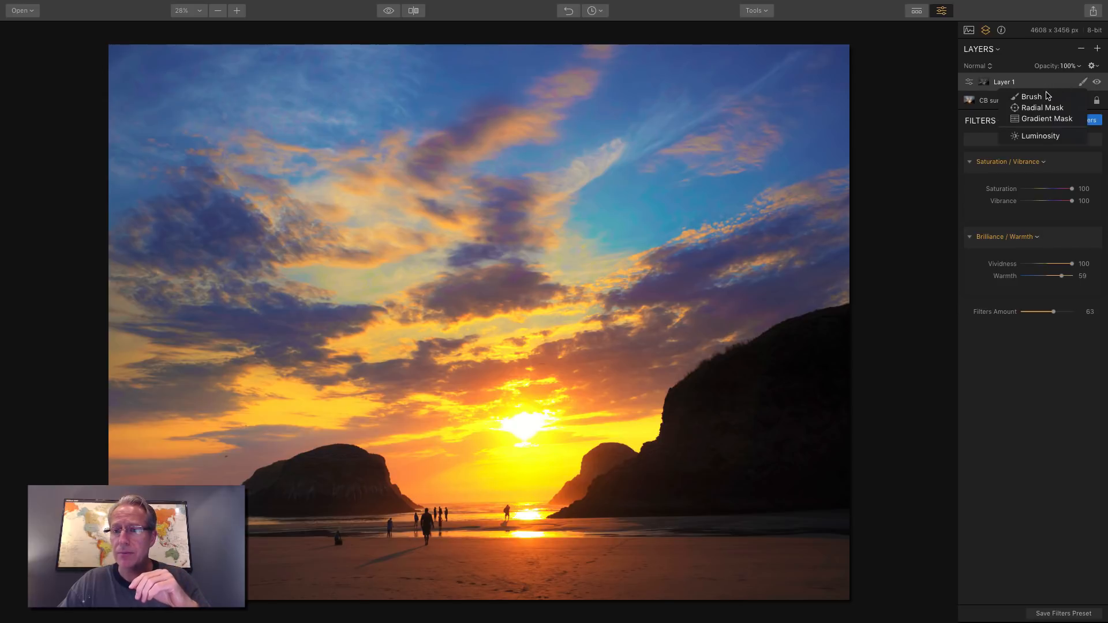